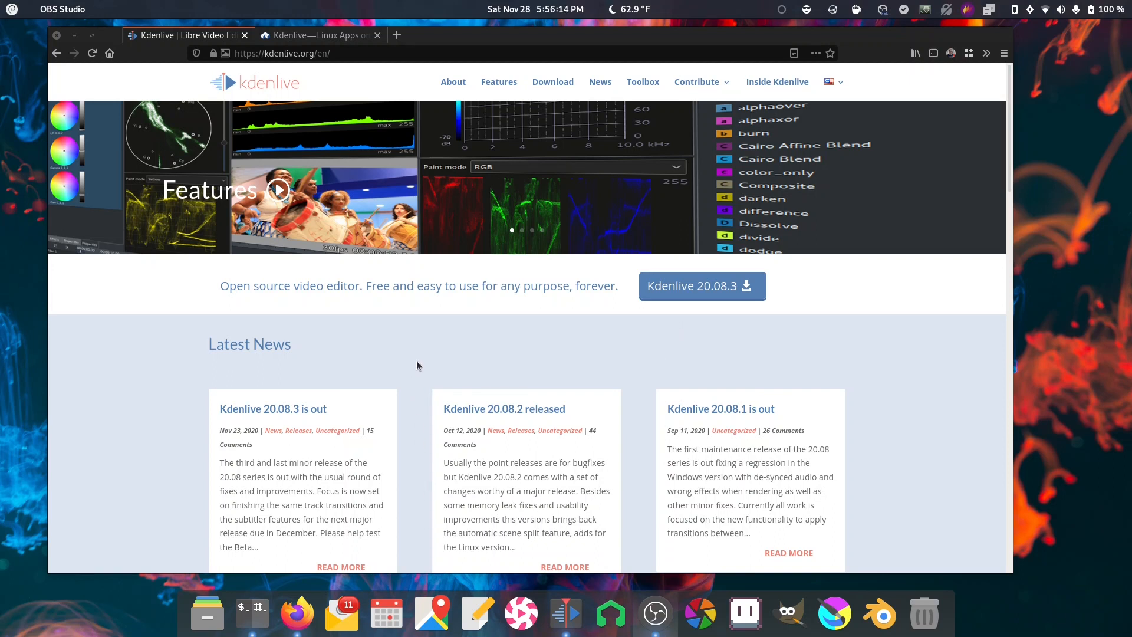
pyautogui.moveTo(416, 375)
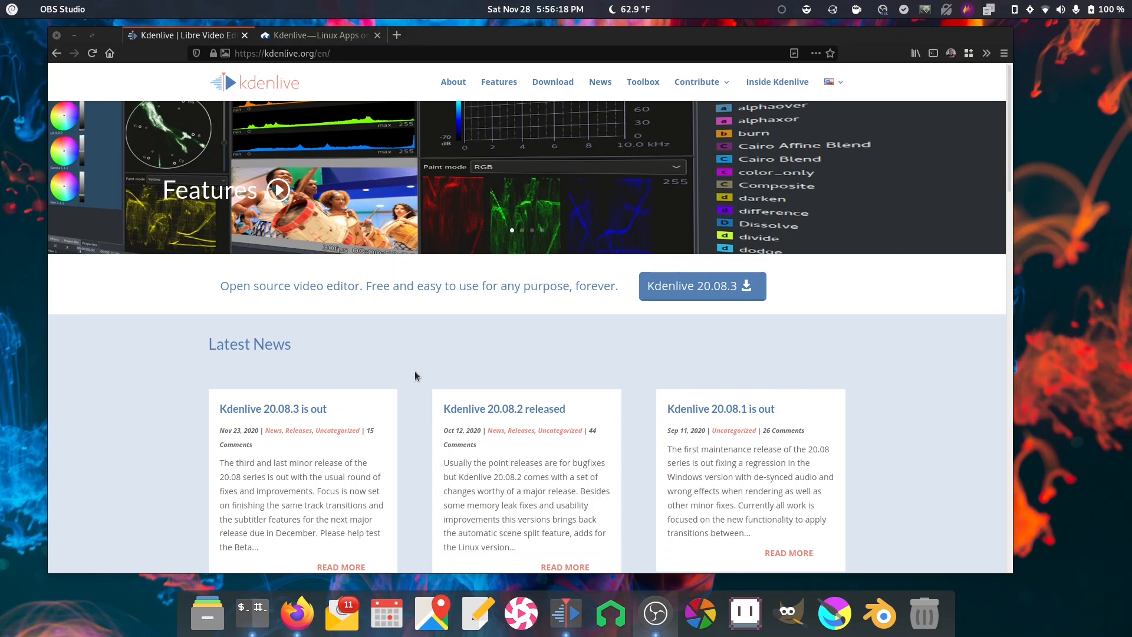
pyautogui.moveTo(735, 364)
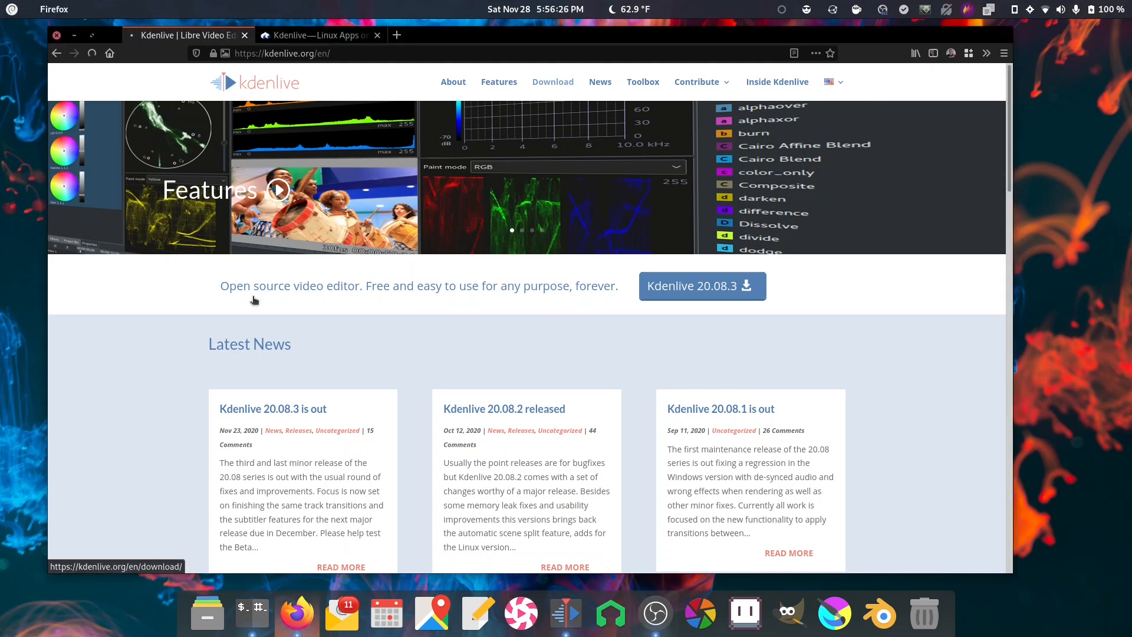
# - Go from the Kdenlive site's Download page to the Flathub Kdenlive listing
pyautogui.click(552, 81)
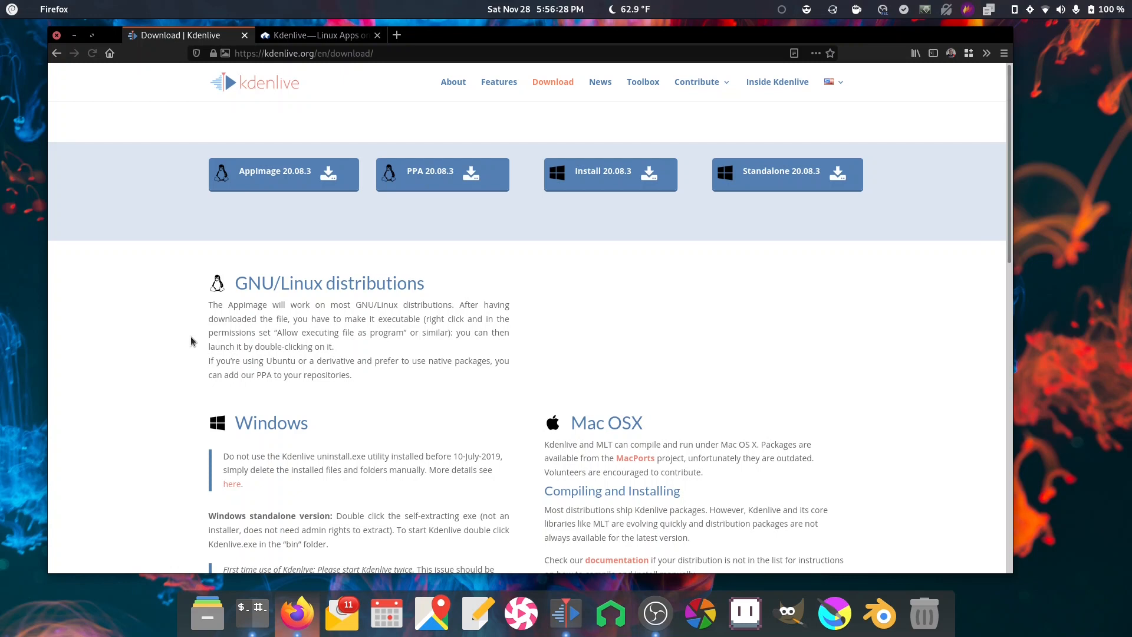
pyautogui.moveTo(298, 192)
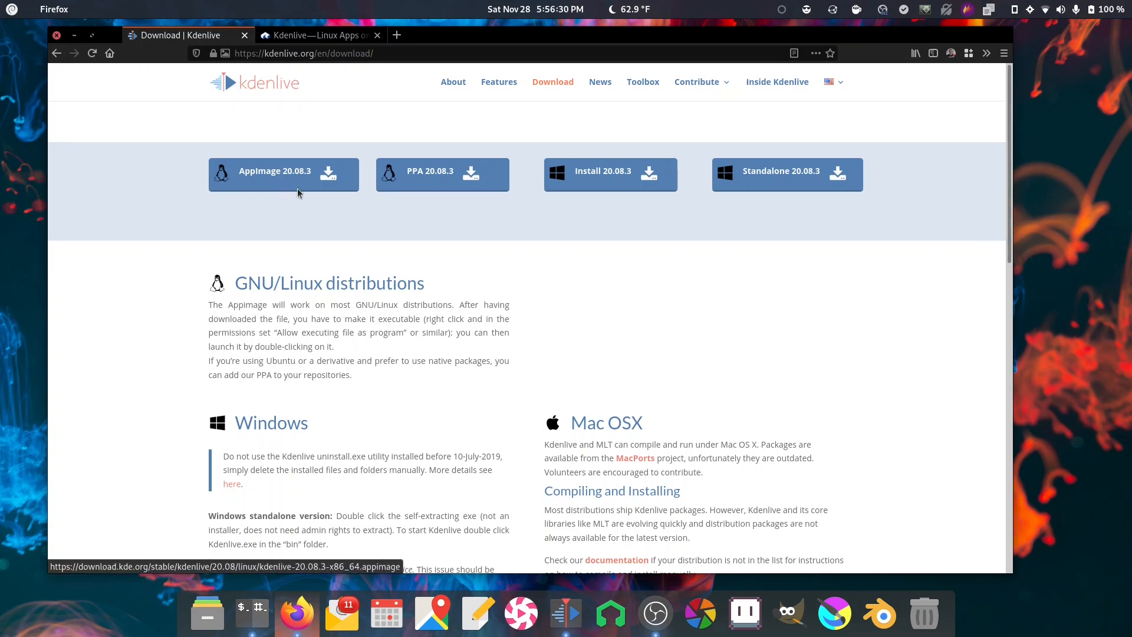
pyautogui.moveTo(609, 266)
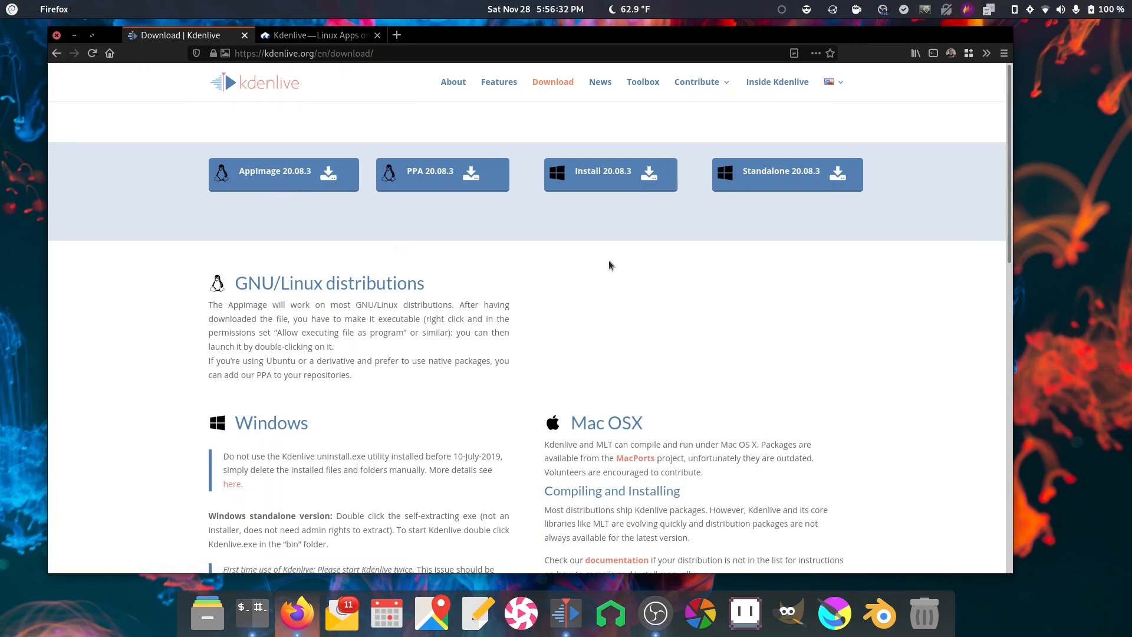
pyautogui.moveTo(796, 171)
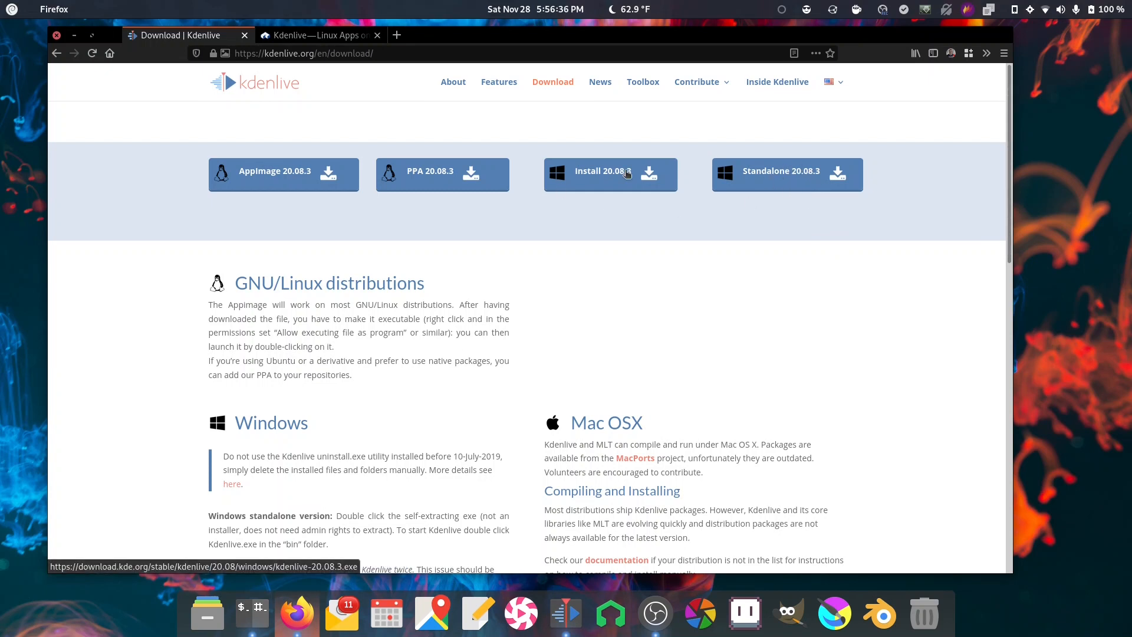
pyautogui.moveTo(625, 178)
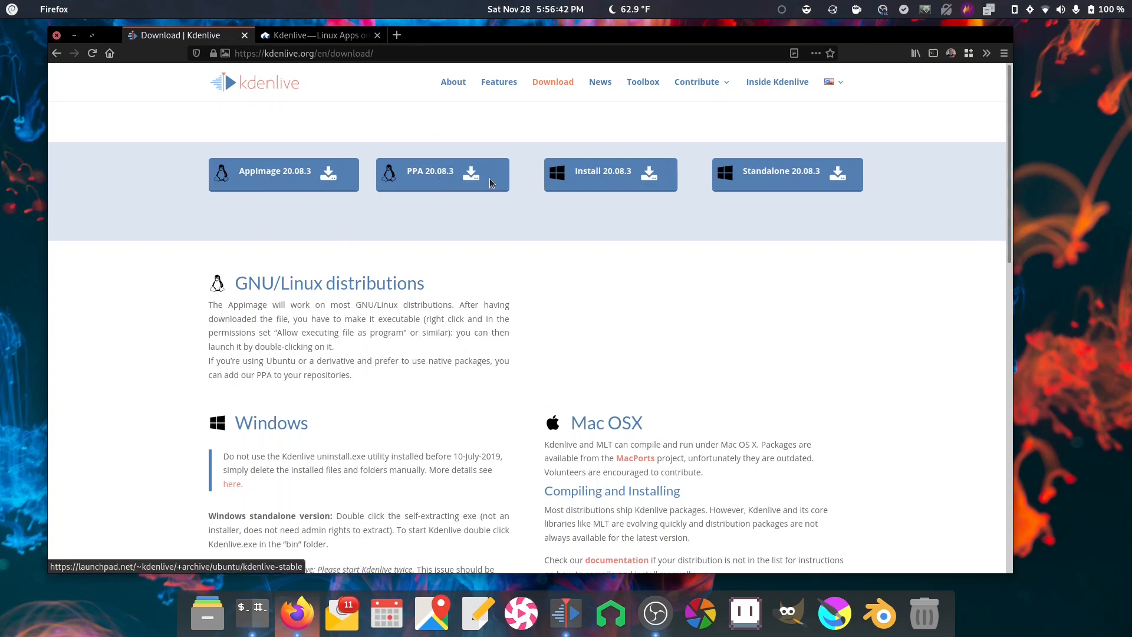
pyautogui.moveTo(455, 248)
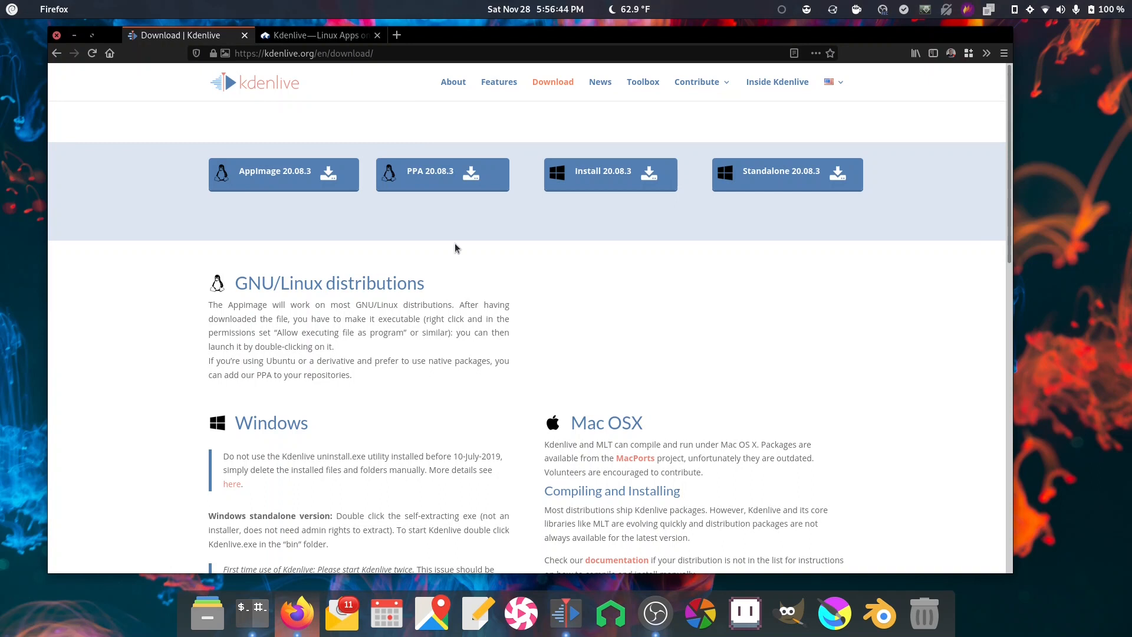
pyautogui.moveTo(405, 248)
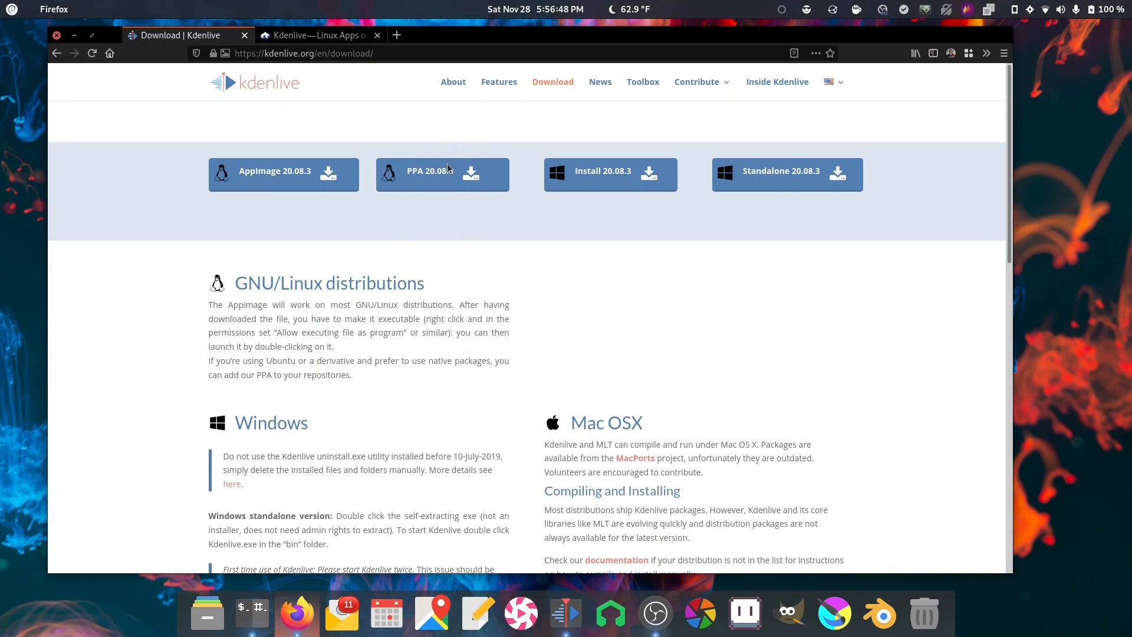
pyautogui.moveTo(488, 129)
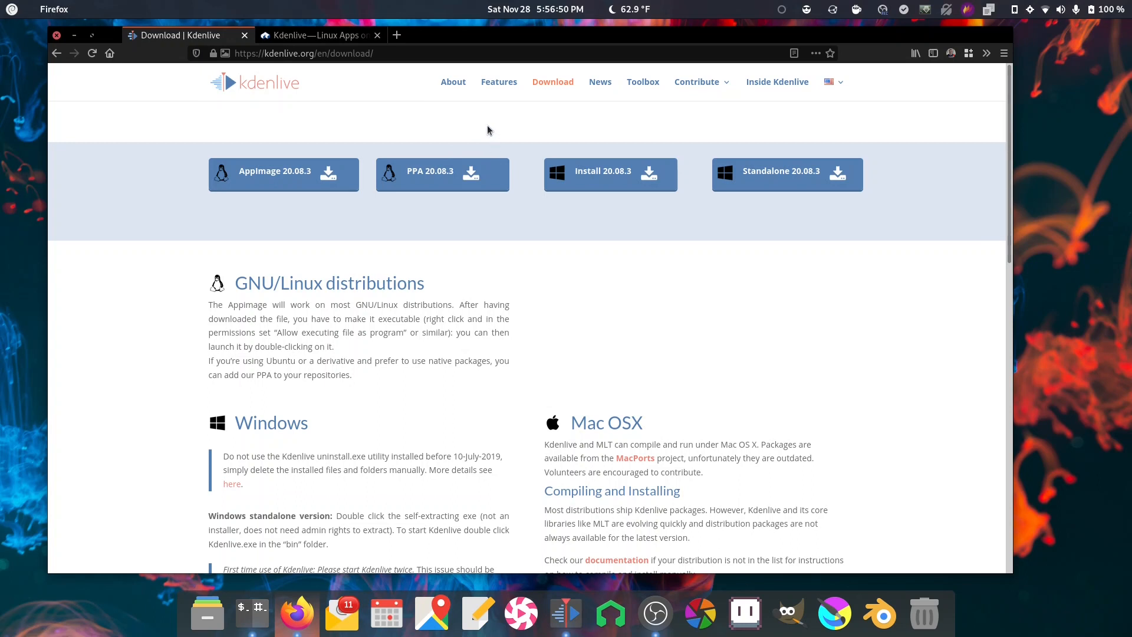
pyautogui.moveTo(437, 150)
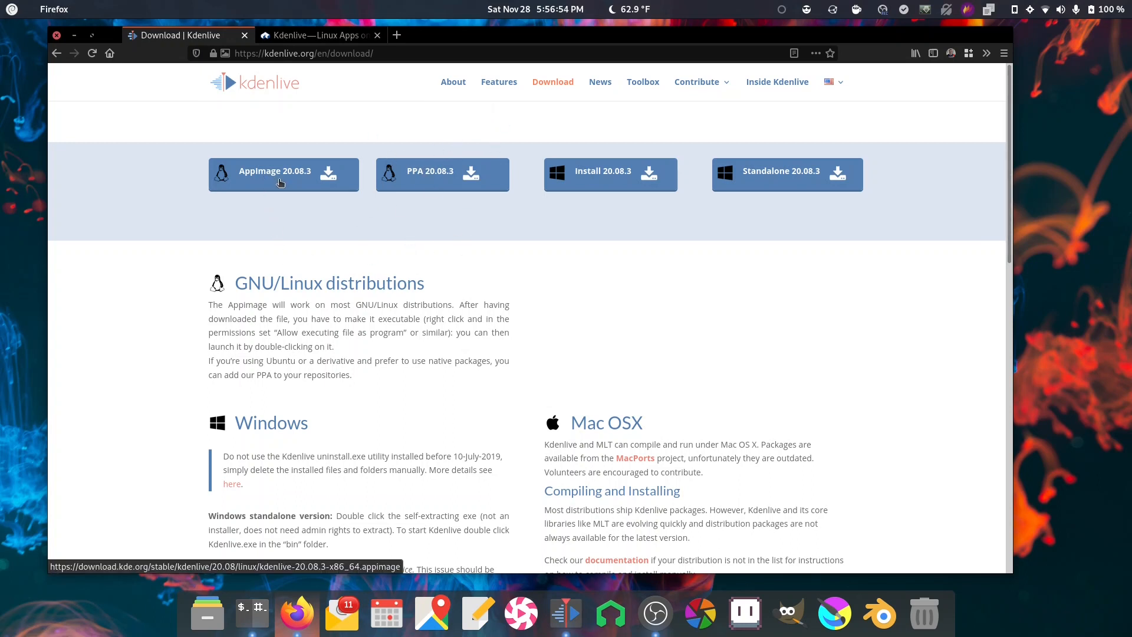
pyautogui.moveTo(281, 182)
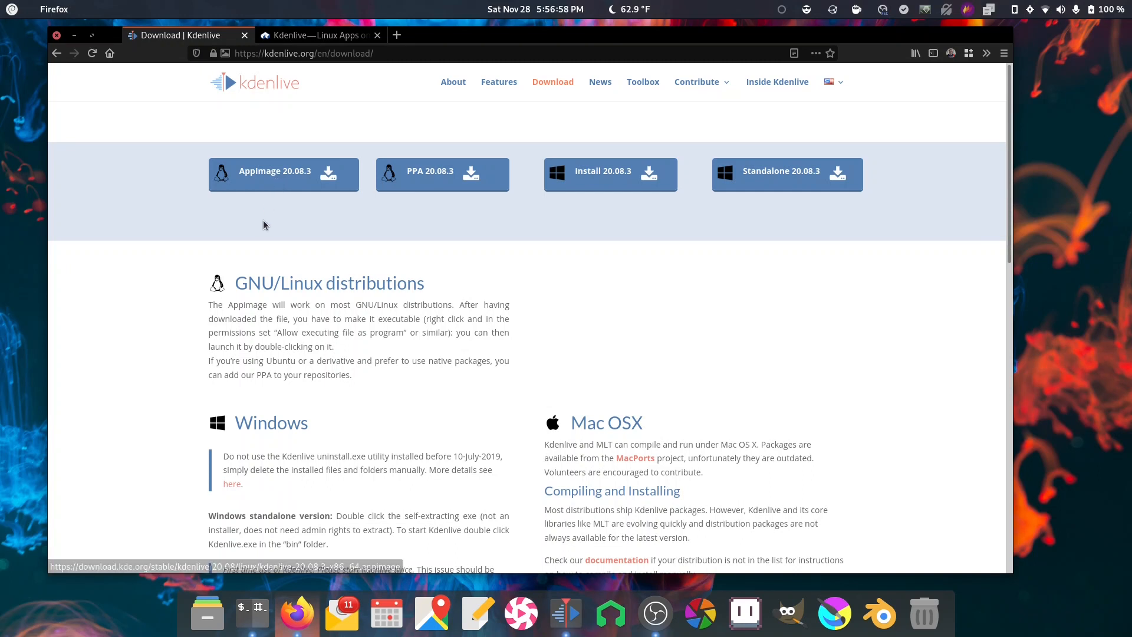
pyautogui.moveTo(339, 127)
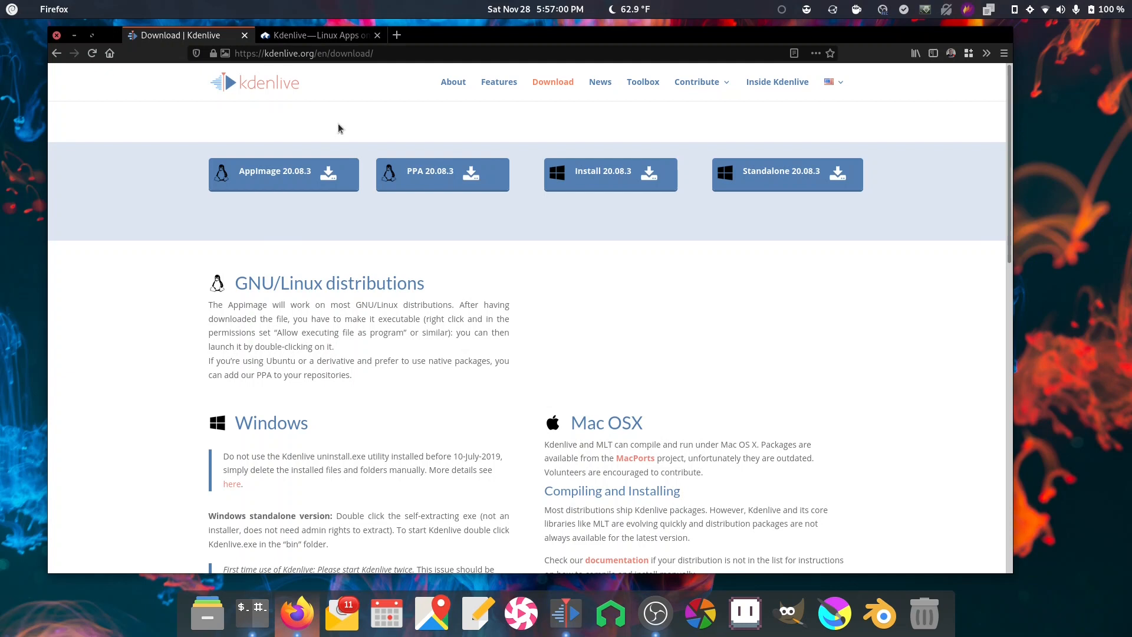
pyautogui.moveTo(275, 230)
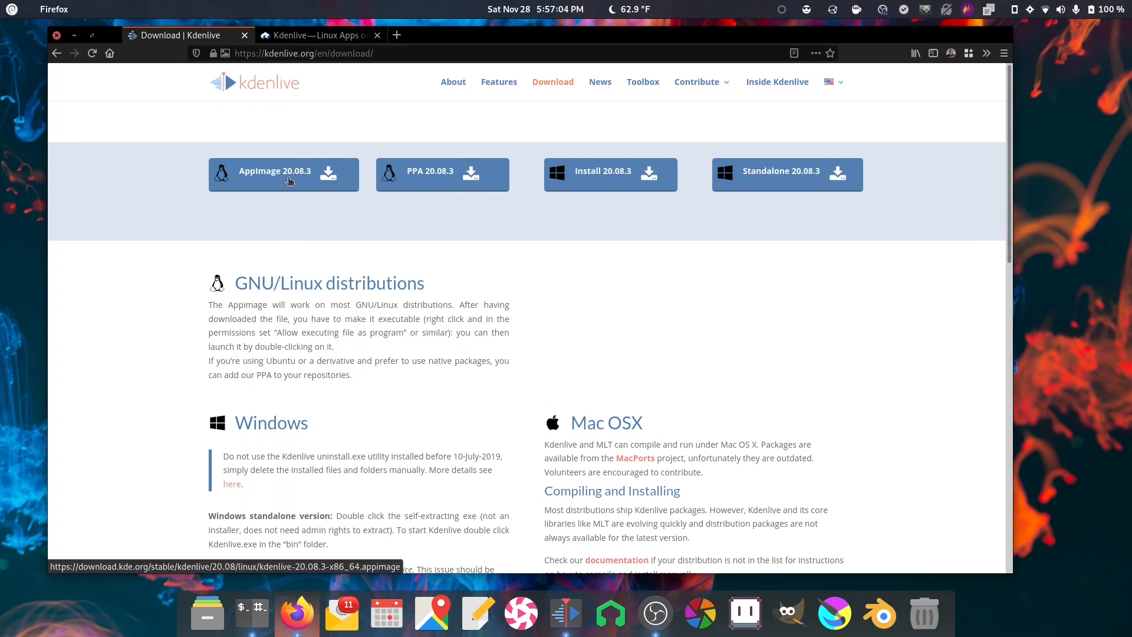
pyautogui.click(317, 35)
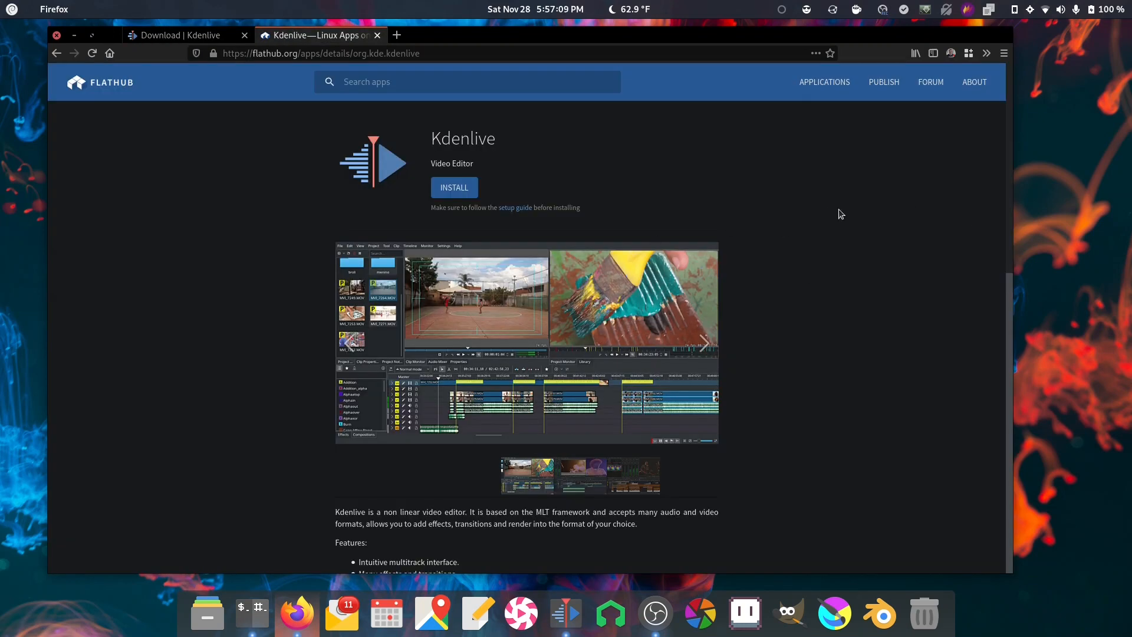
# - Scroll the Flathub page to the flatpak install and run commands for Kdenlive
pyautogui.scroll(-3)
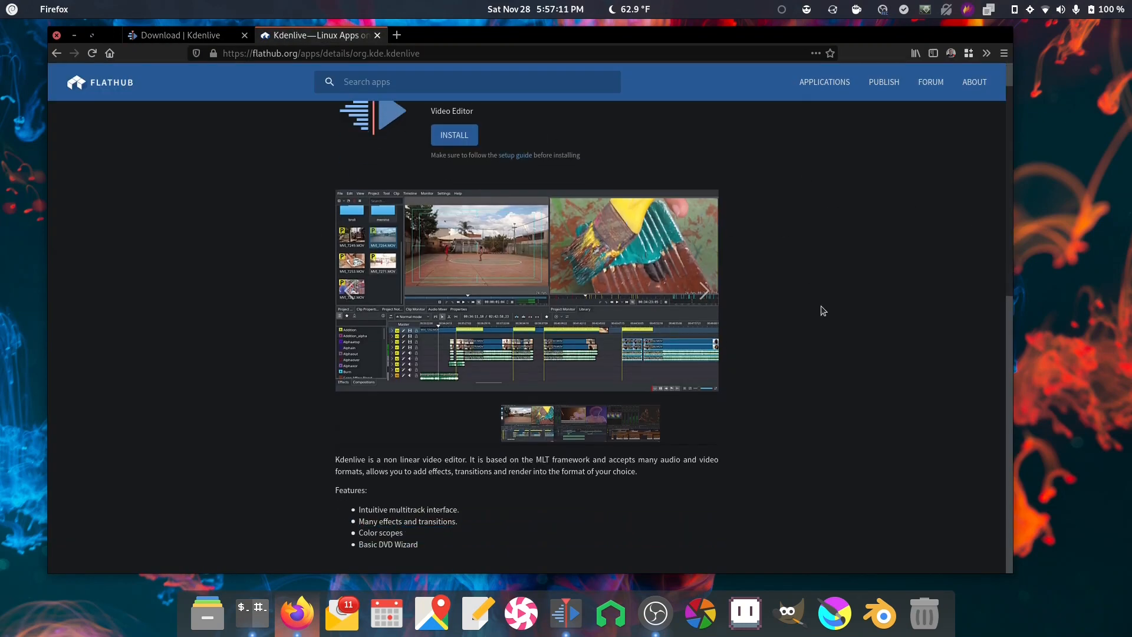
pyautogui.scroll(-3)
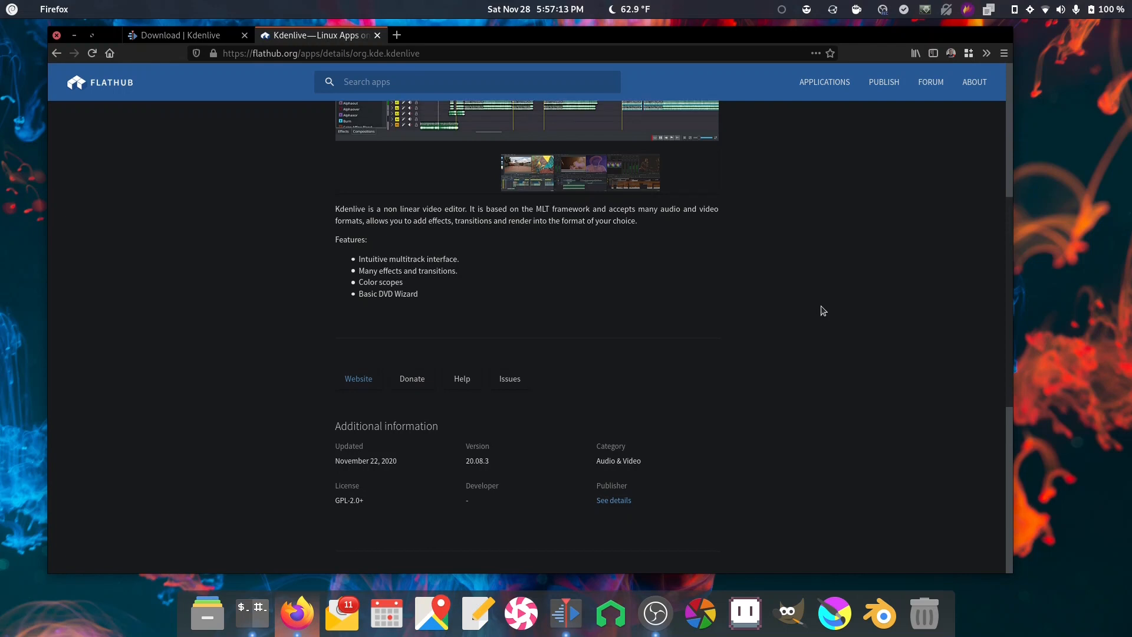
pyautogui.scroll(-3)
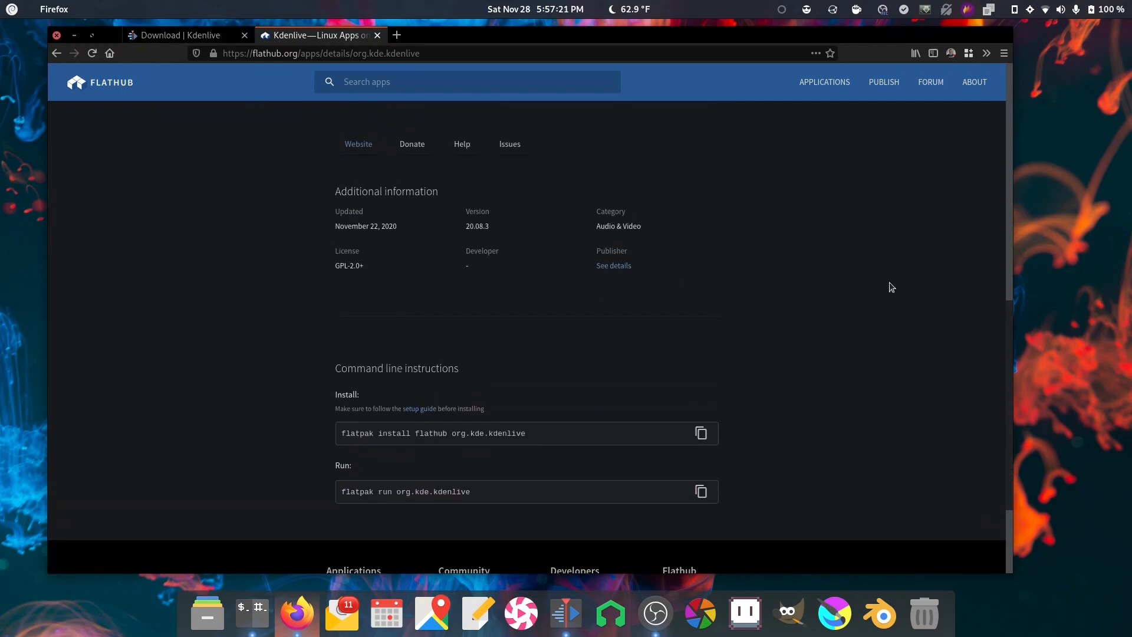
pyautogui.scroll(3)
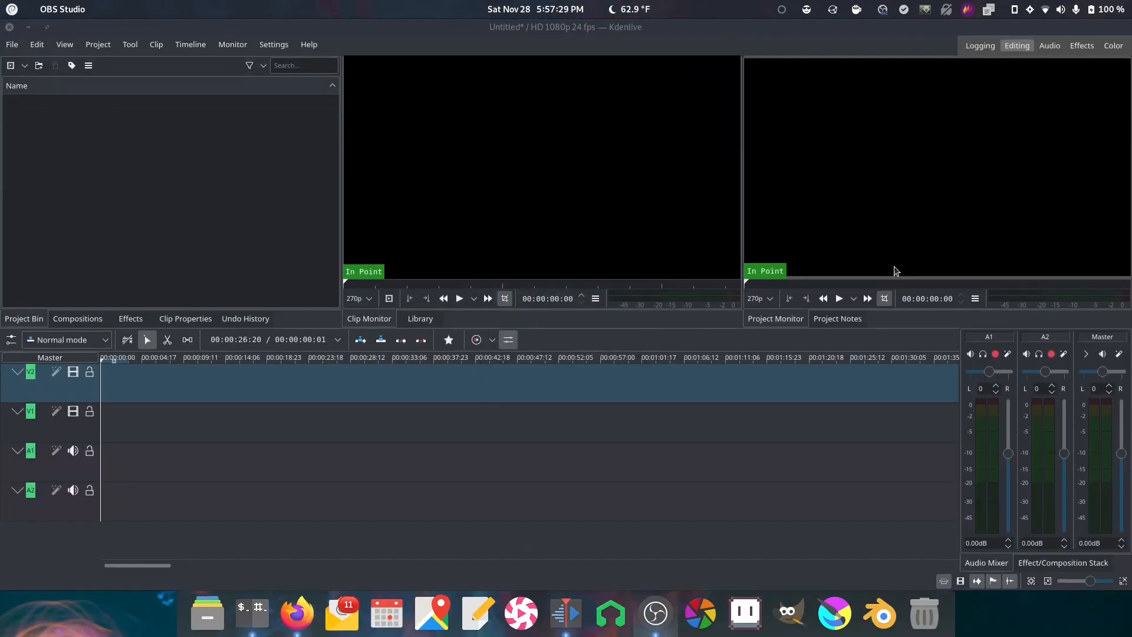
pyautogui.moveTo(912, 159)
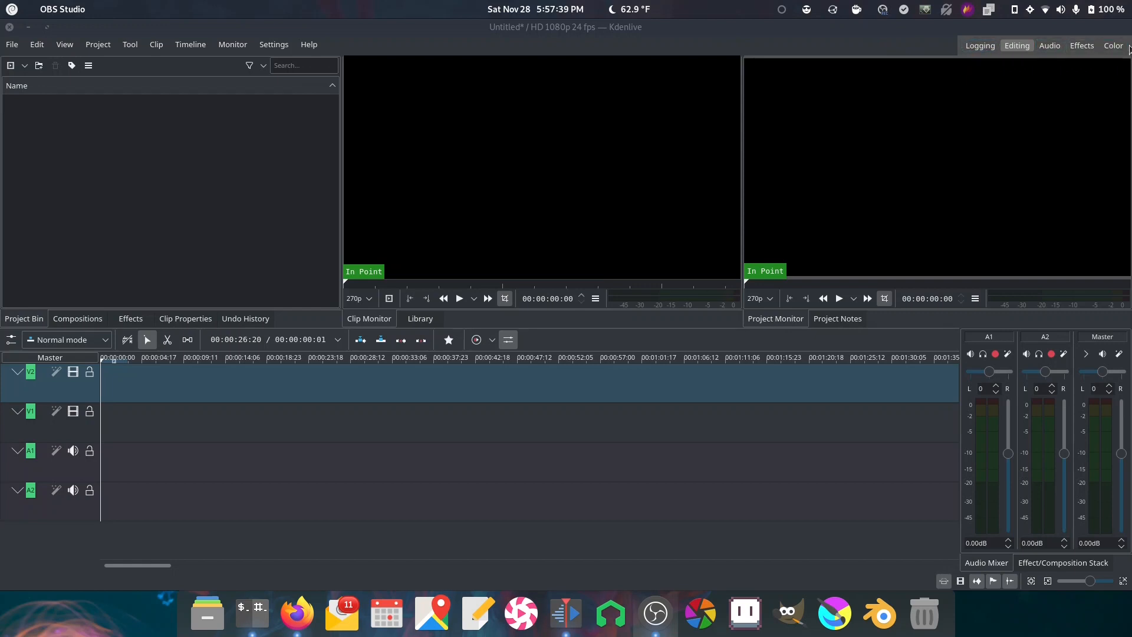
pyautogui.moveTo(881, 40)
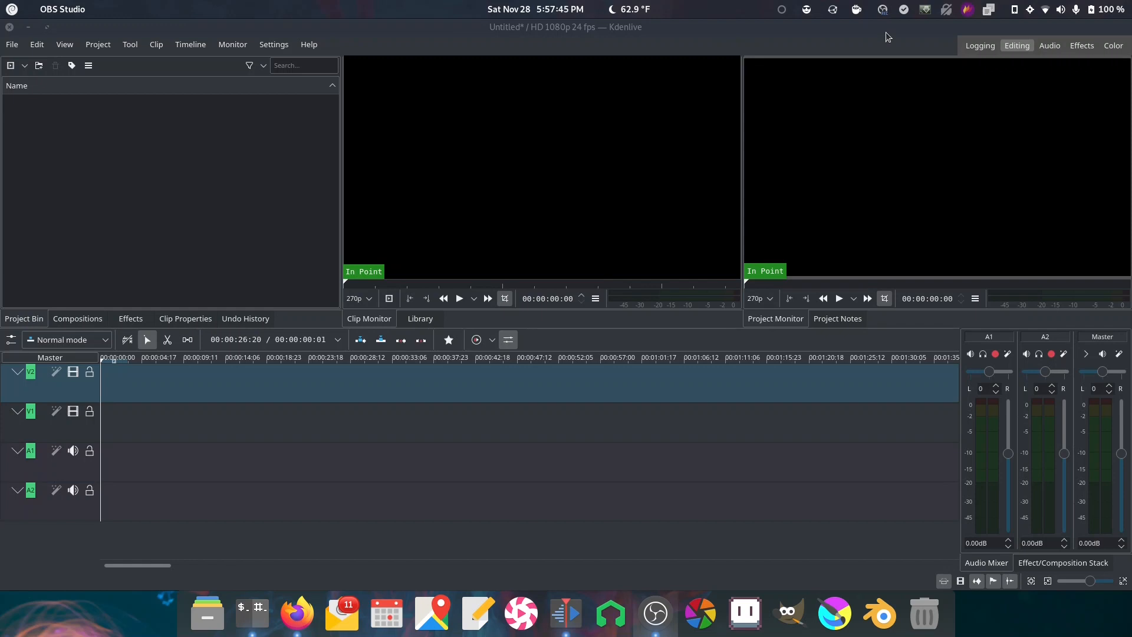
# - Switch the empty project to the Logging workspace layout
pyautogui.click(979, 46)
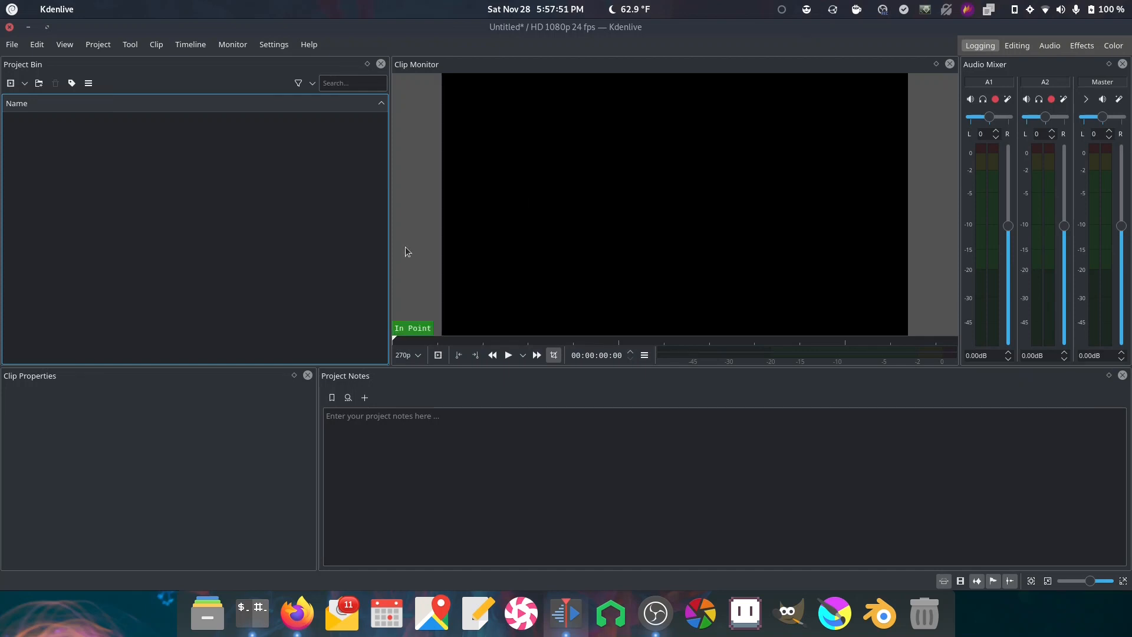
pyautogui.moveTo(15, 278)
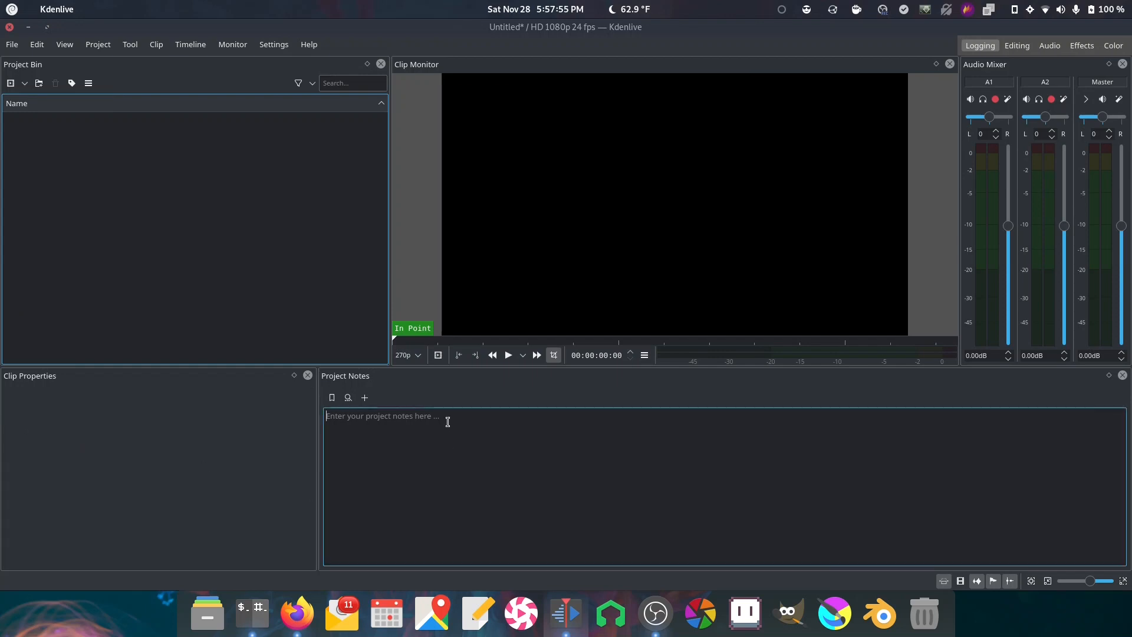
pyautogui.moveTo(679, 468)
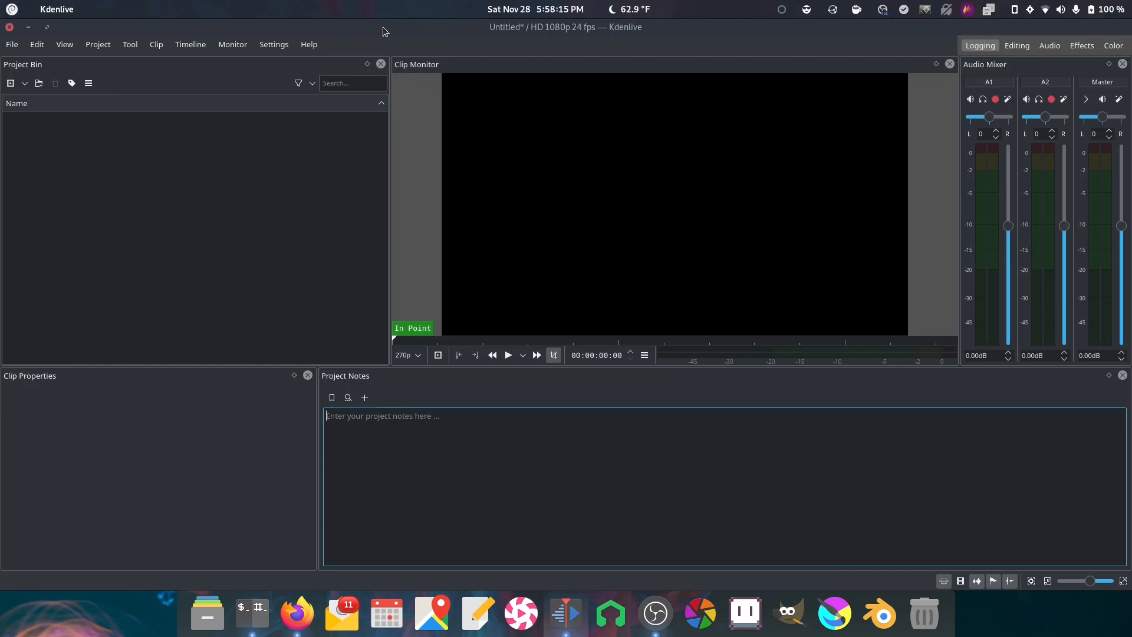
pyautogui.moveTo(475, 390)
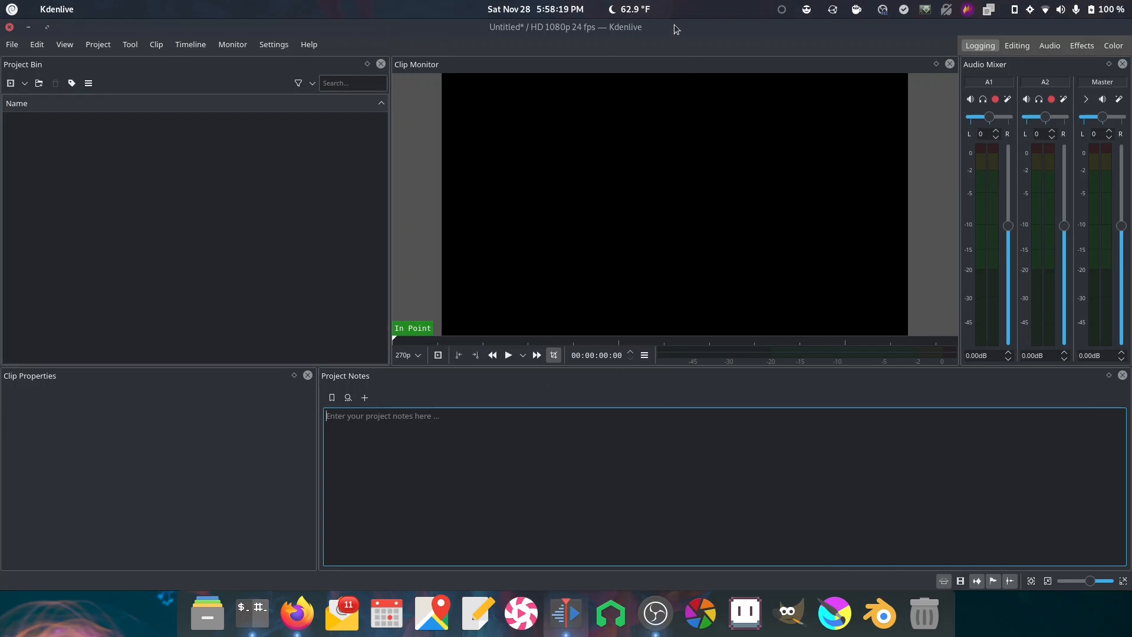
pyautogui.click(1015, 45)
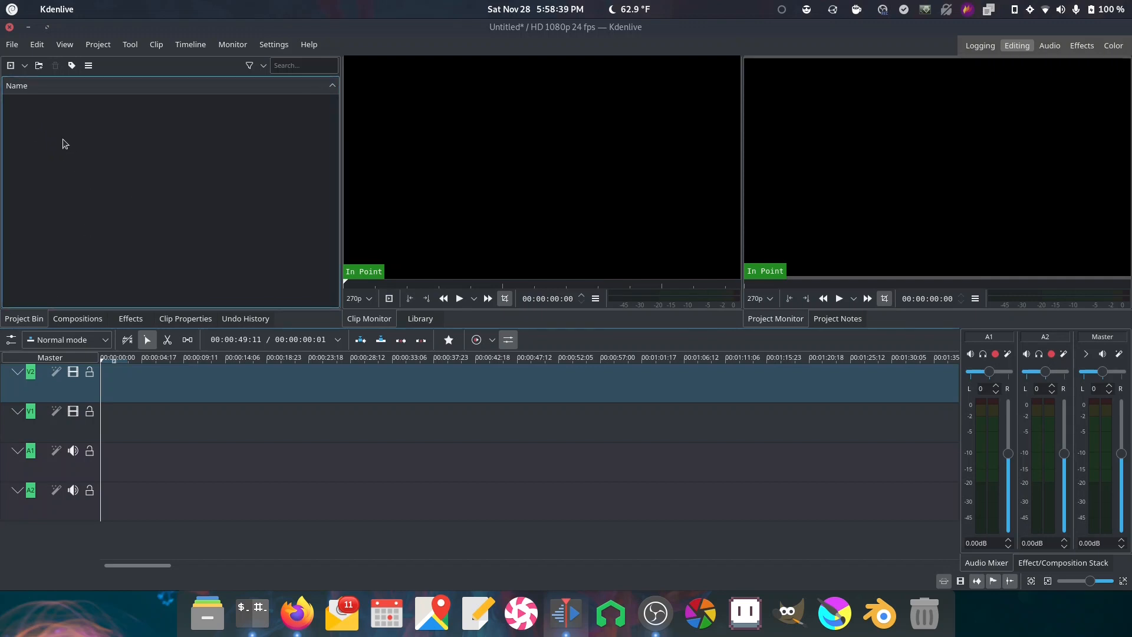
pyautogui.moveTo(531, 236)
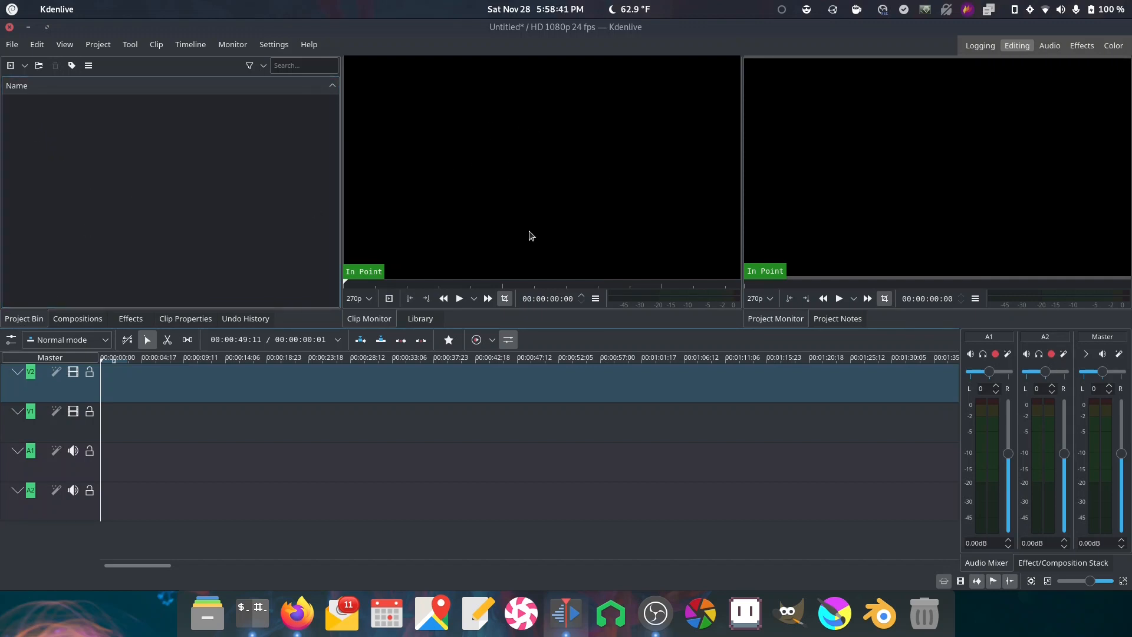
pyautogui.moveTo(851, 180)
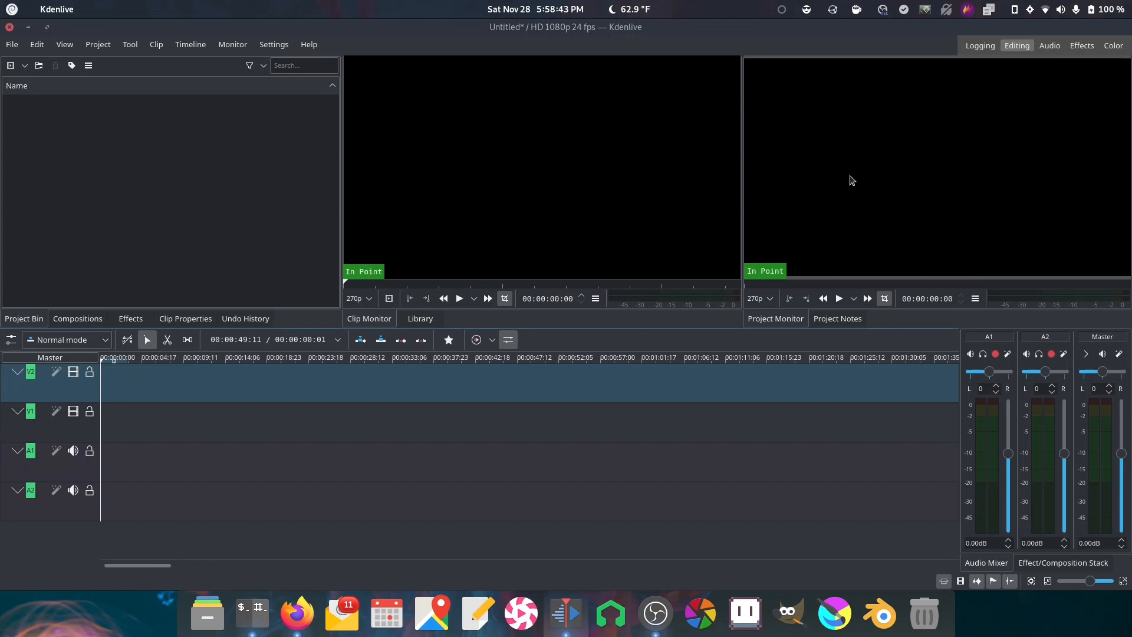
pyautogui.click(440, 357)
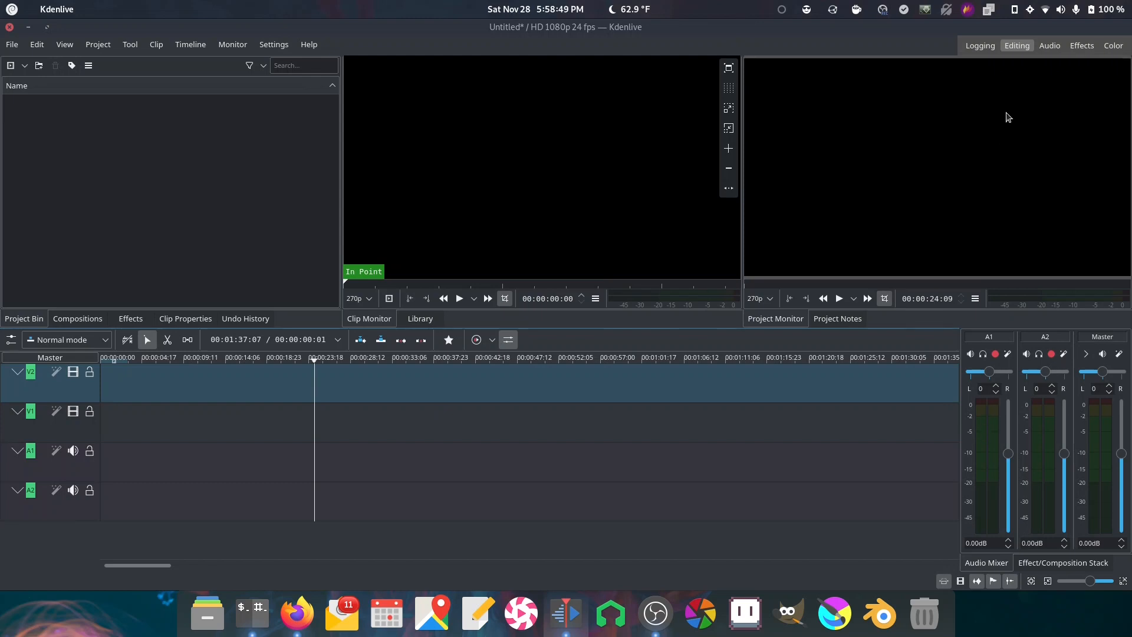
# - Switch to the Audio workspace and move the playhead near the timeline start
pyautogui.click(1050, 45)
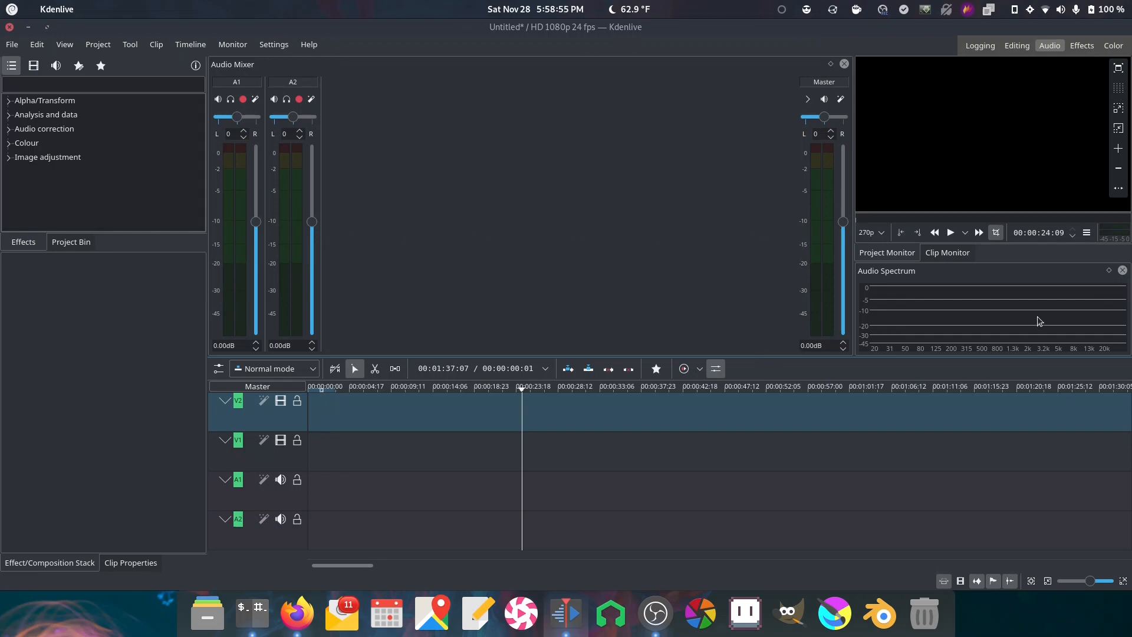
pyautogui.click(333, 387)
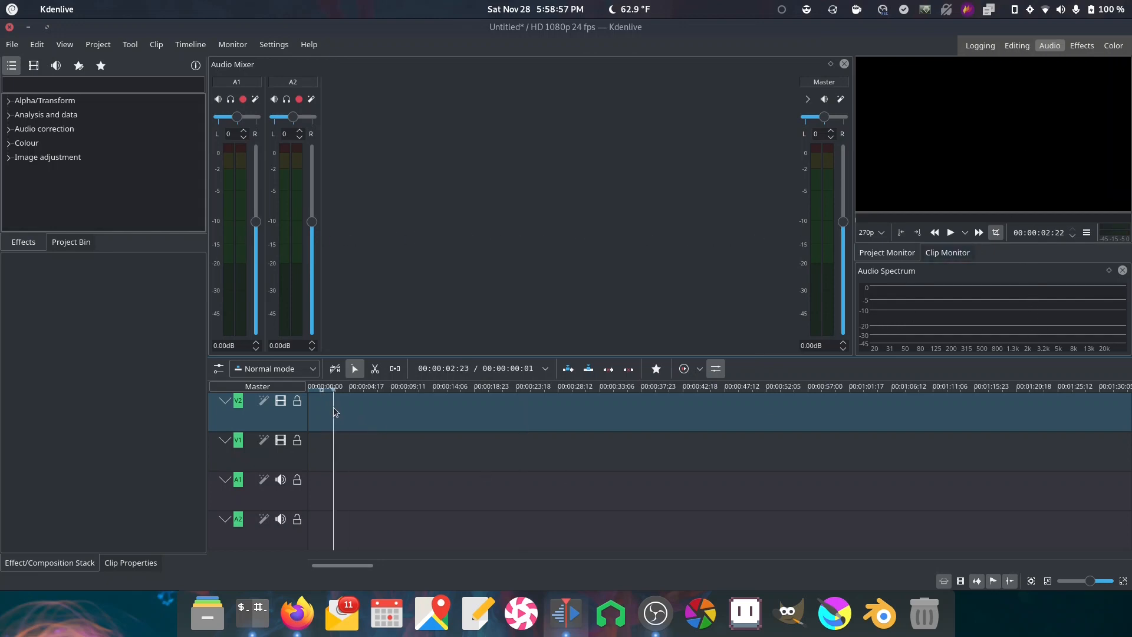
pyautogui.click(57, 142)
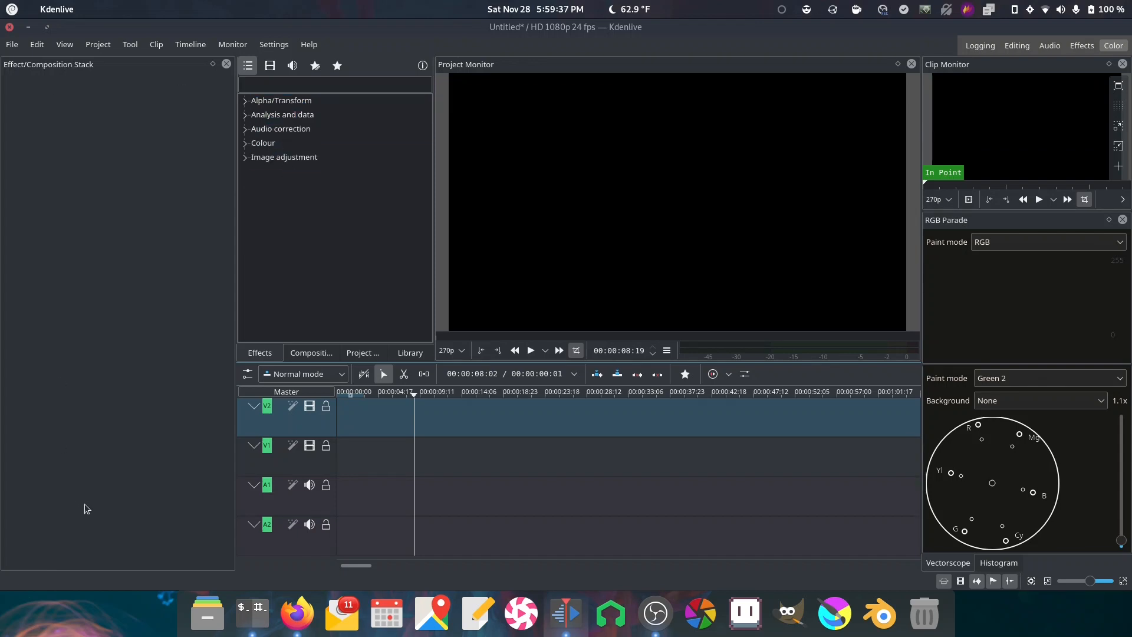
pyautogui.moveTo(715, 227)
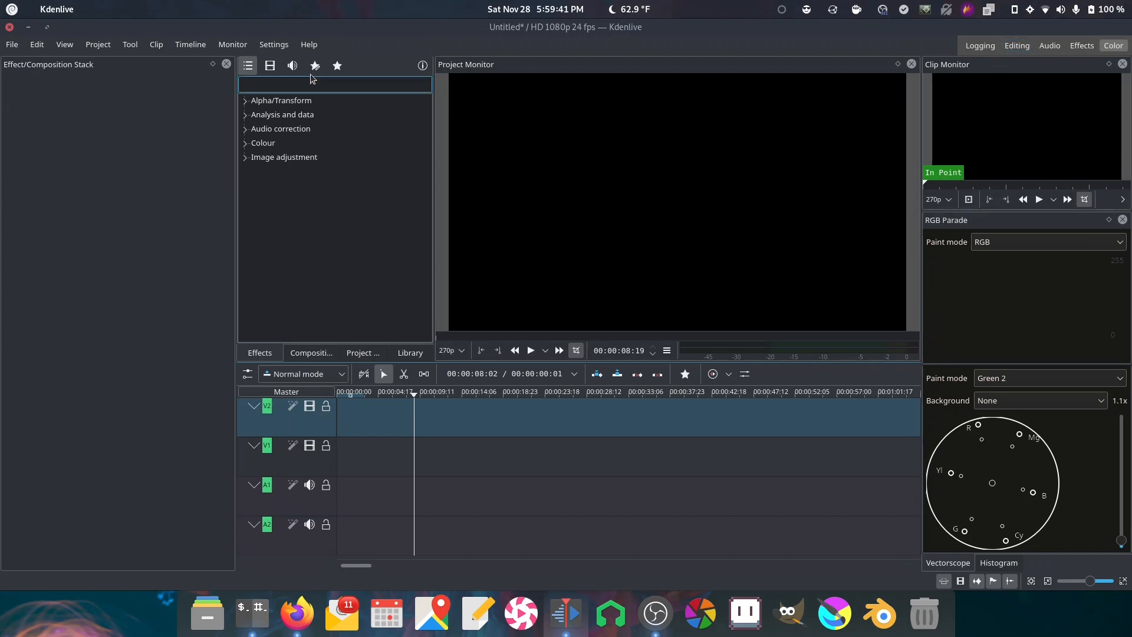
# - Bring up the View menu's list of saved workspace layouts
pyautogui.click(64, 43)
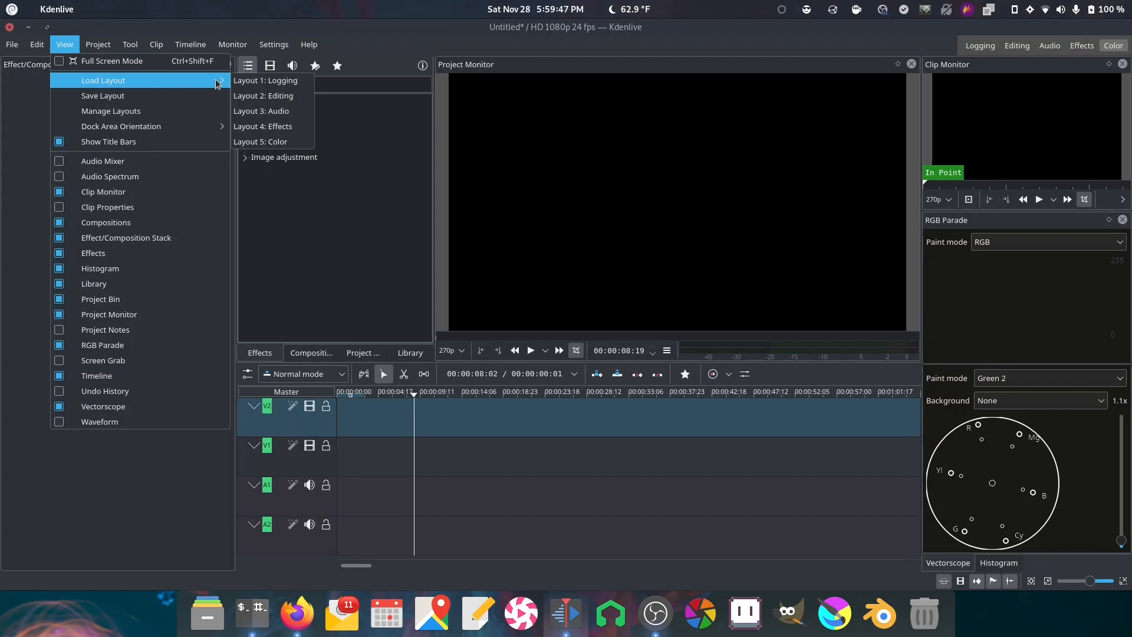
pyautogui.moveTo(272, 142)
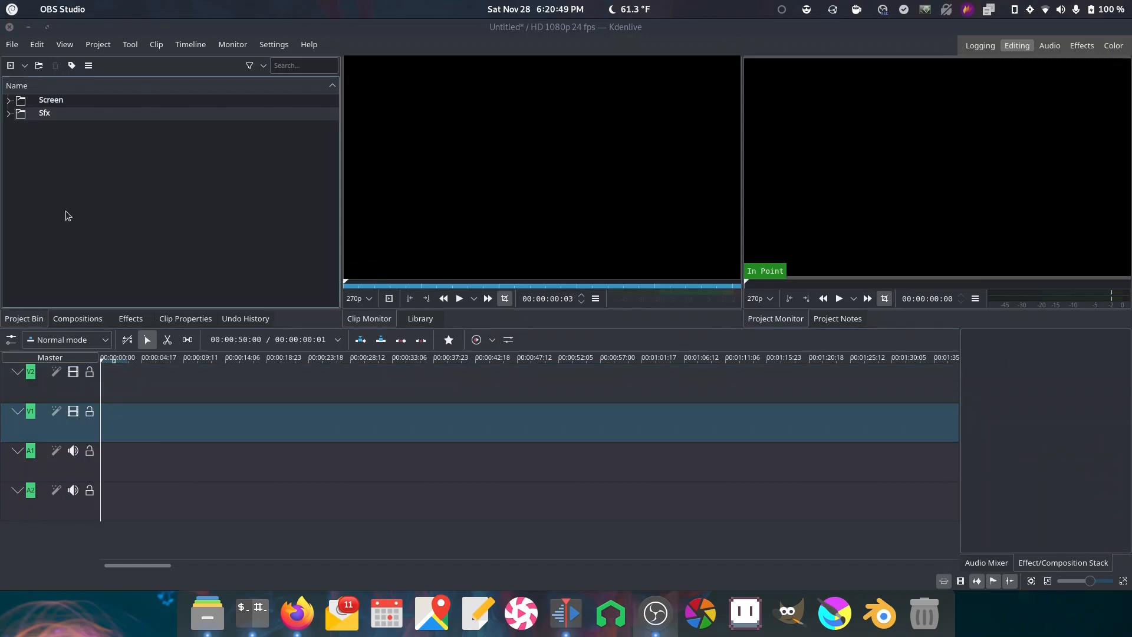
pyautogui.moveTo(180, 169)
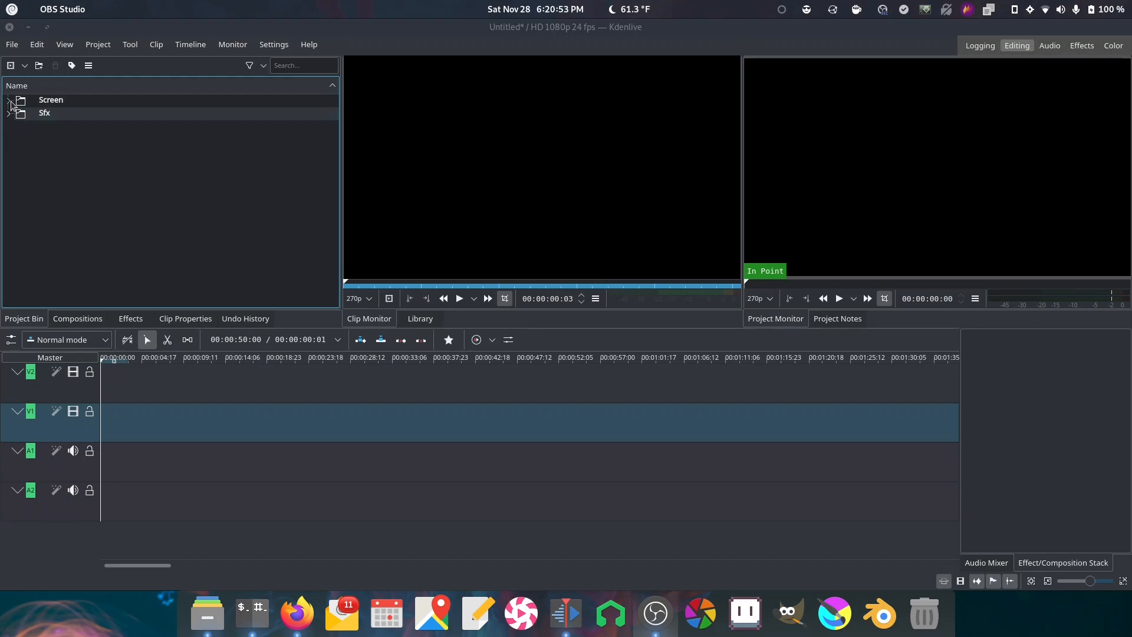
pyautogui.click(9, 99)
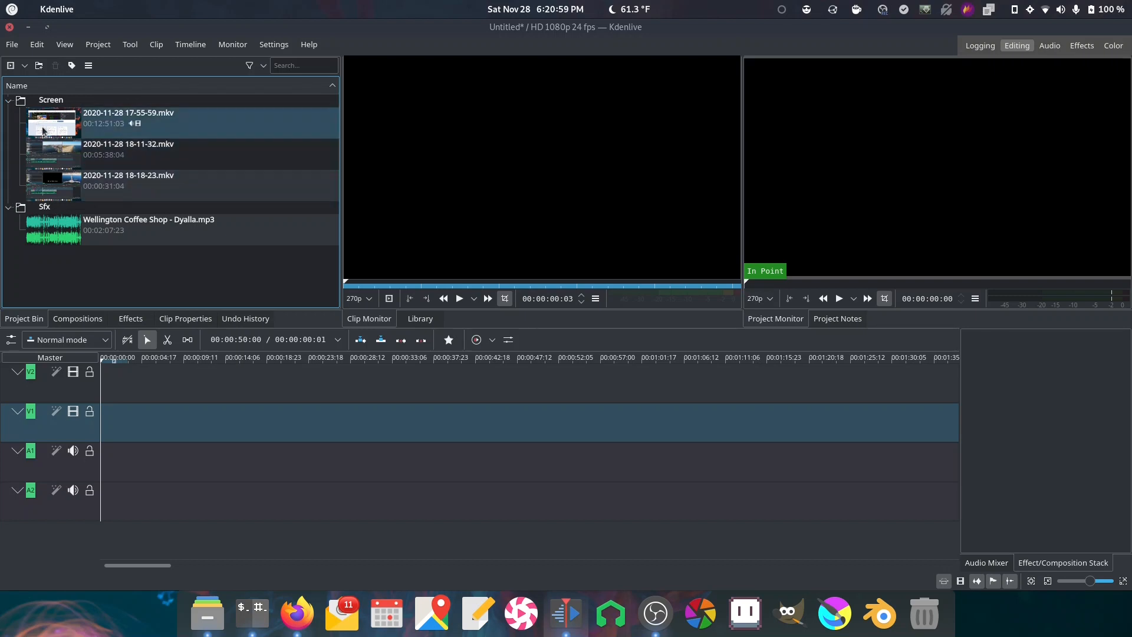
pyautogui.click(8, 206)
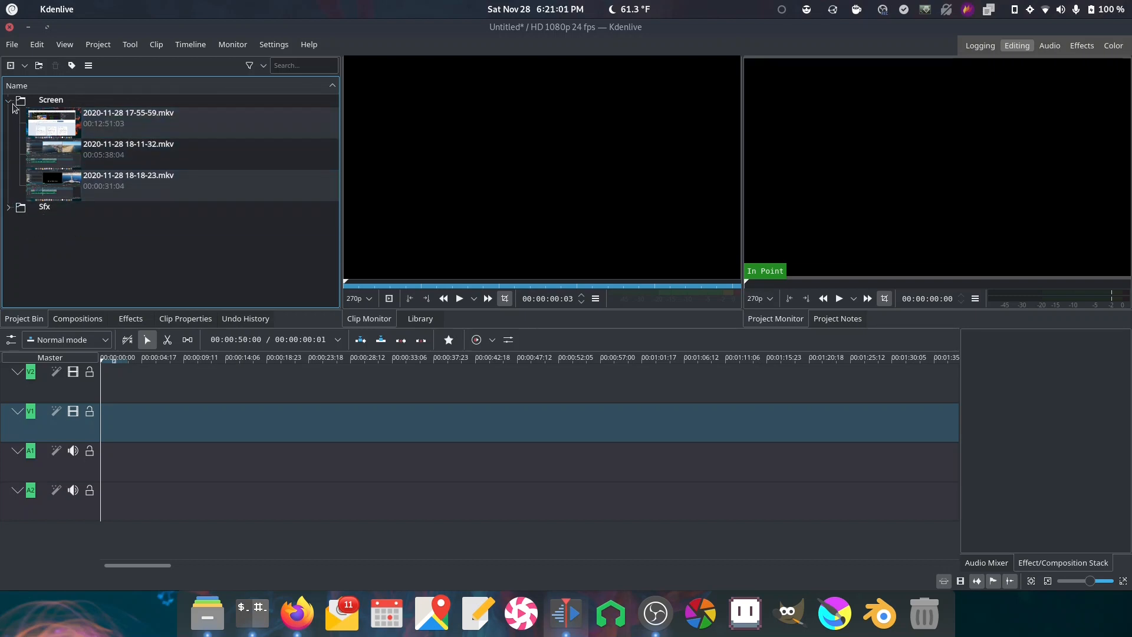
pyautogui.click(8, 99)
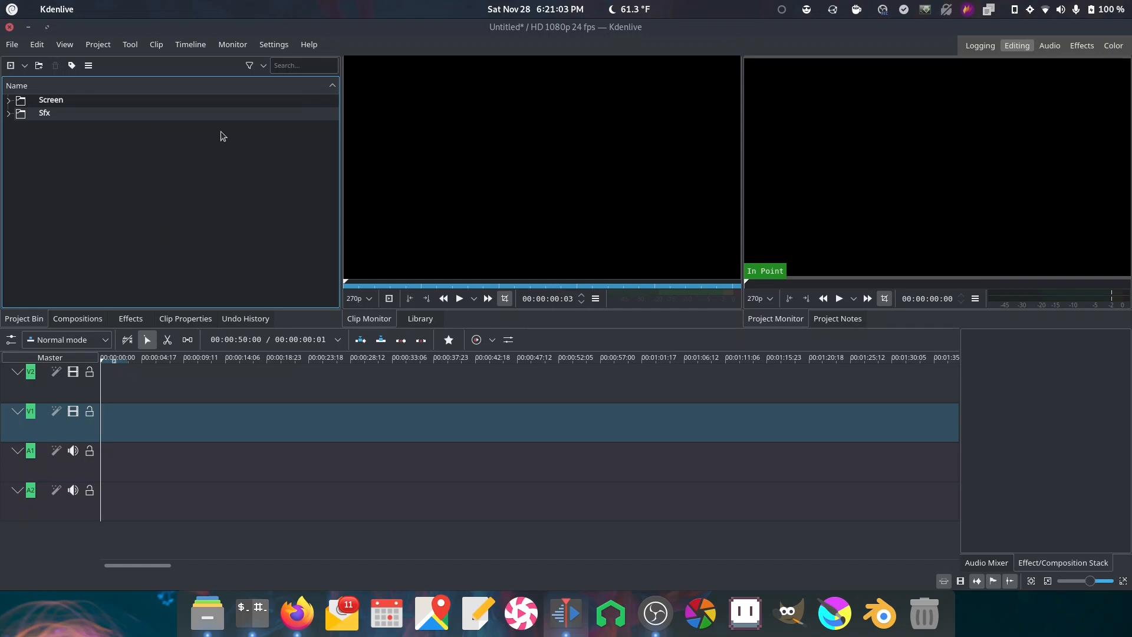
pyautogui.click(88, 65)
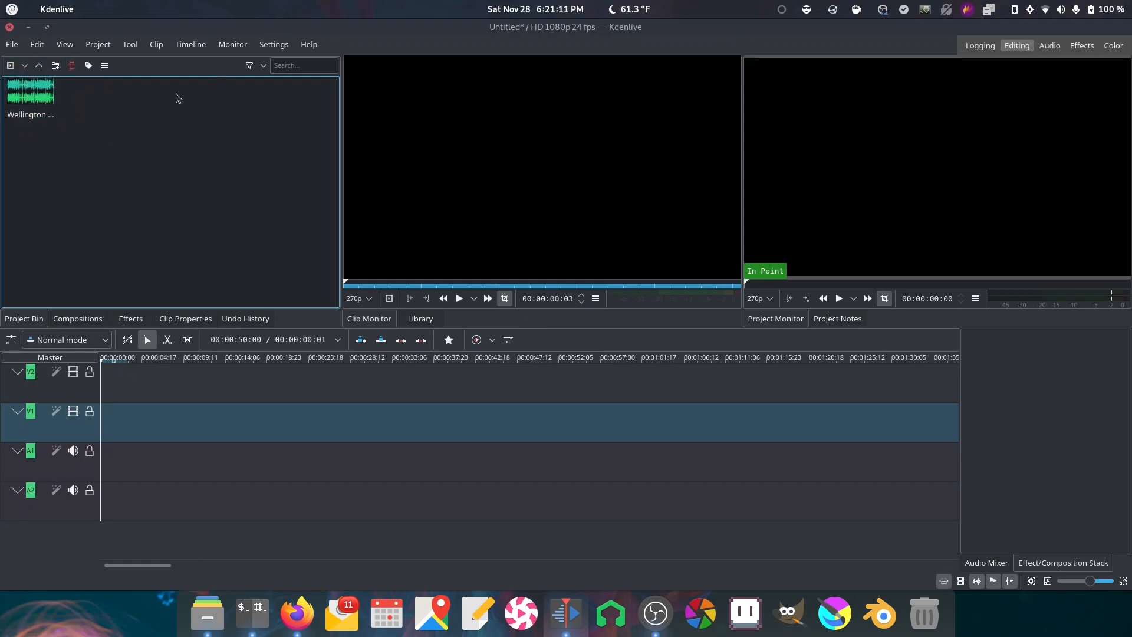
pyautogui.click(105, 65)
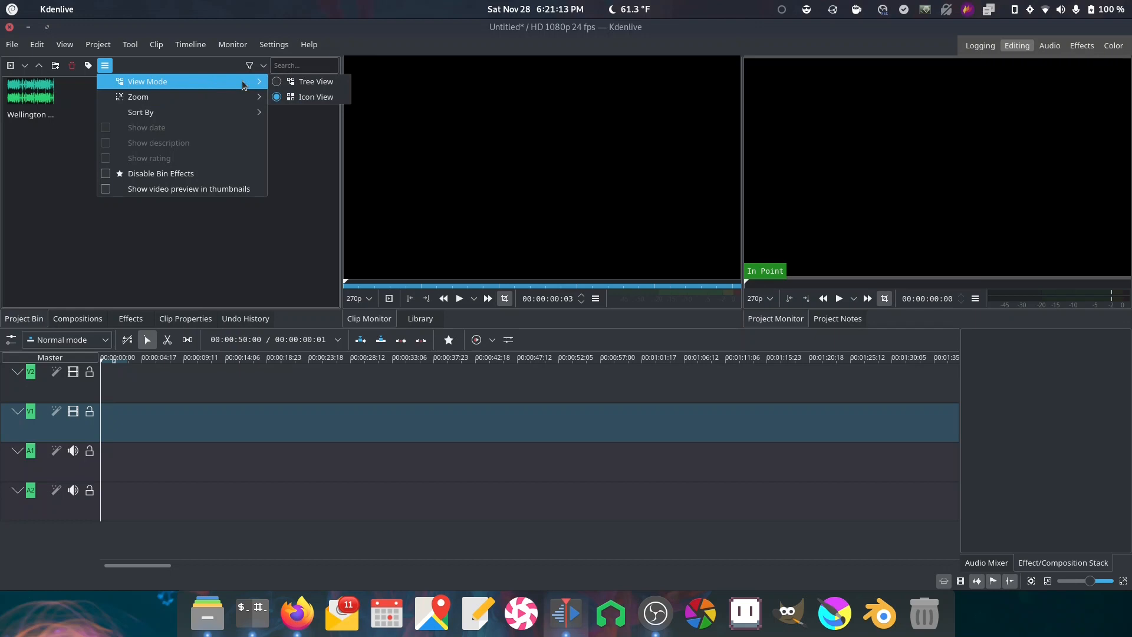
pyautogui.click(315, 81)
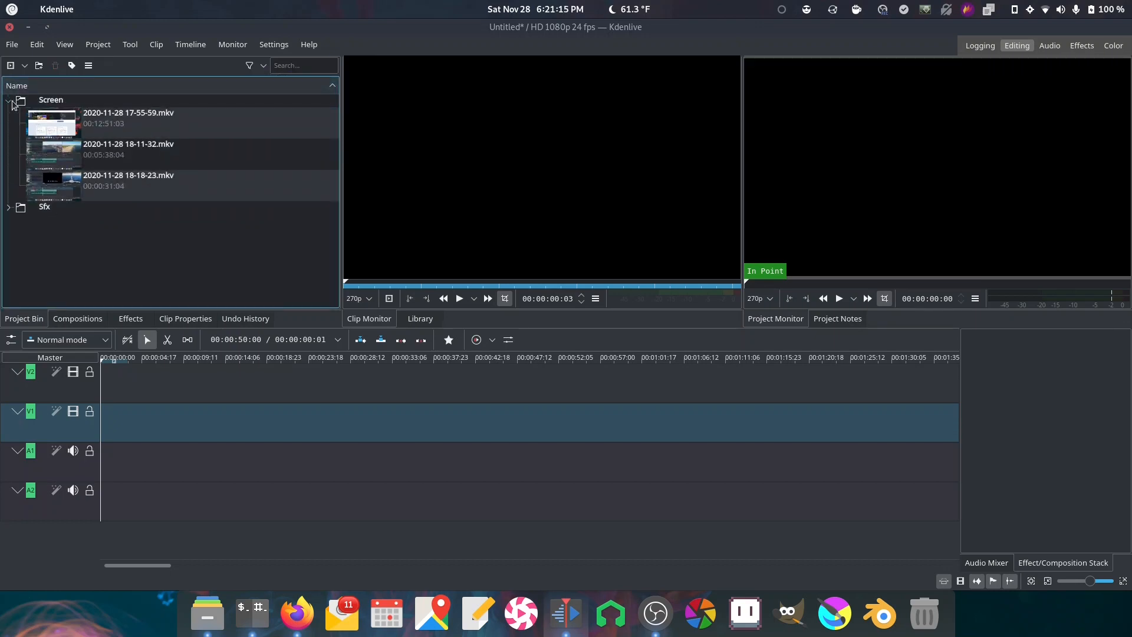
pyautogui.click(8, 99)
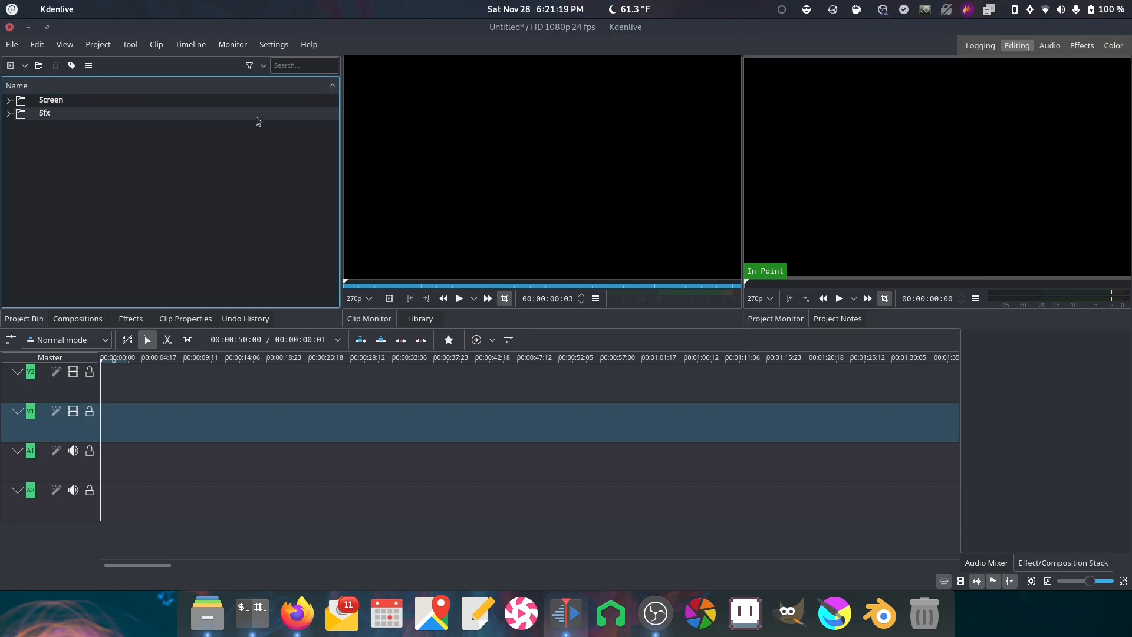
pyautogui.moveTo(121, 222)
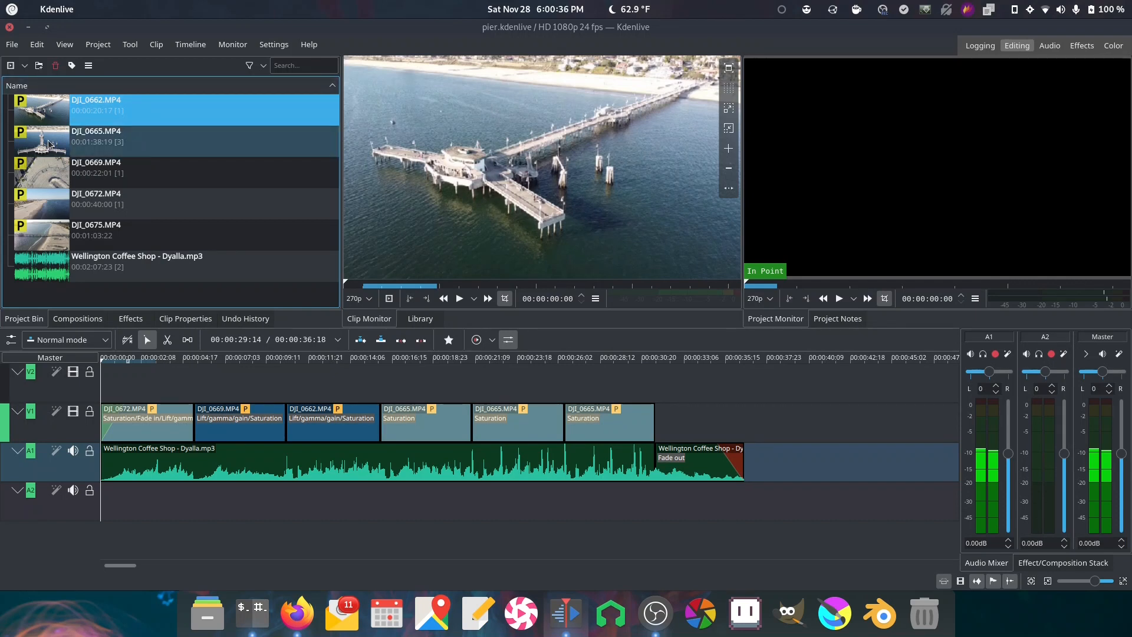
# - Preview the DJI_0675 clip and keep the monitor at a reduced 270p preview resolution
pyautogui.click(95, 167)
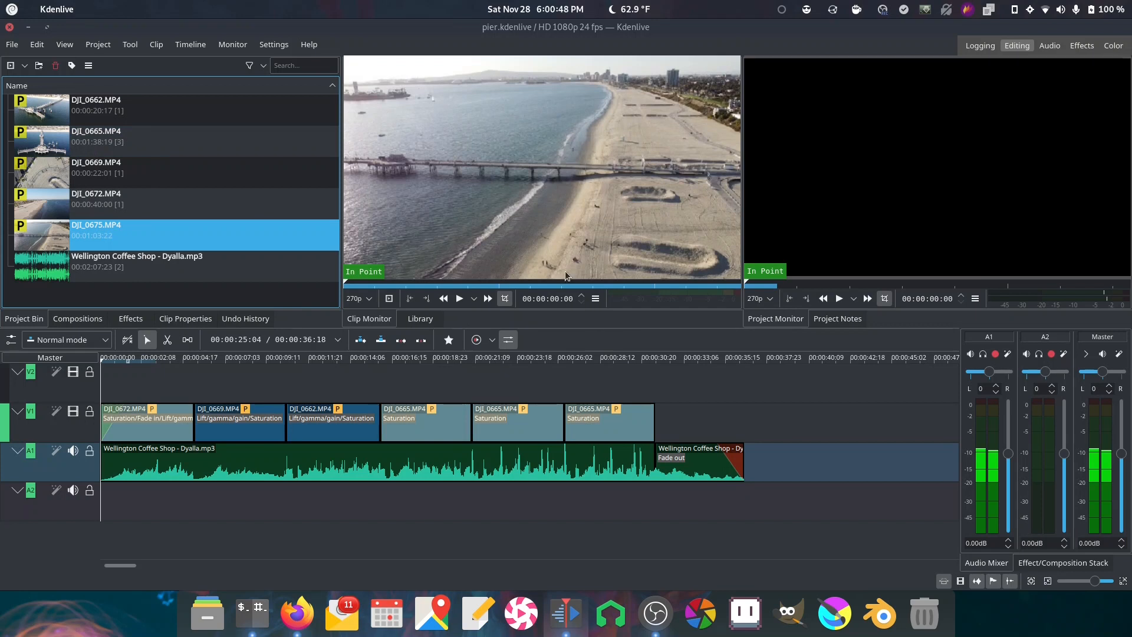
pyautogui.moveTo(578, 99)
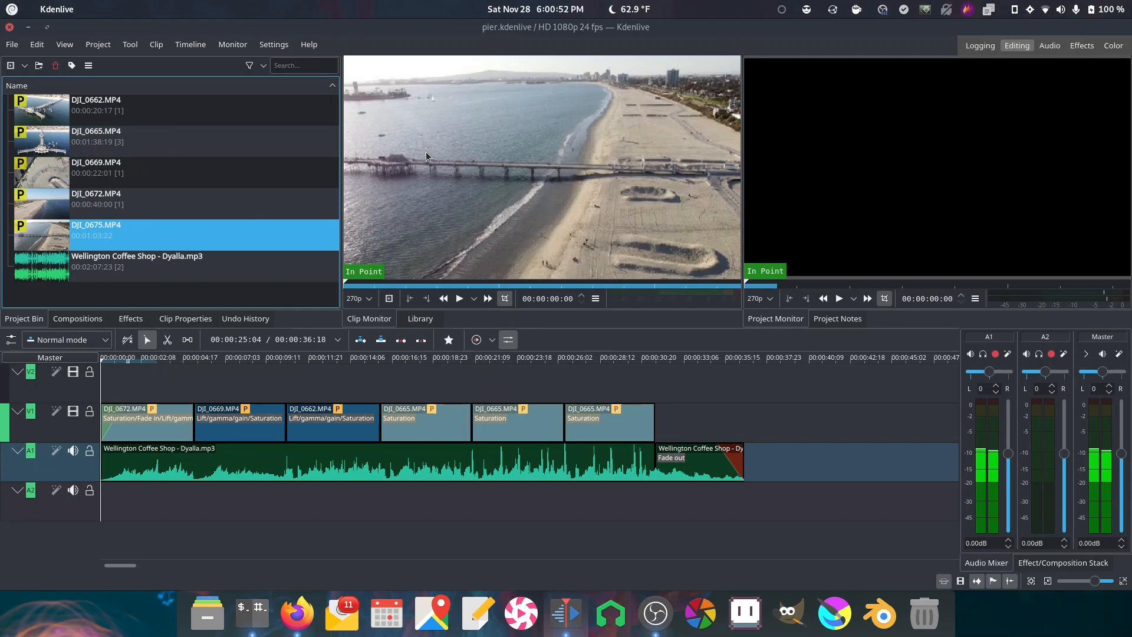
pyautogui.moveTo(616, 211)
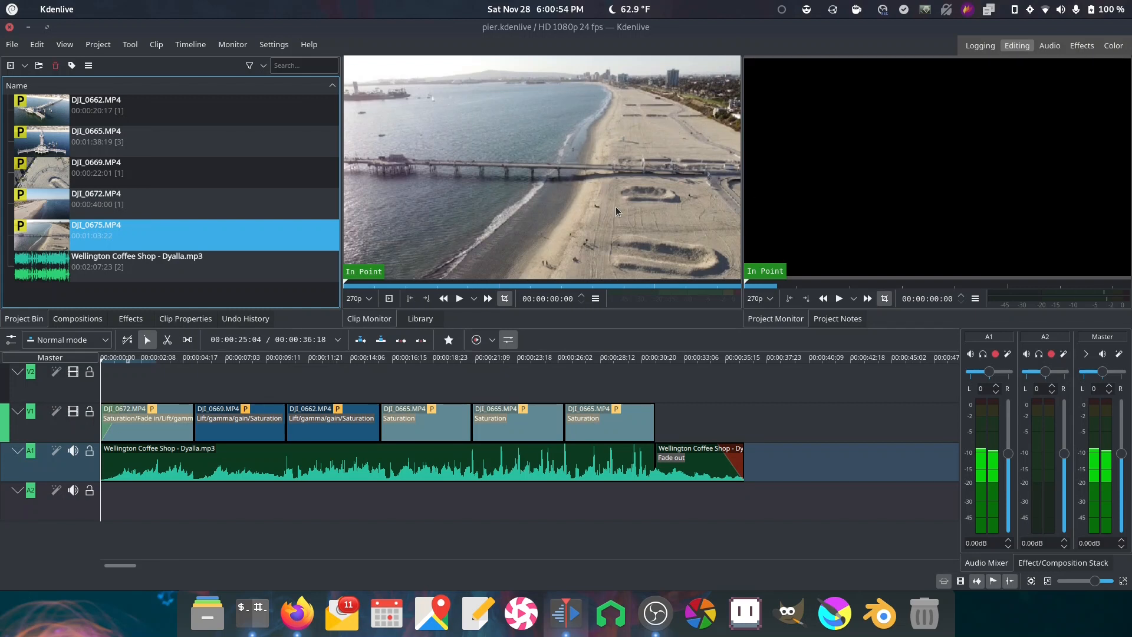
pyautogui.click(96, 105)
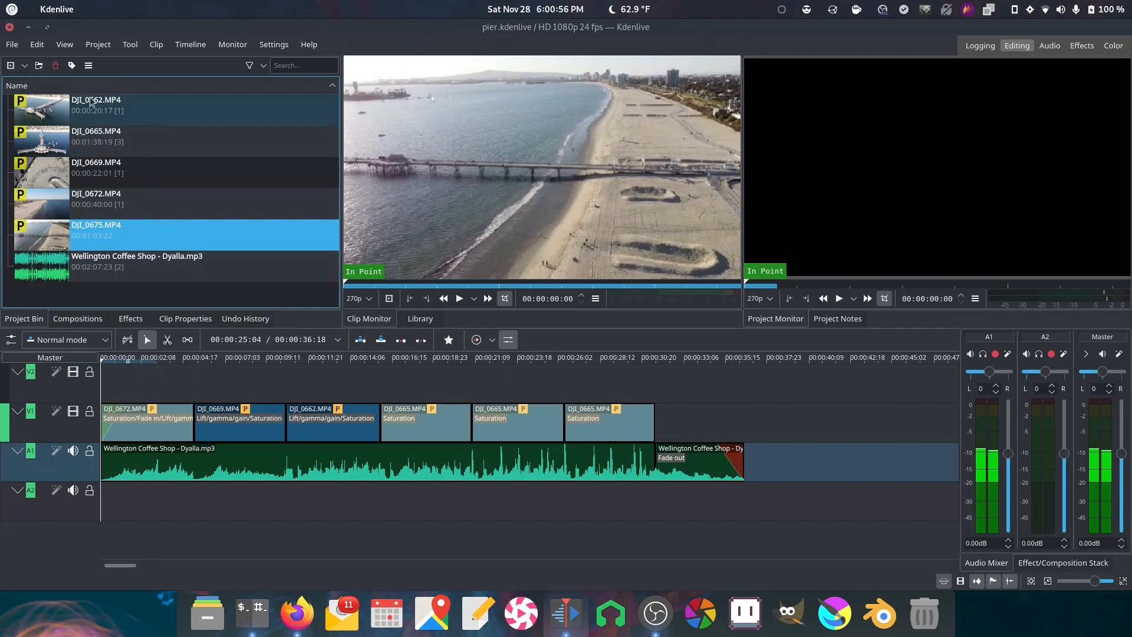
pyautogui.click(355, 298)
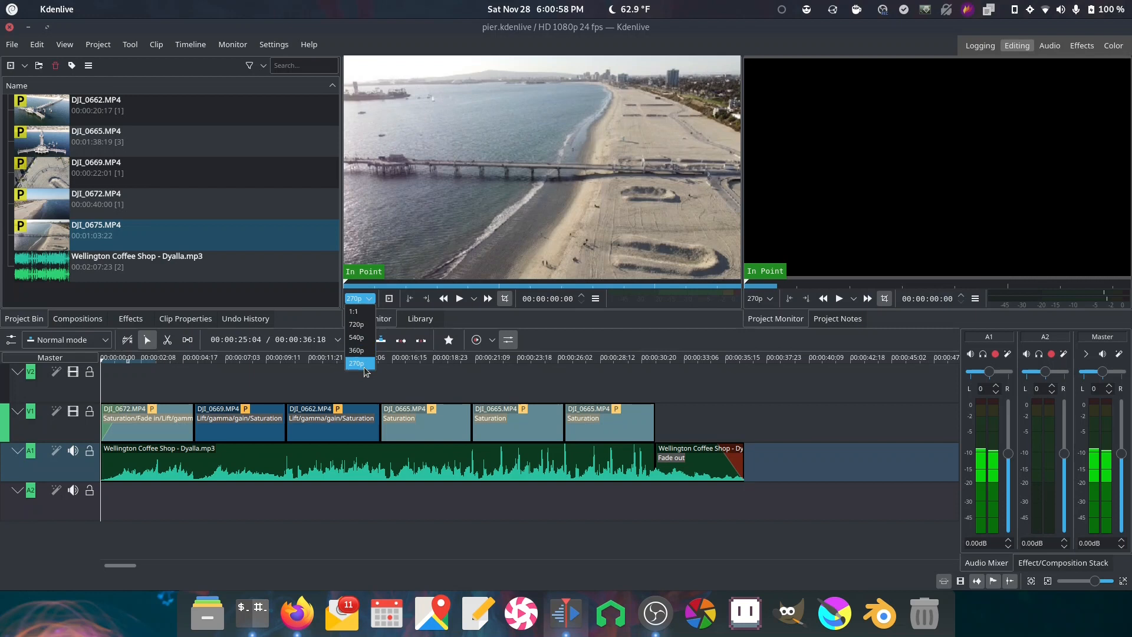
pyautogui.click(356, 362)
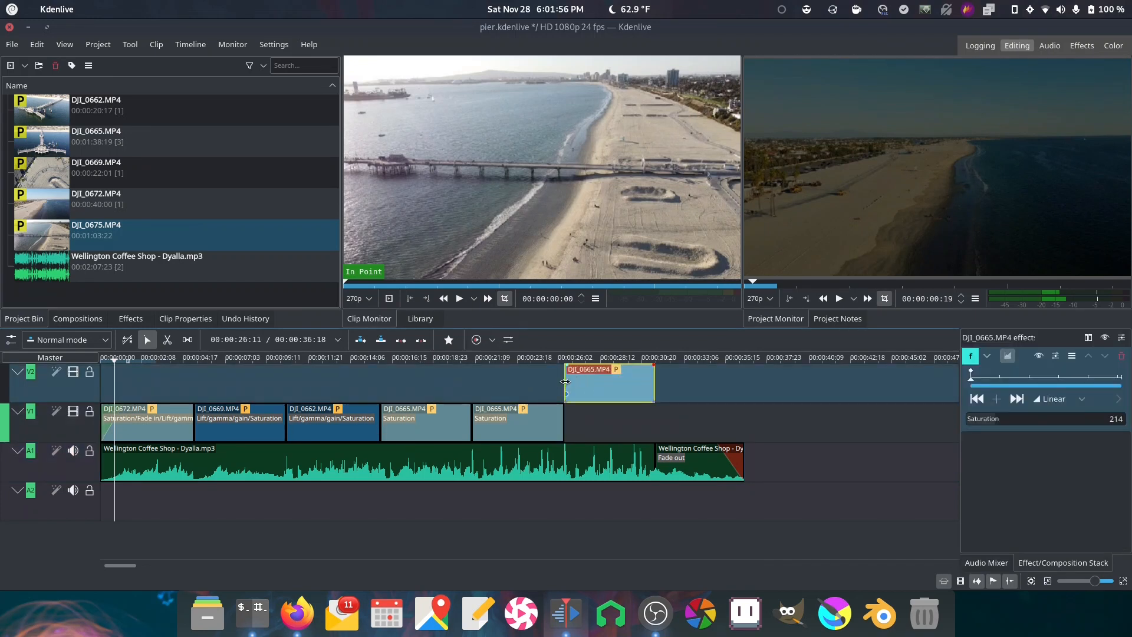
# - Move the last DJI_0665 clip onto V2 overlapping its neighbour and join them with a Wipe composition
pyautogui.moveTo(564, 382); pyautogui.dragTo(526, 382)
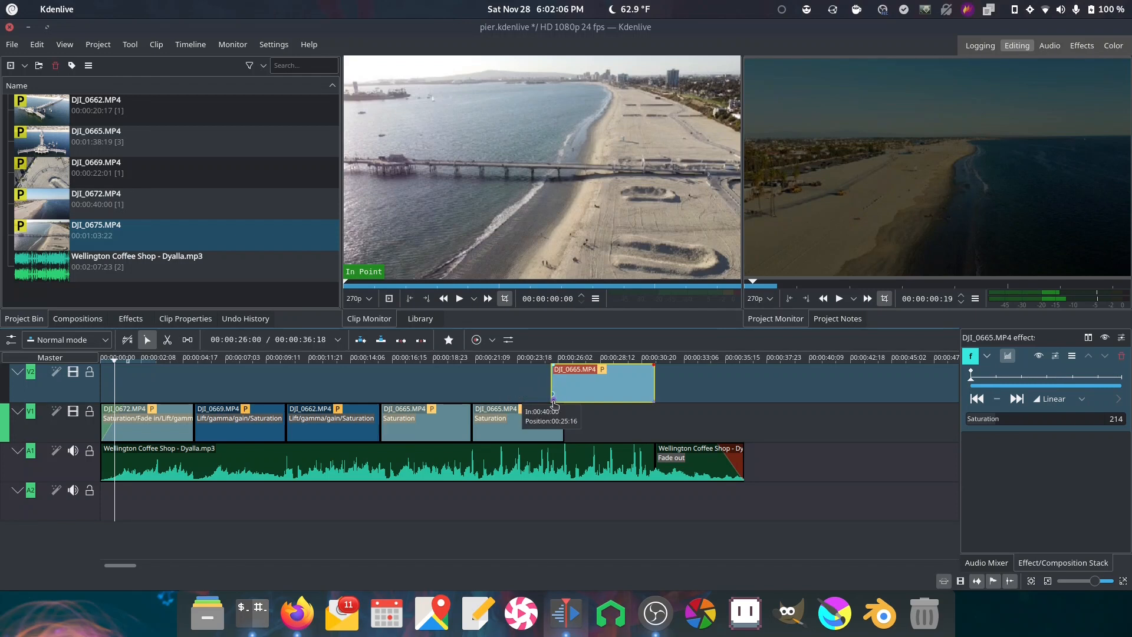
pyautogui.moveTo(552, 401)
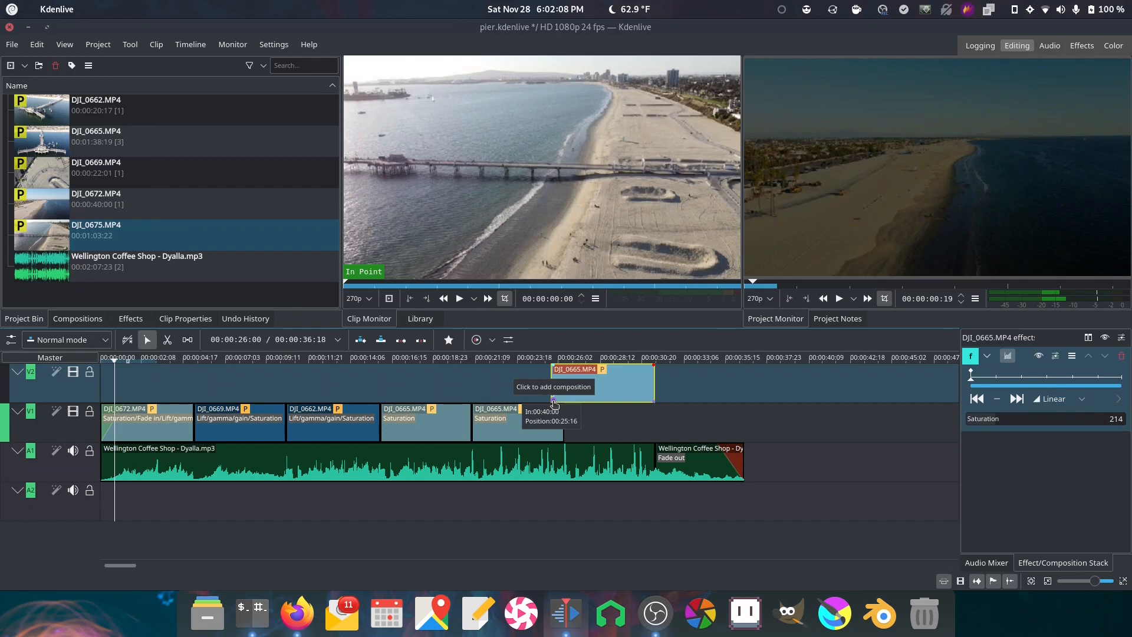
pyautogui.click(553, 386)
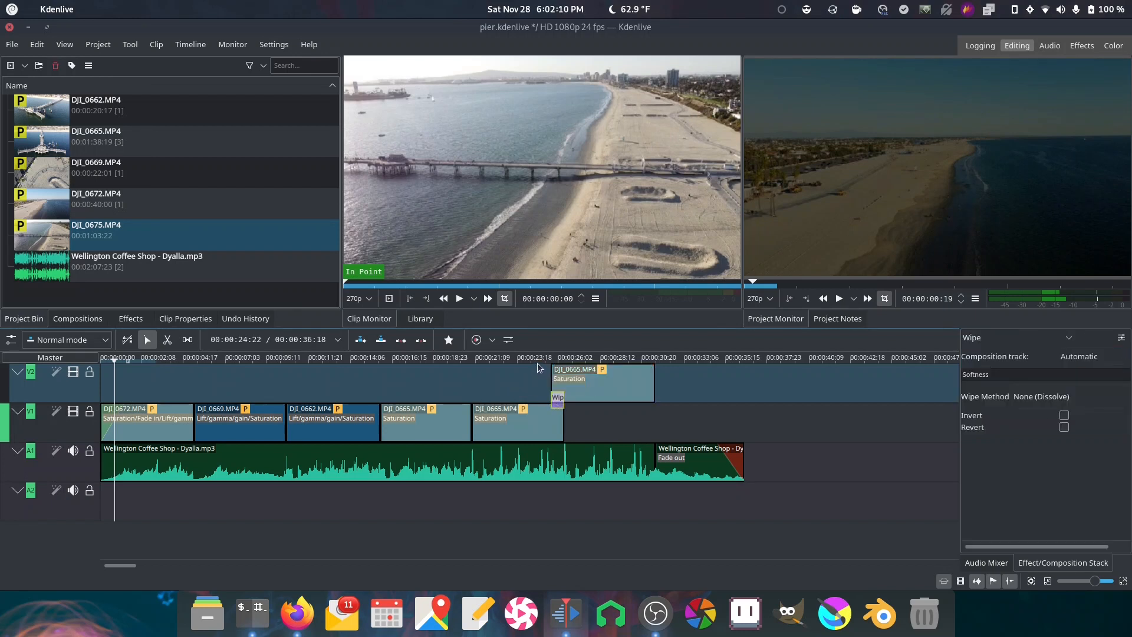
pyautogui.click(561, 357)
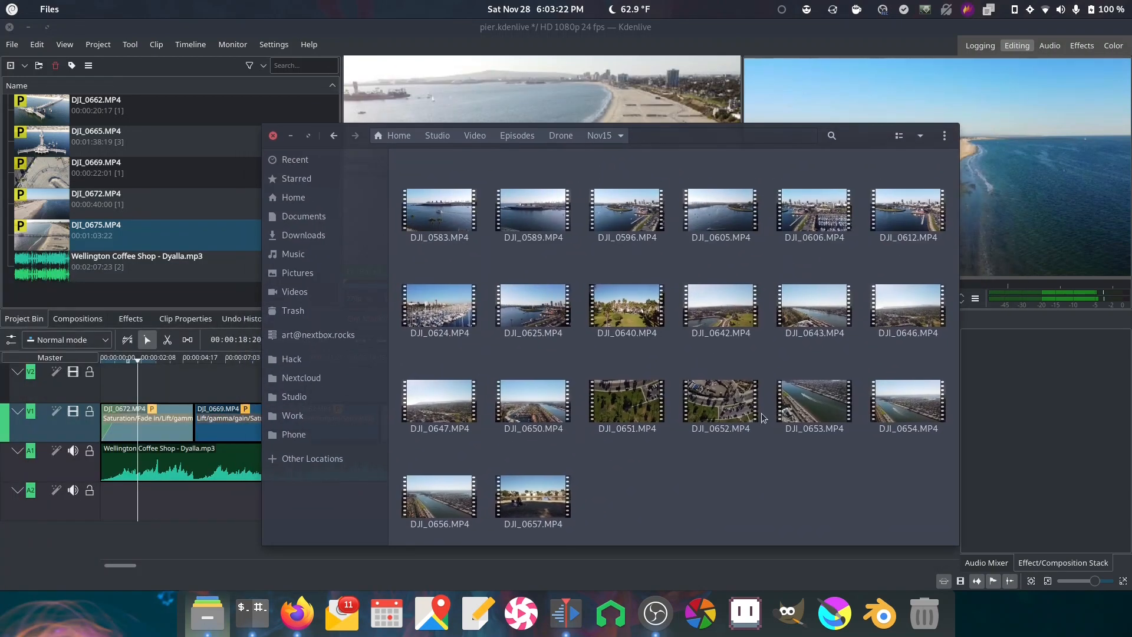
pyautogui.click(907, 401)
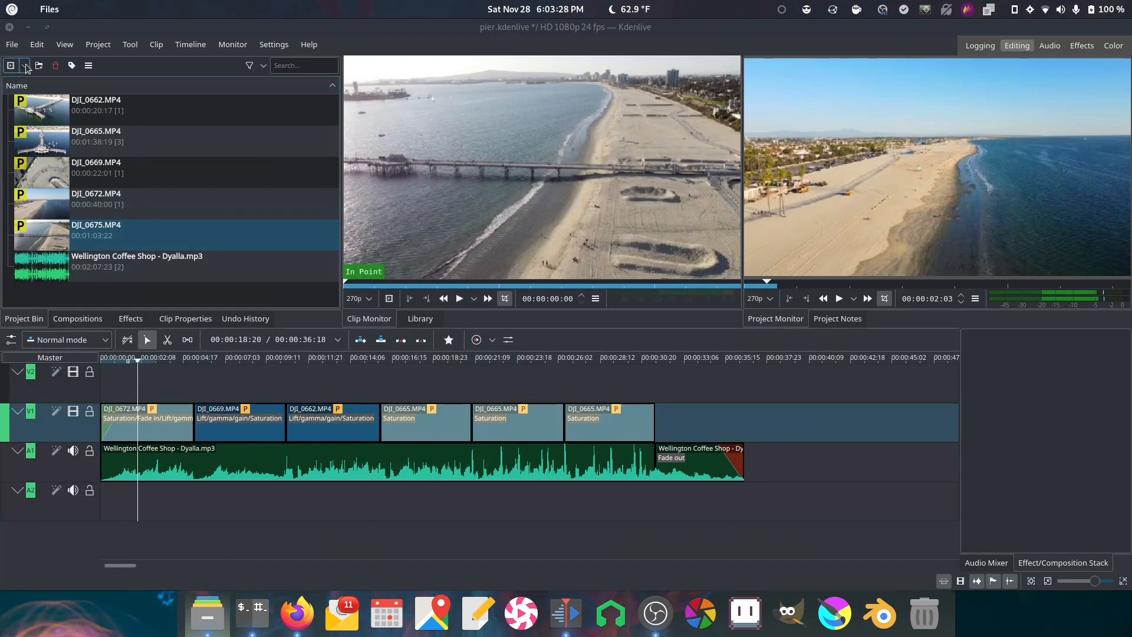
pyautogui.click(39, 66)
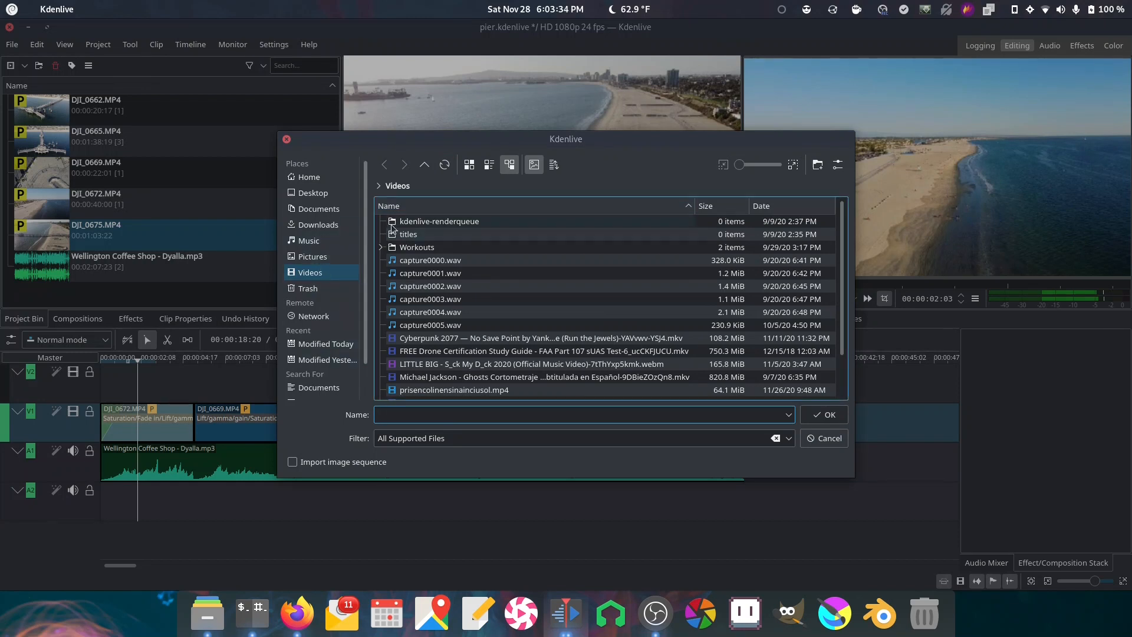
pyautogui.click(308, 176)
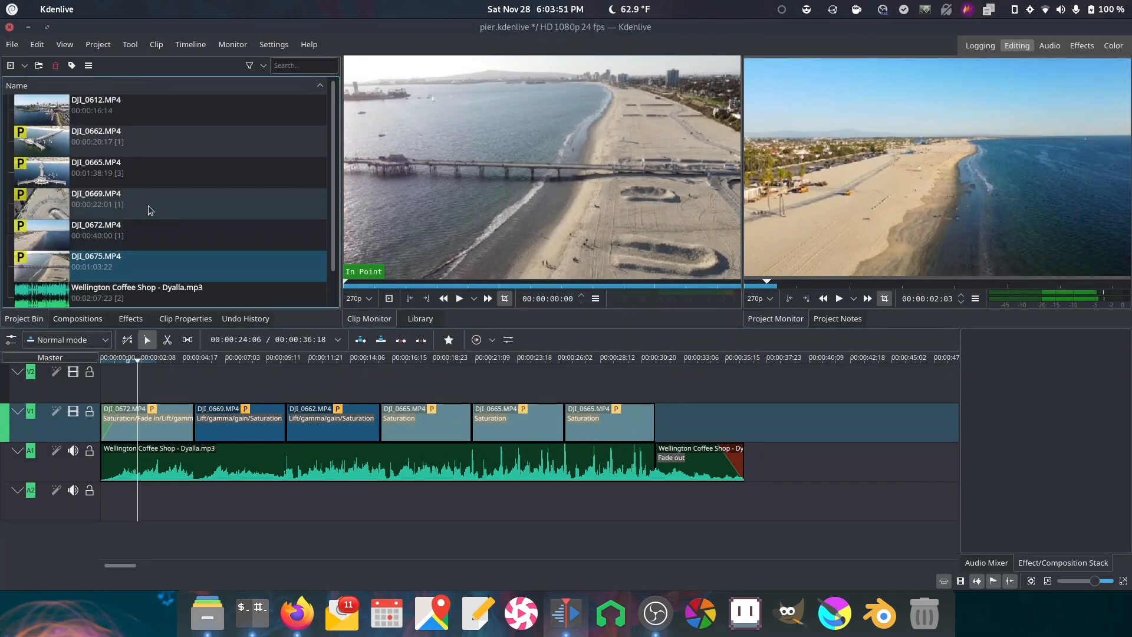
pyautogui.click(94, 105)
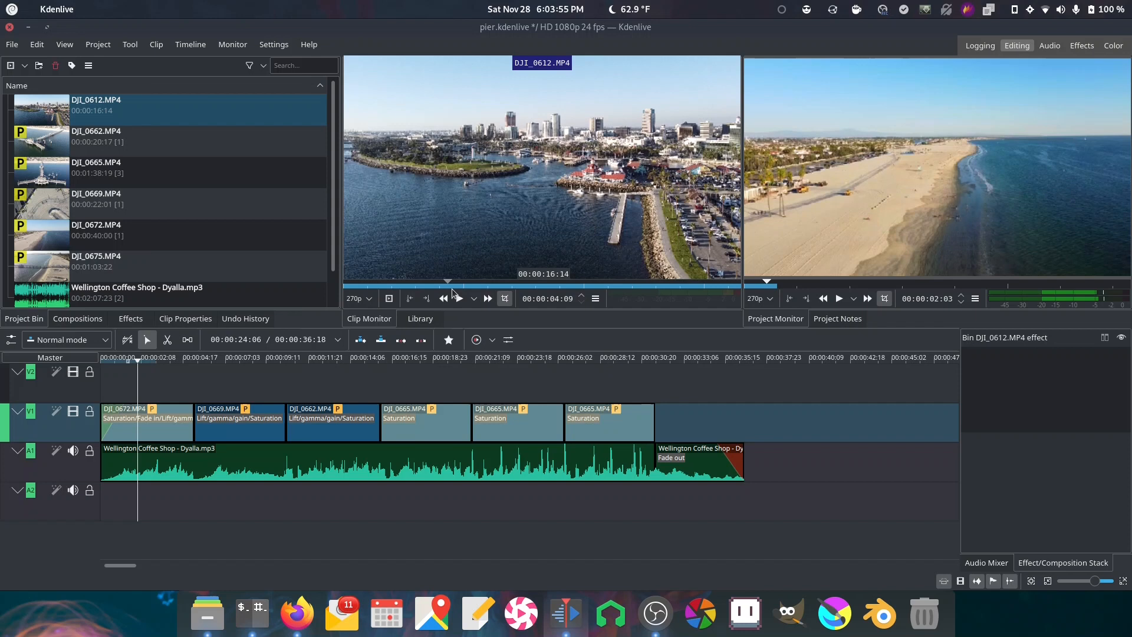
pyautogui.click(458, 298)
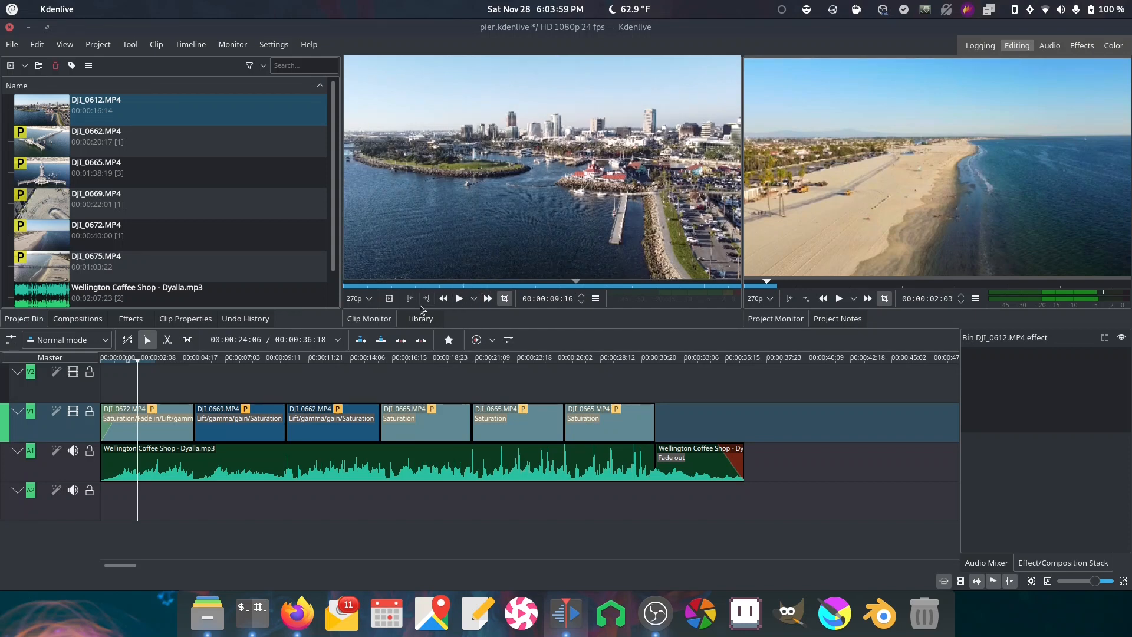
pyautogui.click(95, 104)
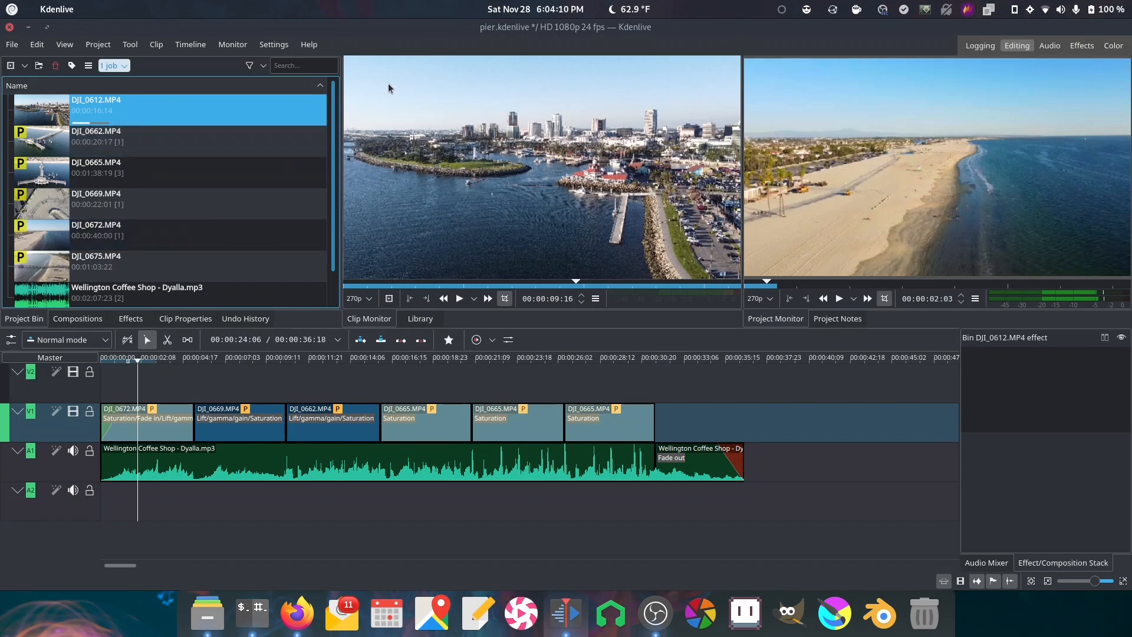
pyautogui.moveTo(407, 46)
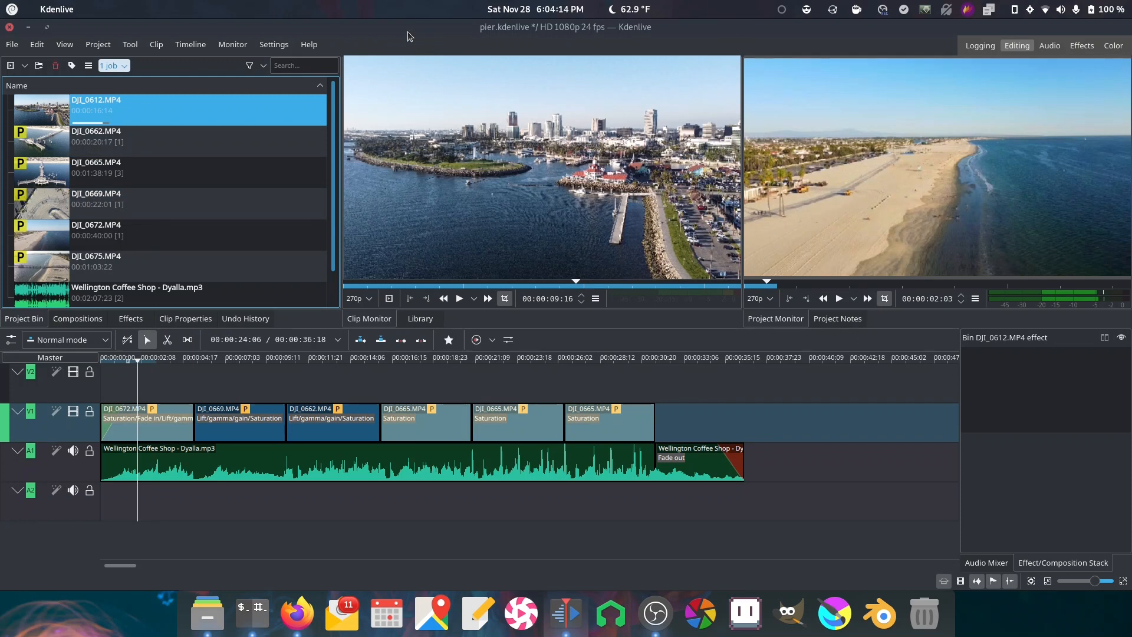
pyautogui.moveTo(400, 33)
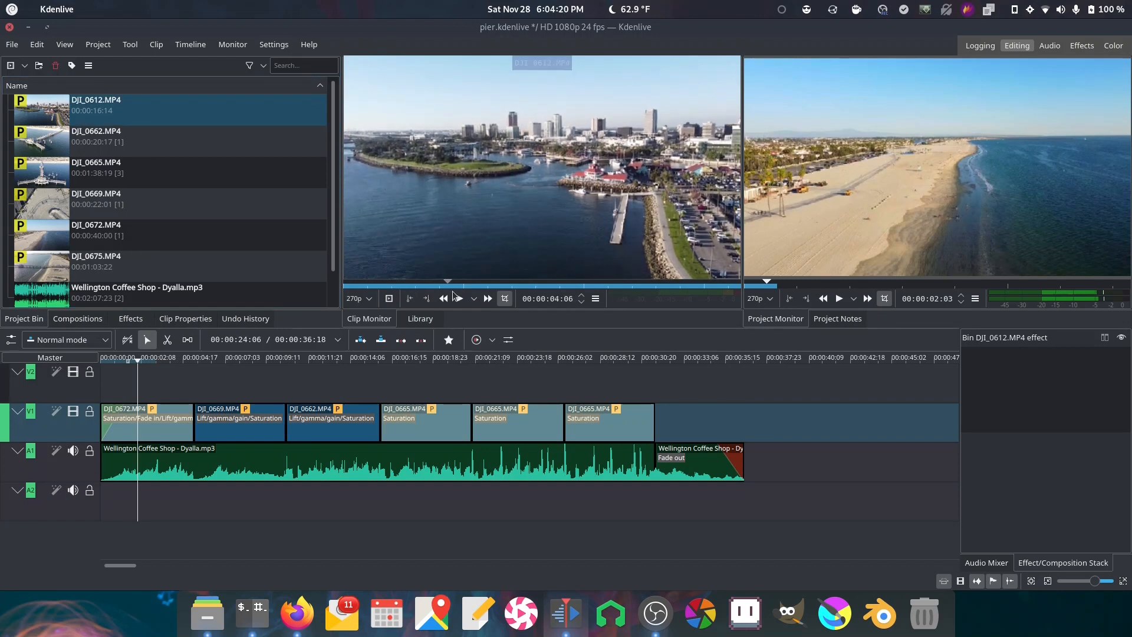
pyautogui.click(459, 298)
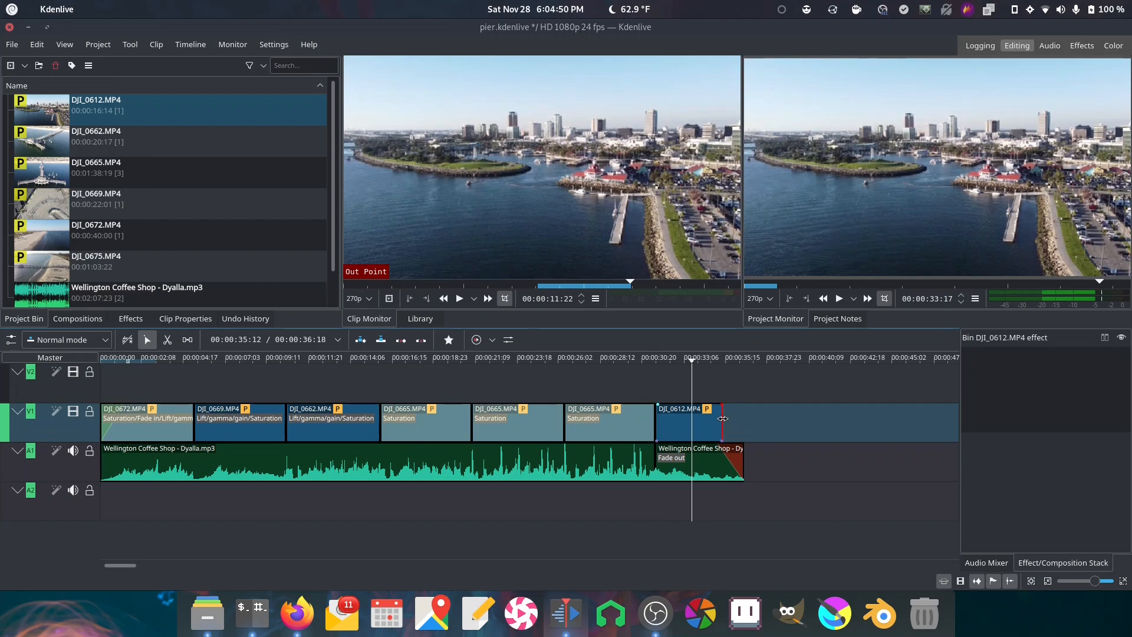
# - Trim the final DJI_0612 clip to the music's end and give it a Fade out effect
pyautogui.moveTo(732, 411); pyautogui.dragTo(715, 419)
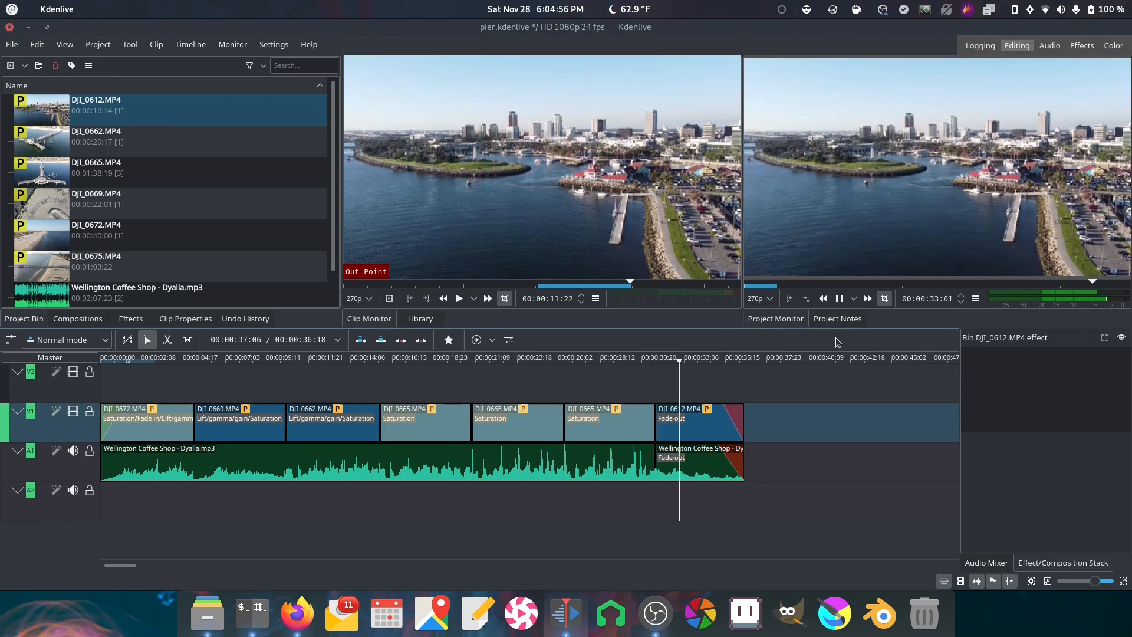
pyautogui.click(838, 298)
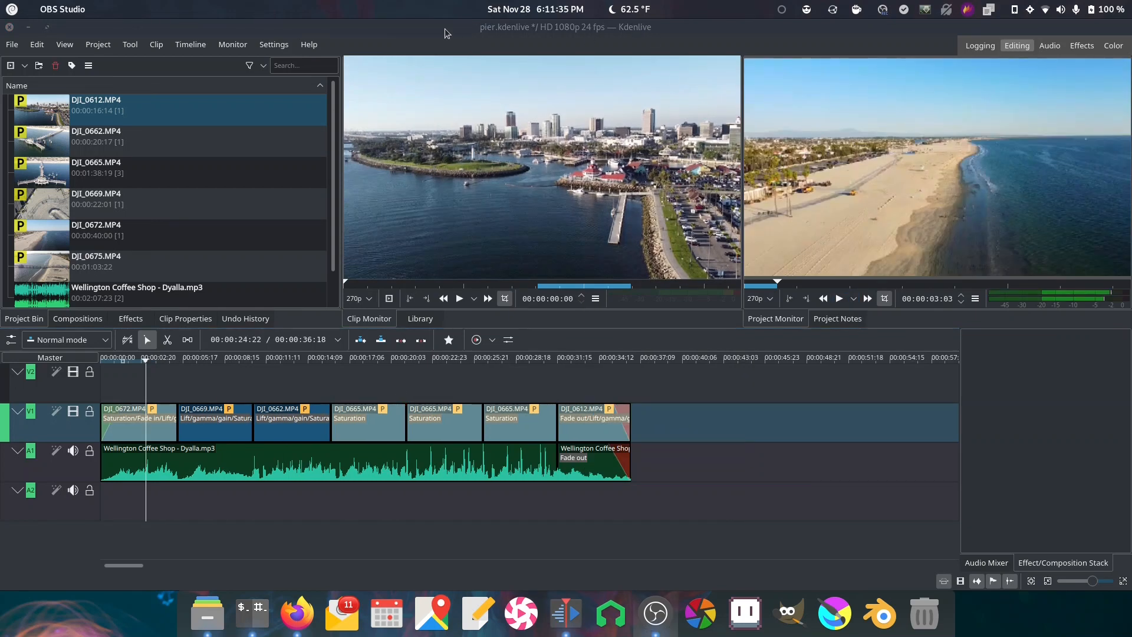
pyautogui.moveTo(433, 37)
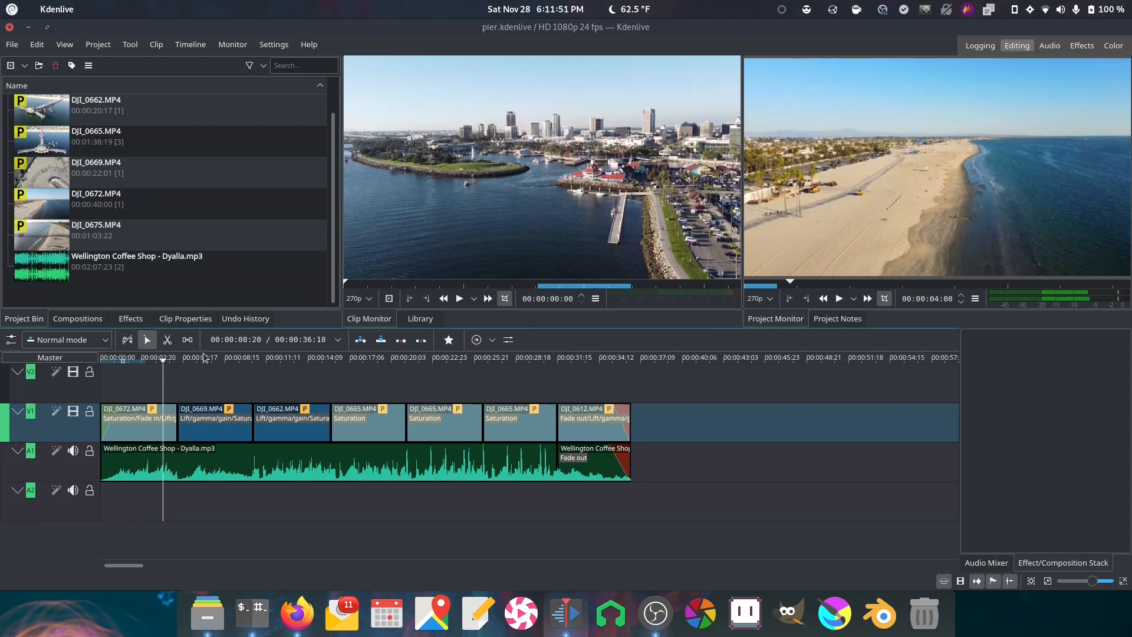
# - Create a new title clip with the text 'Kdenlive Video Demo' on the canvas
pyautogui.rightClick(166, 289)
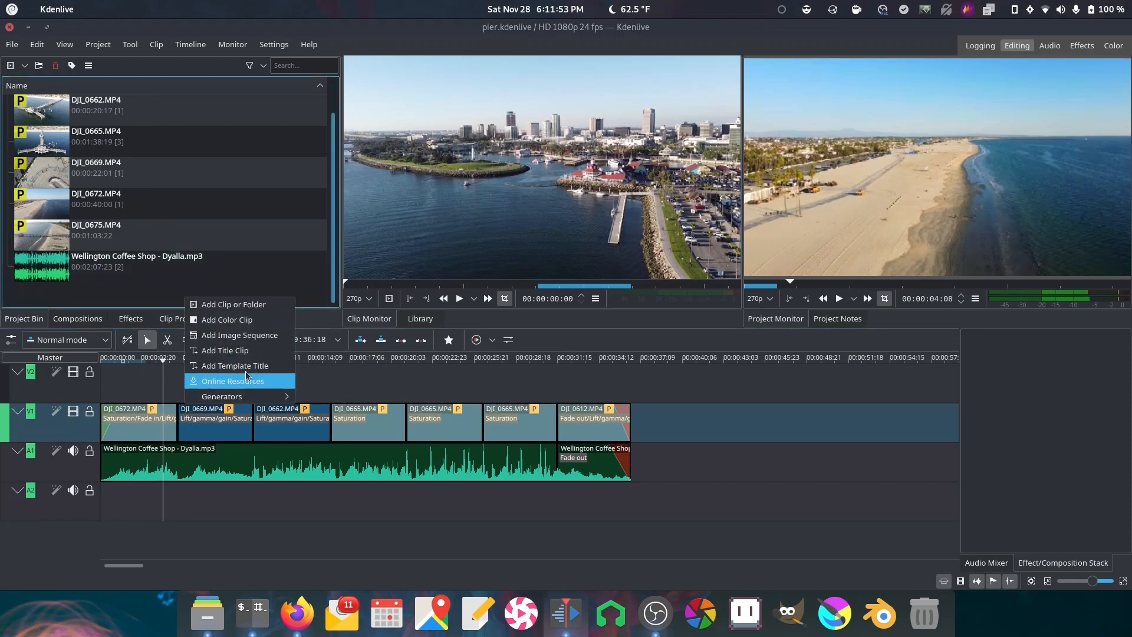
pyautogui.moveTo(234, 365)
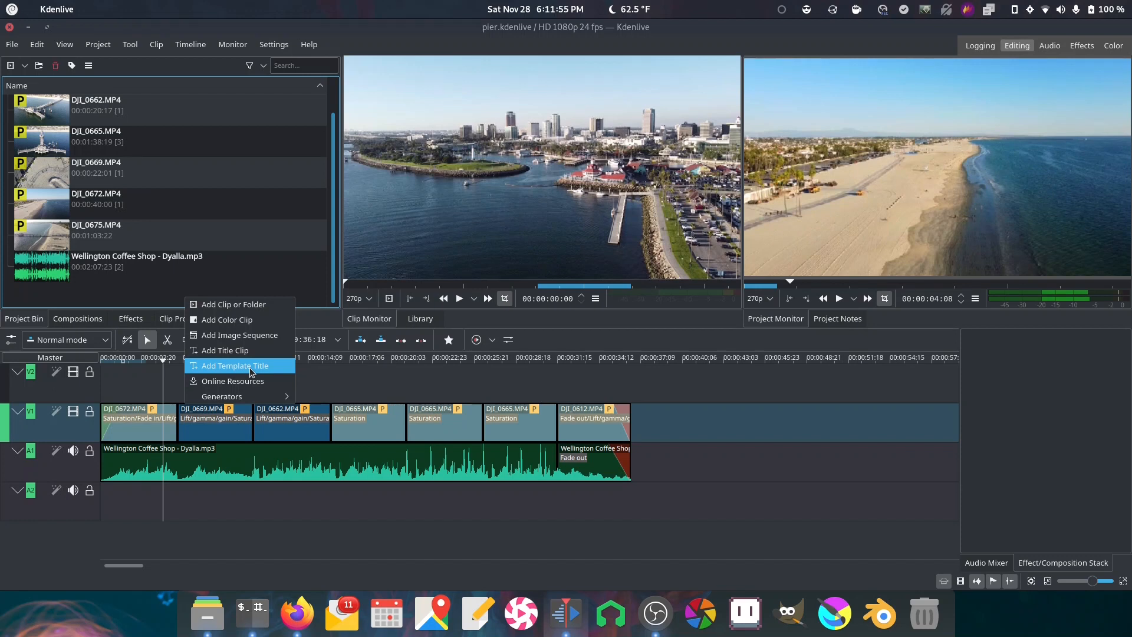
pyautogui.click(224, 351)
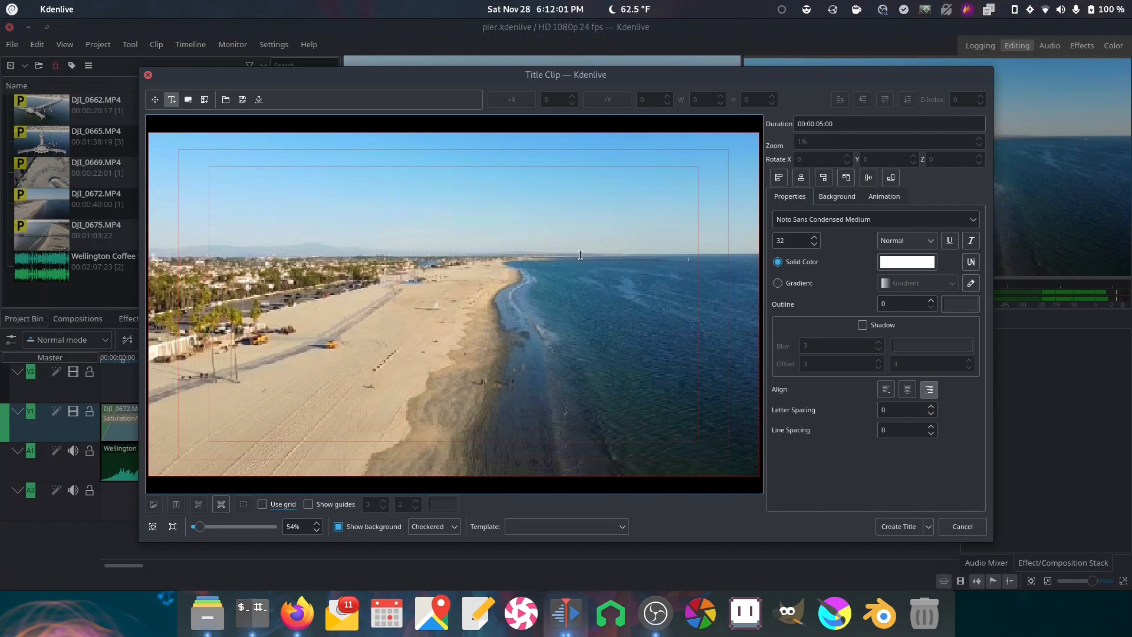
pyautogui.moveTo(554, 316)
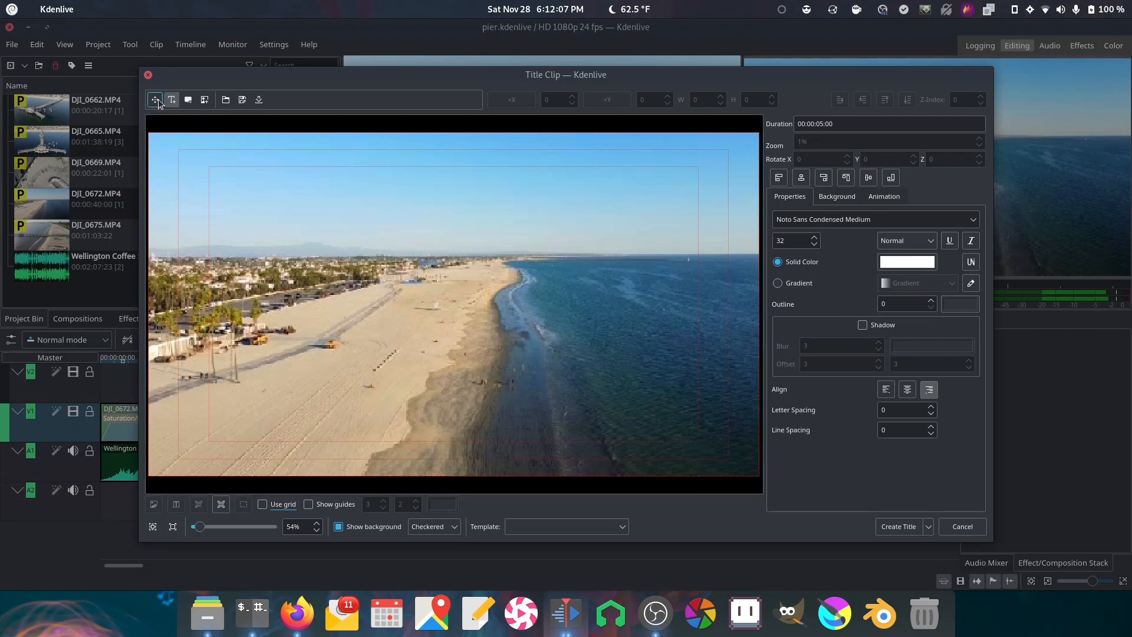
pyautogui.moveTo(188, 99)
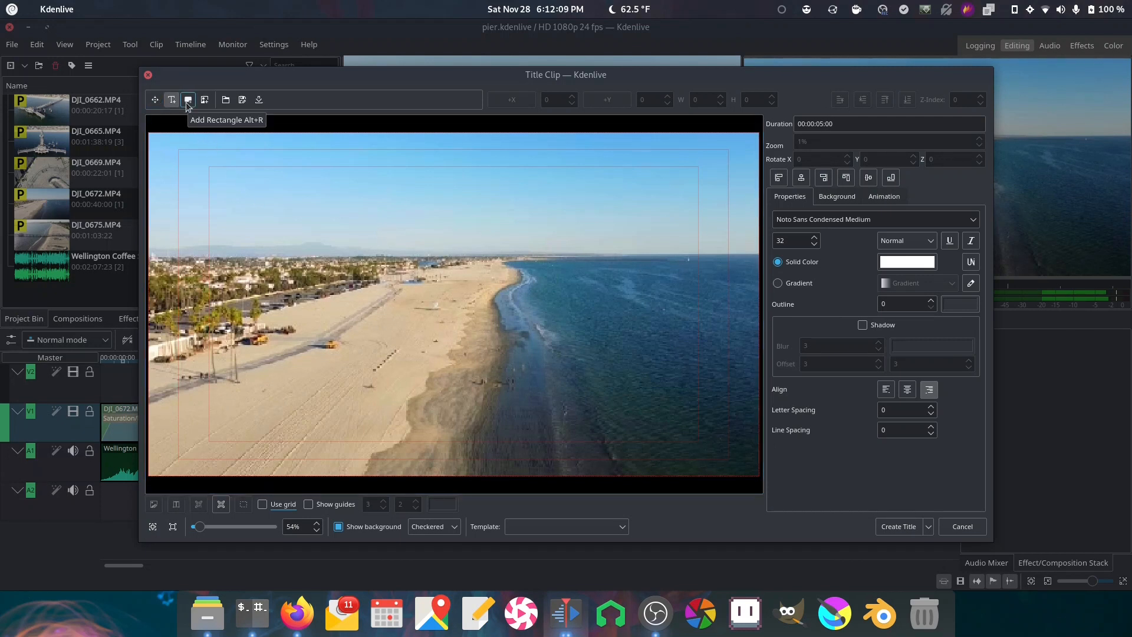
pyautogui.moveTo(205, 99)
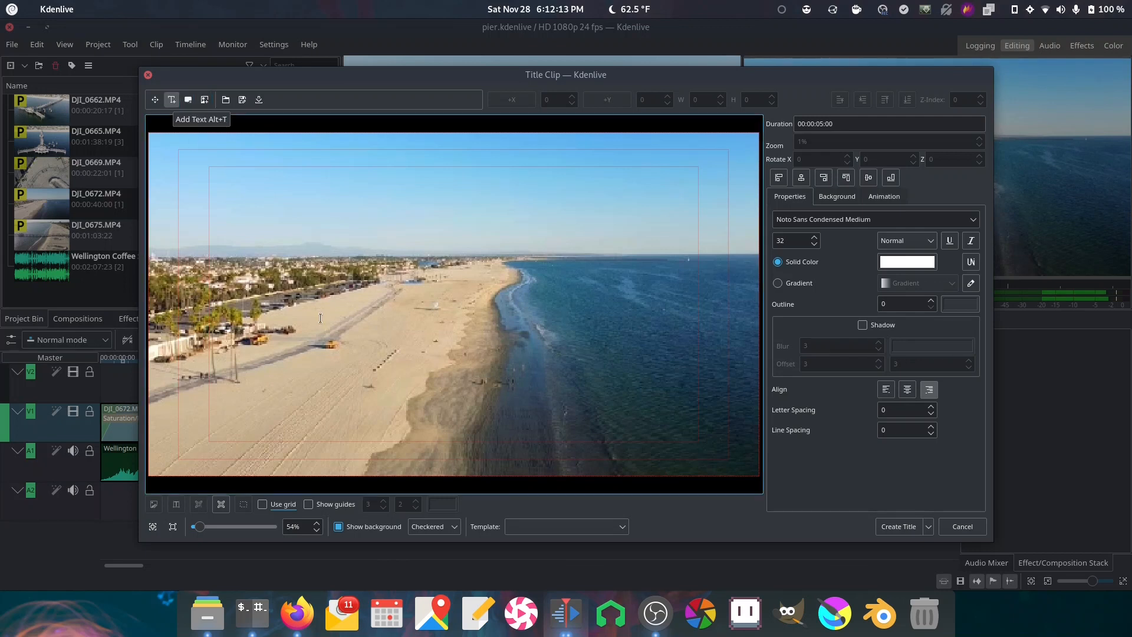
pyautogui.click(328, 300)
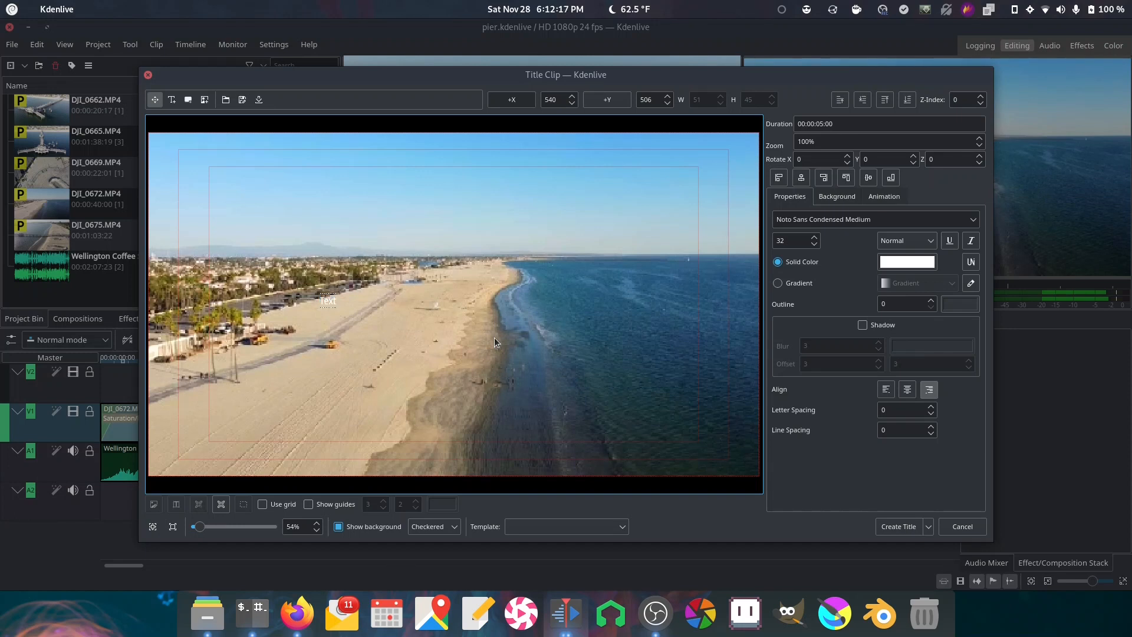
pyautogui.write('Kdenlive Video')
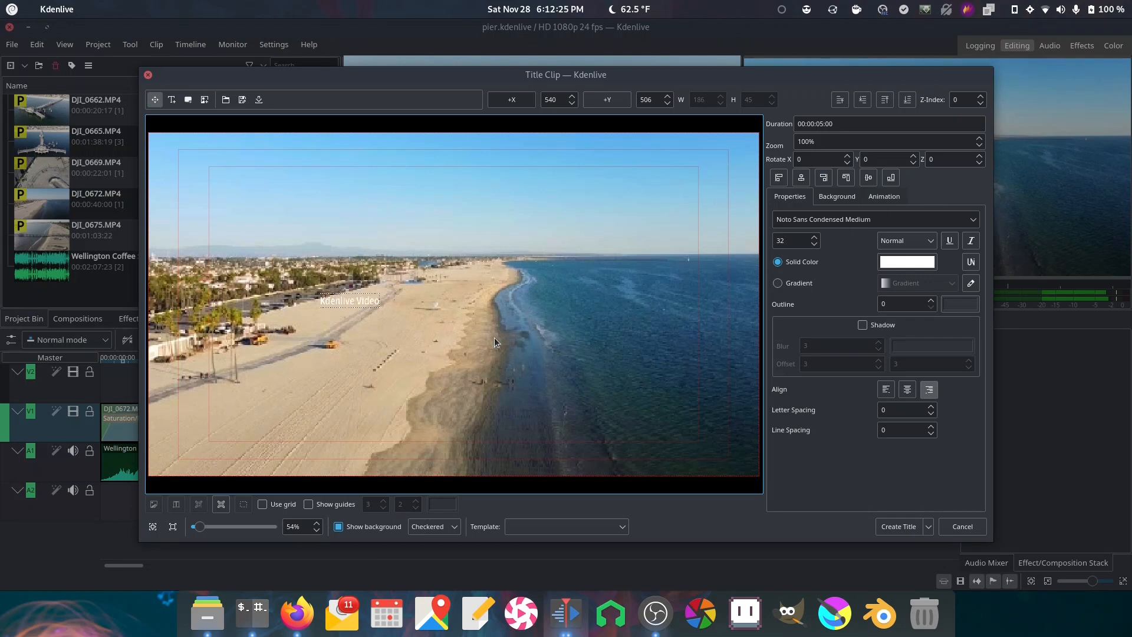
pyautogui.write('Demo')
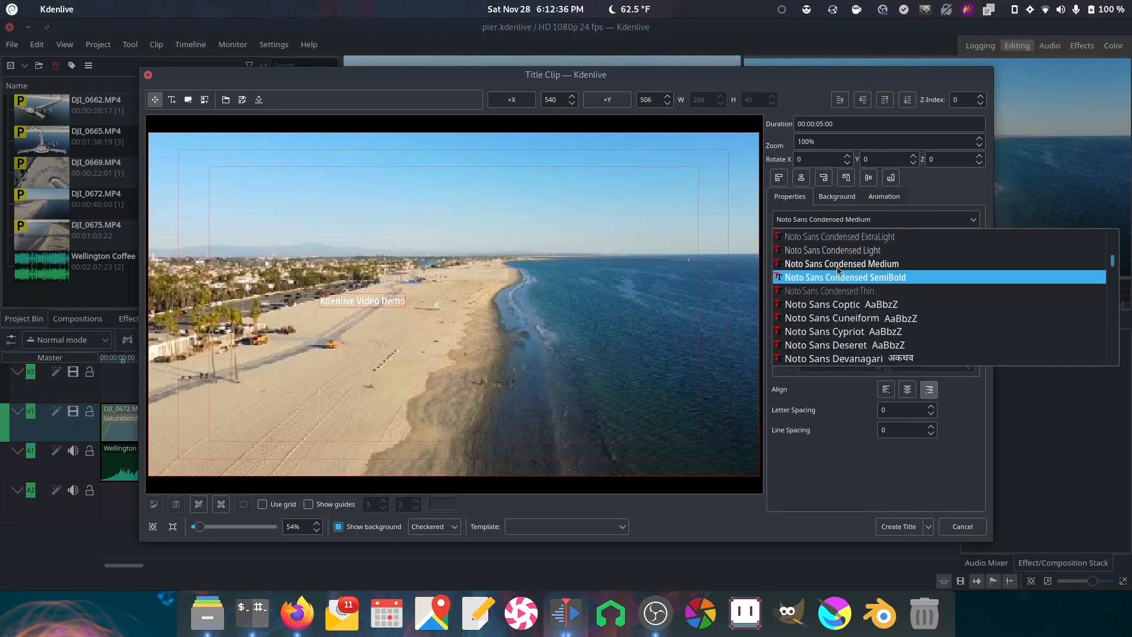
# - Set the title to Noto Sans Condensed Light at size 128, centred horizontally
pyautogui.click(831, 250)
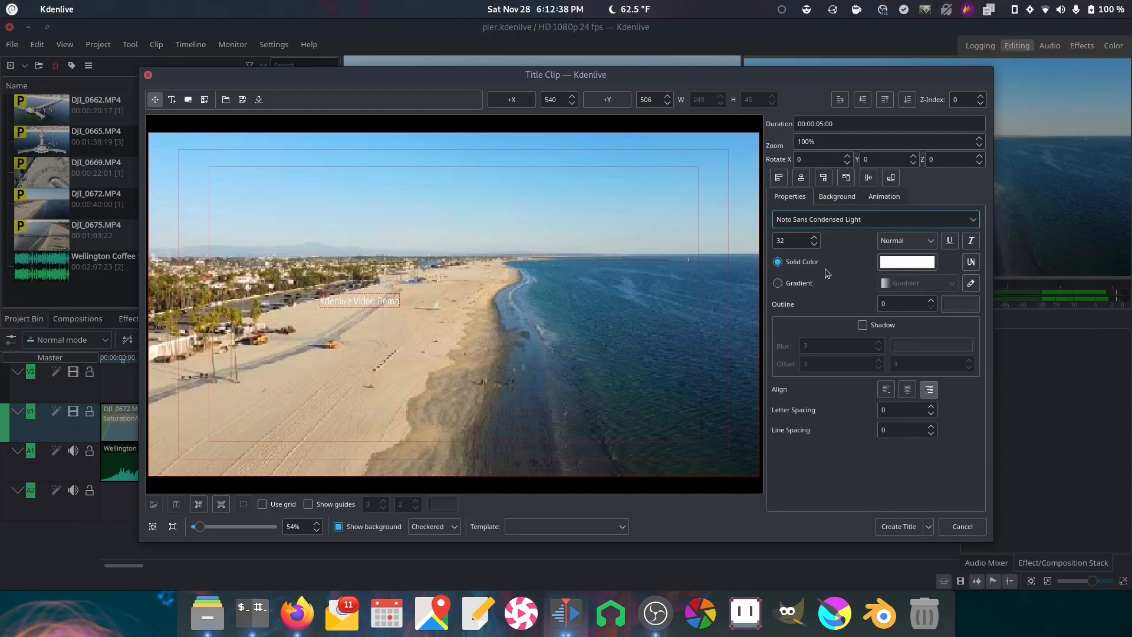
pyautogui.write('128')
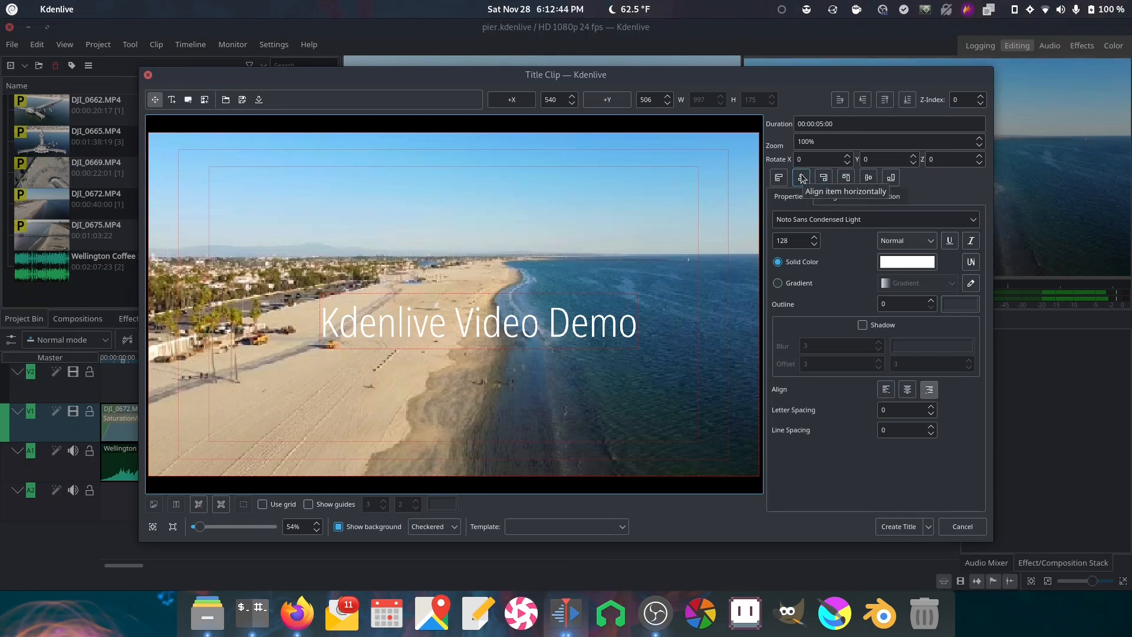
pyautogui.click(801, 178)
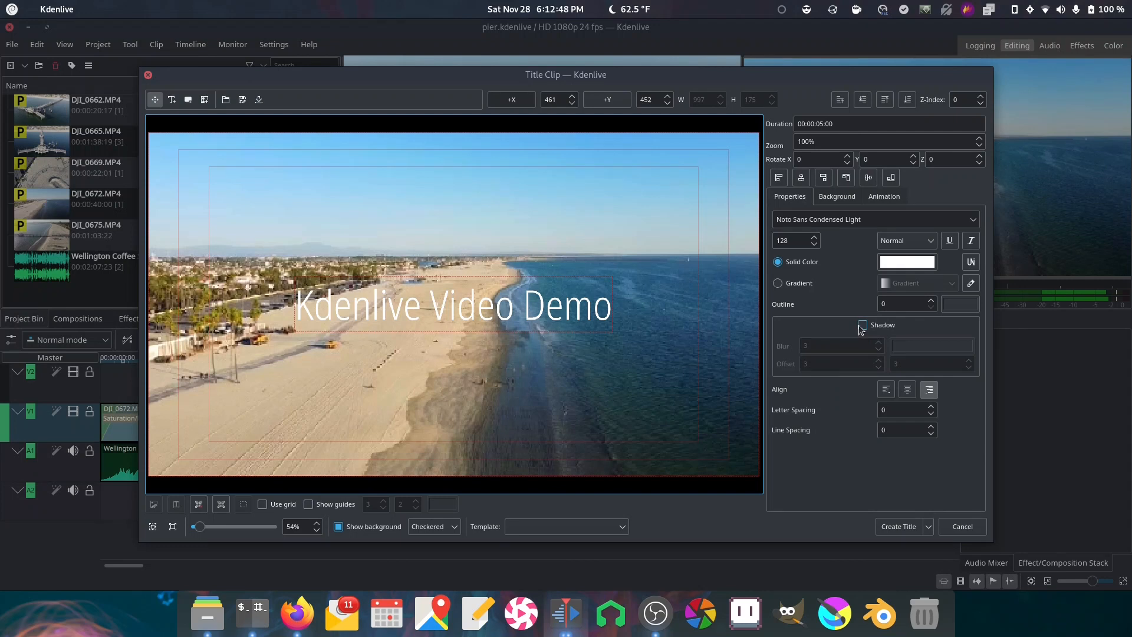
# - Add a black drop shadow with blur 10 and offset 5, then move the text to the lower frame
pyautogui.click(861, 325)
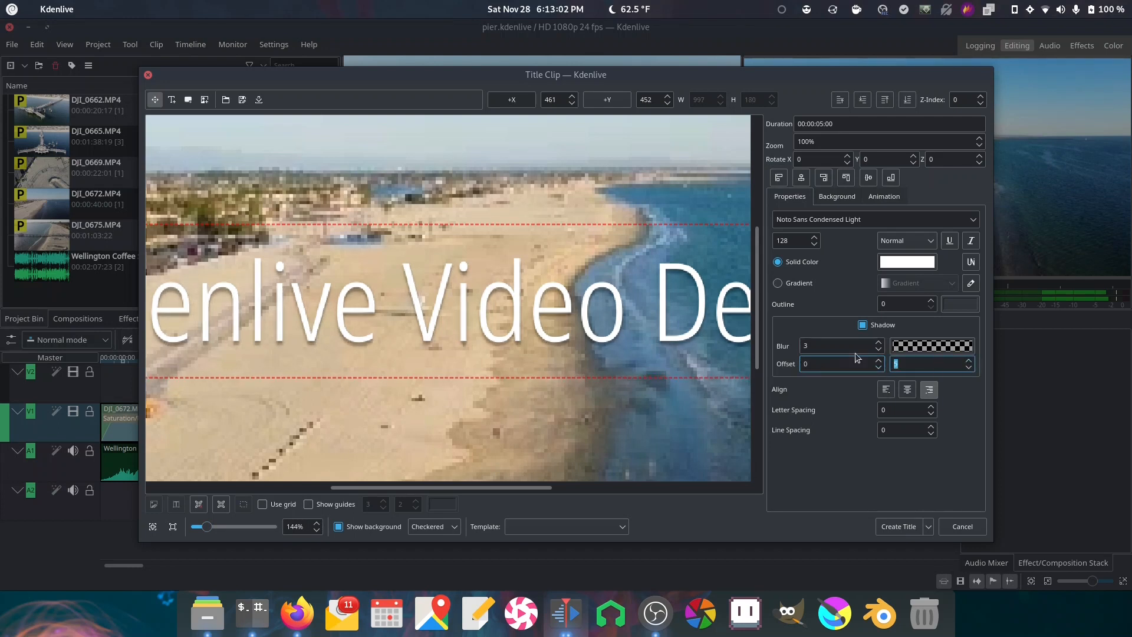
pyautogui.click(877, 349)
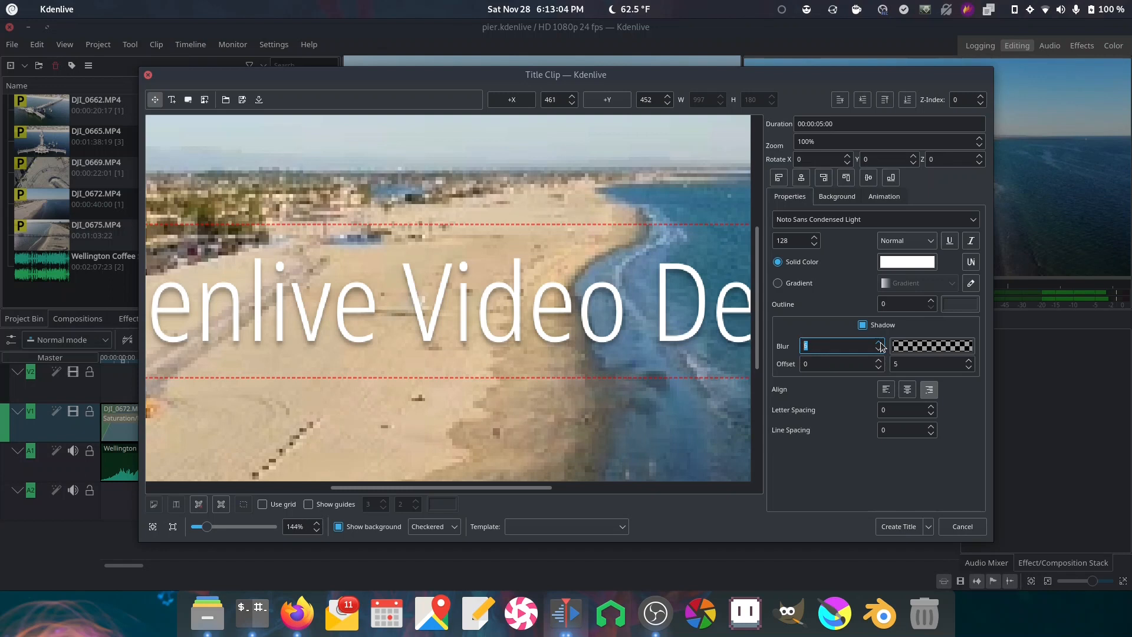
pyautogui.click(930, 345)
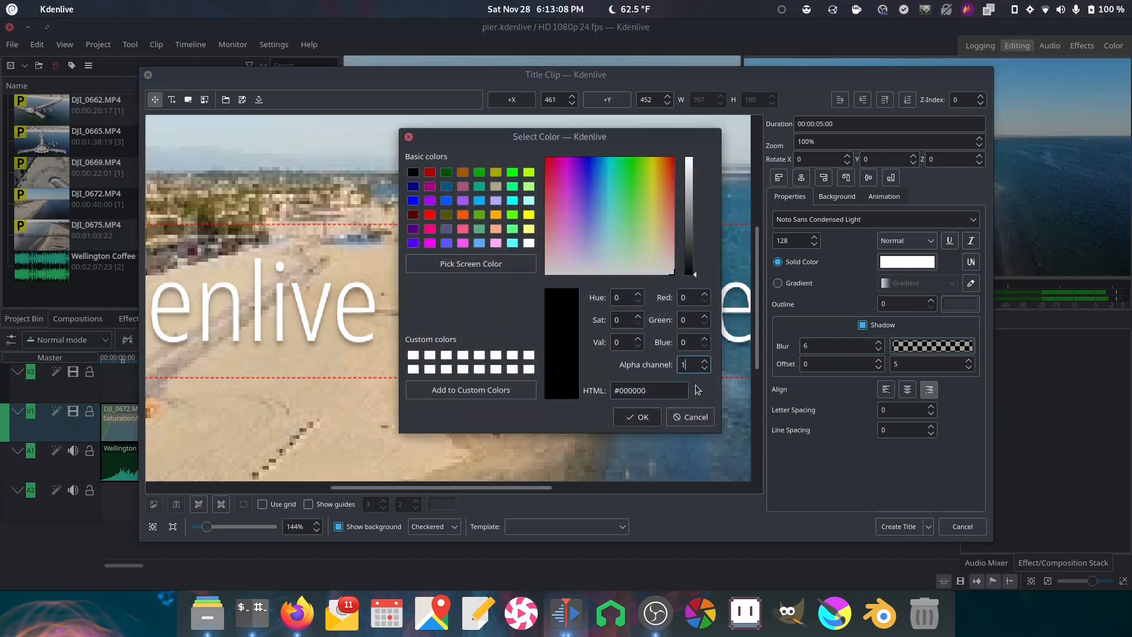
pyautogui.click(637, 416)
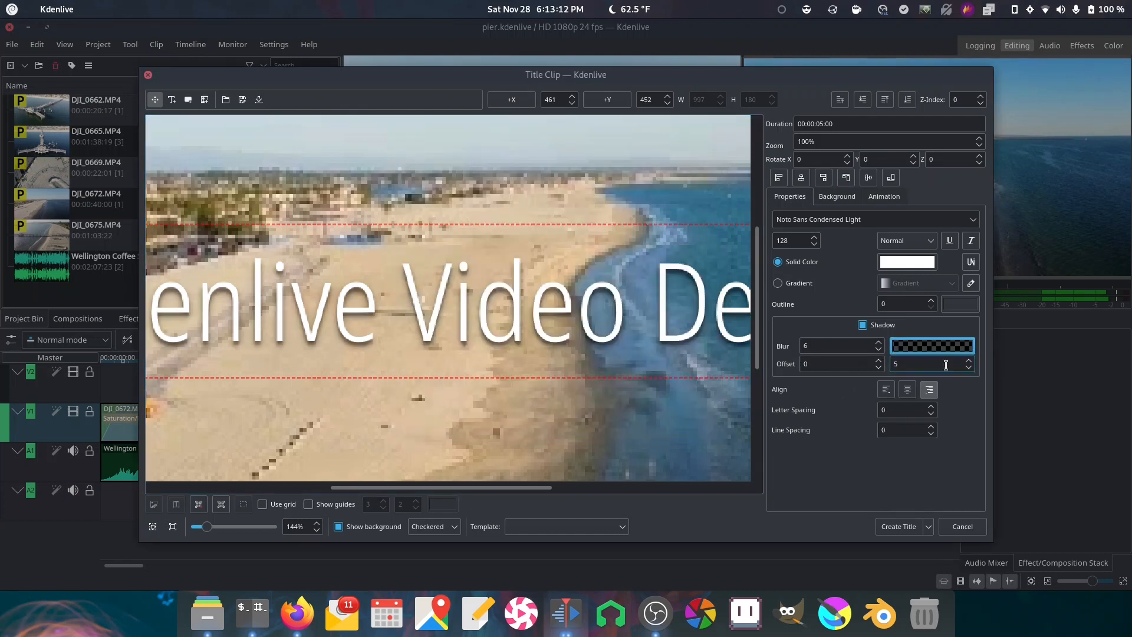
pyautogui.click(837, 346)
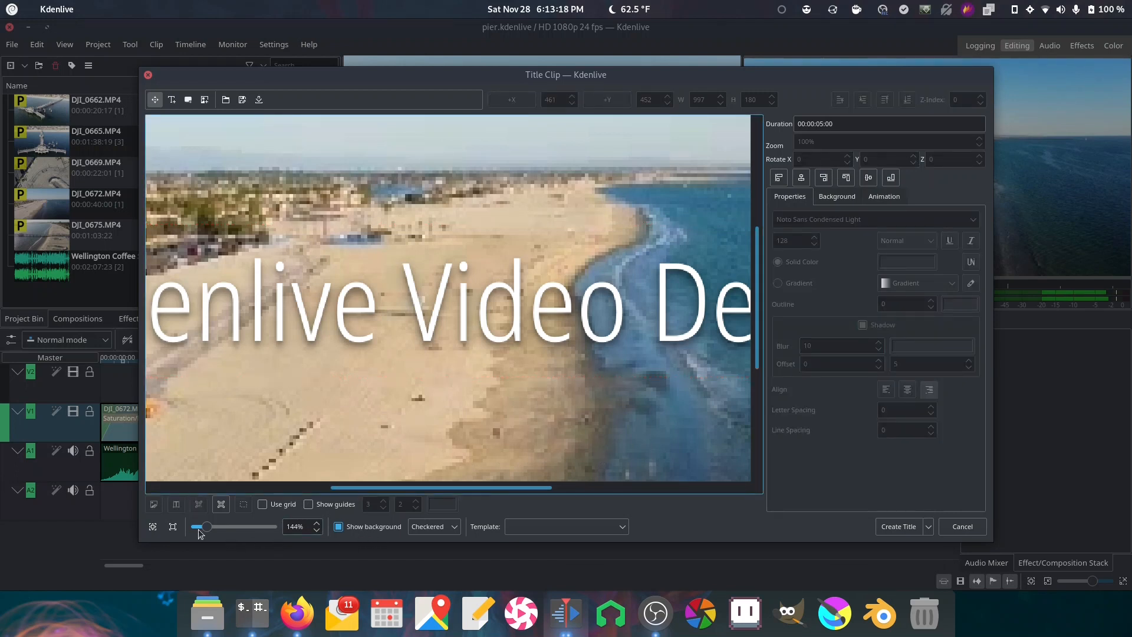
pyautogui.moveTo(173, 526)
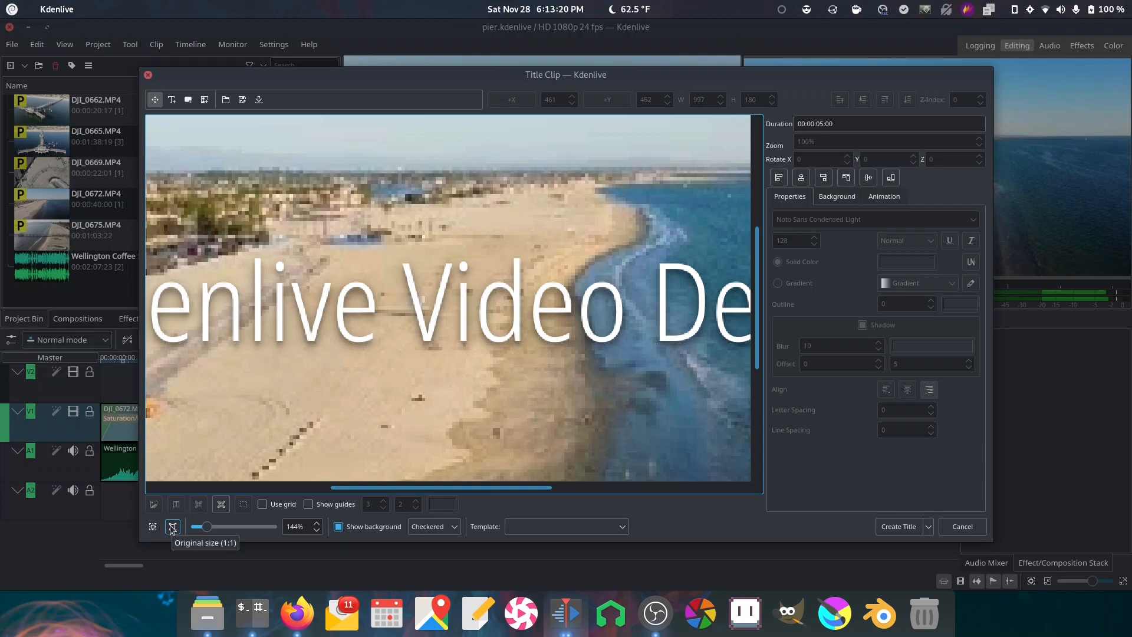
pyautogui.click(152, 526)
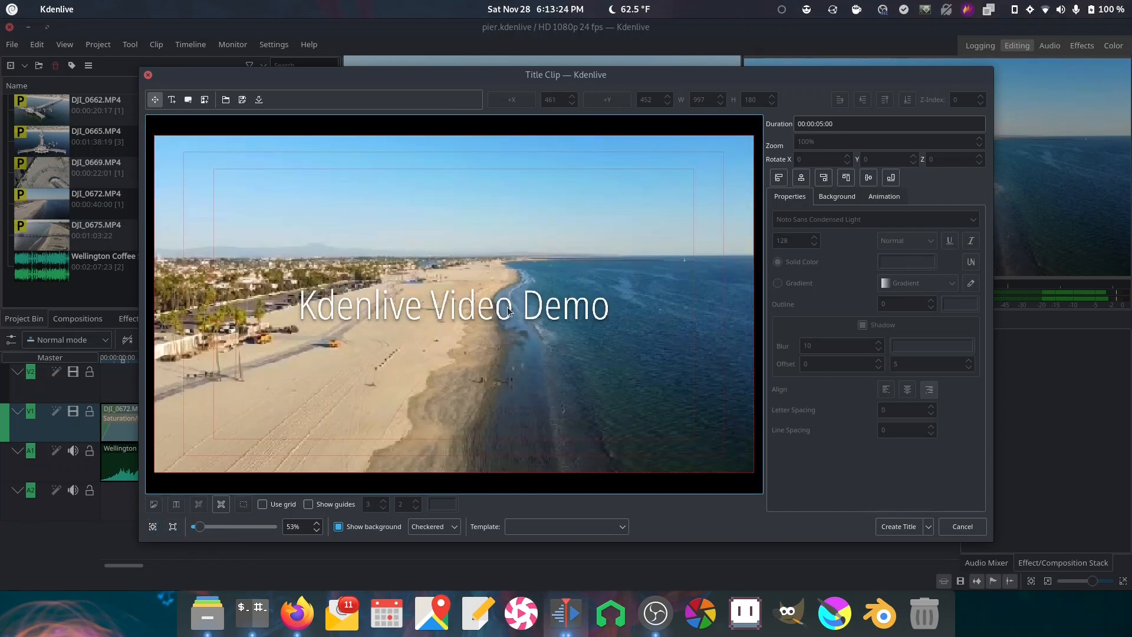
pyautogui.moveTo(453, 304); pyautogui.dragTo(452, 397)
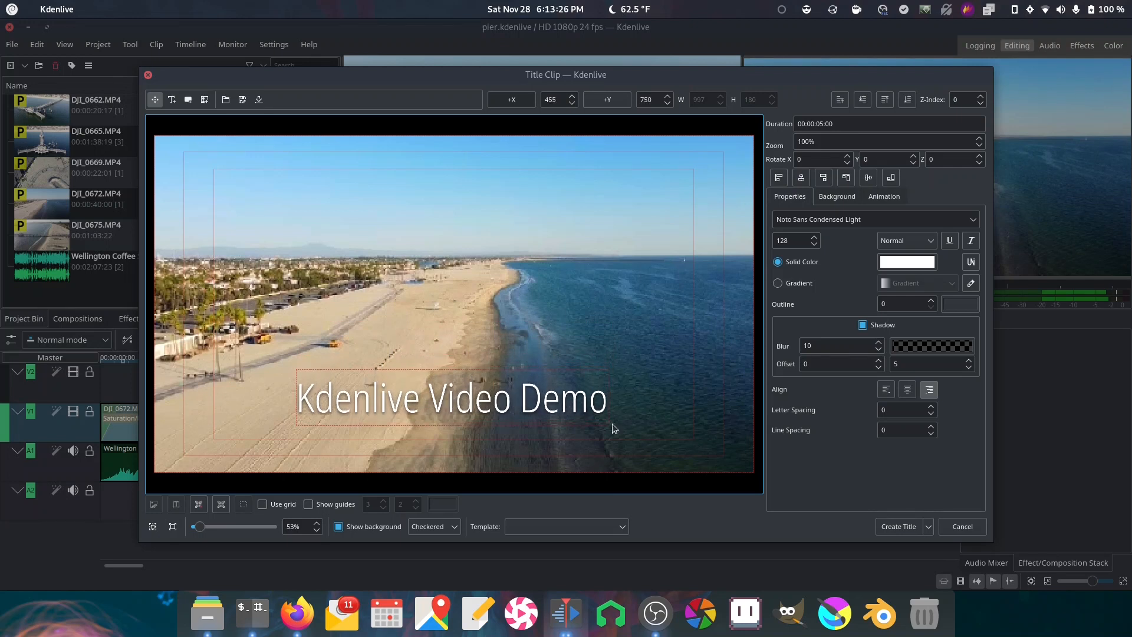
# - Fill the full-width black band behind the title with a gradient and reposition it under the text
pyautogui.click(800, 178)
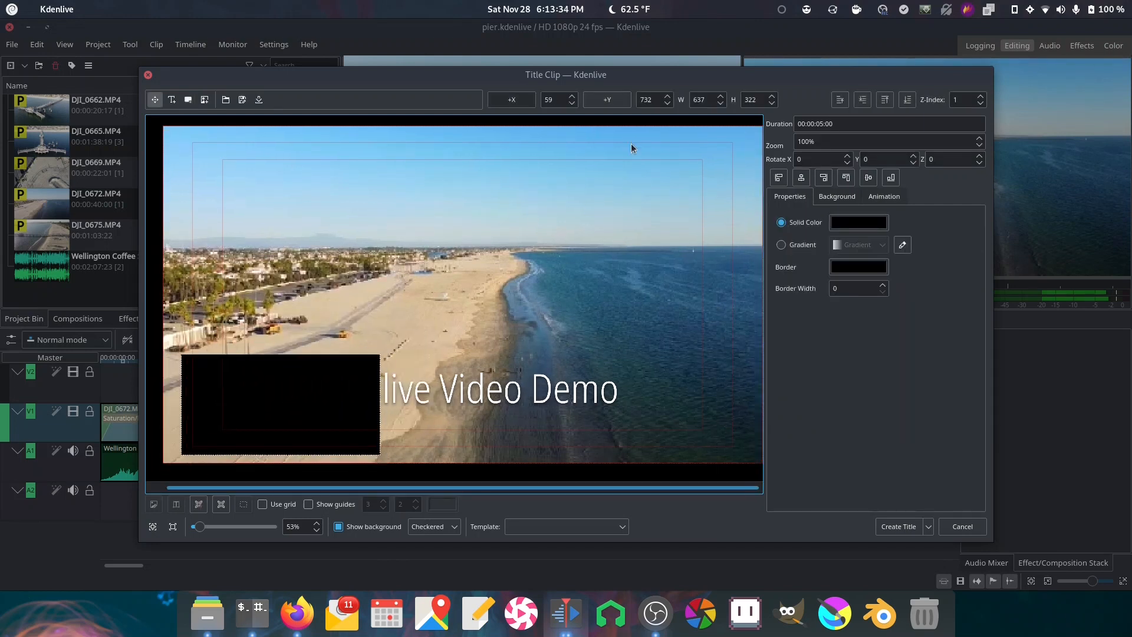
pyautogui.moveTo(741, 121)
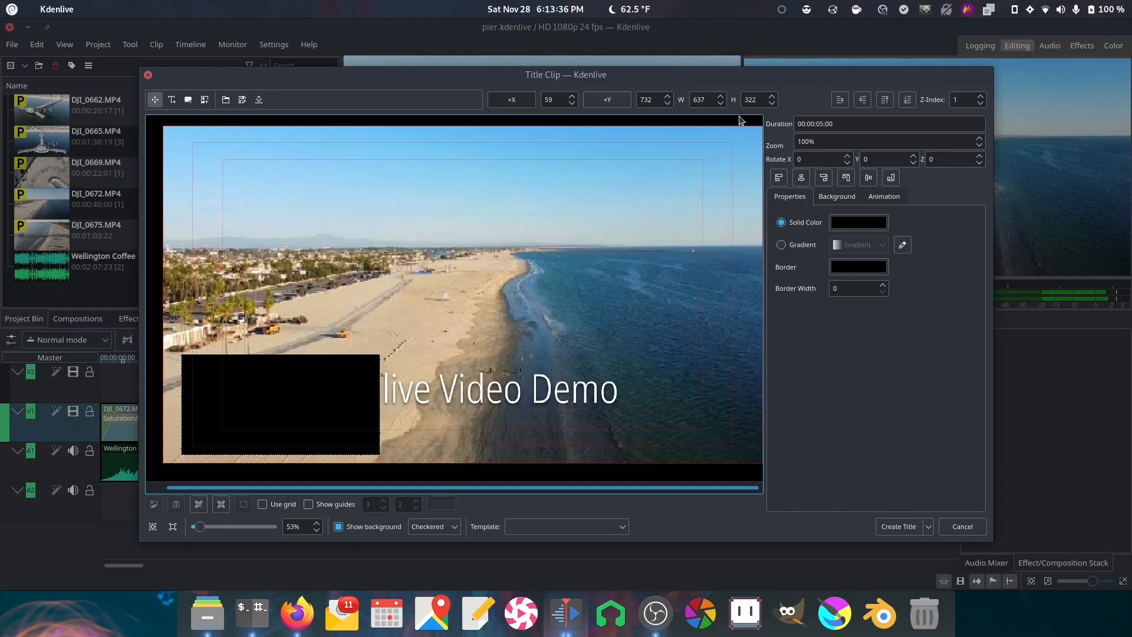
pyautogui.click(647, 99)
pyautogui.write('758')
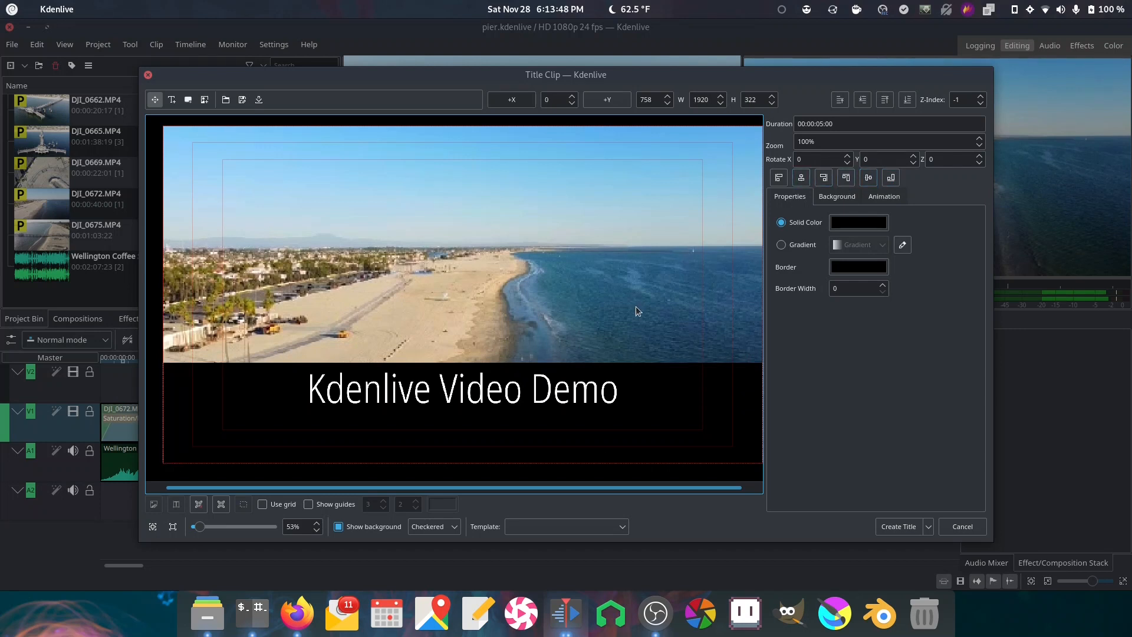
pyautogui.moveTo(663, 387)
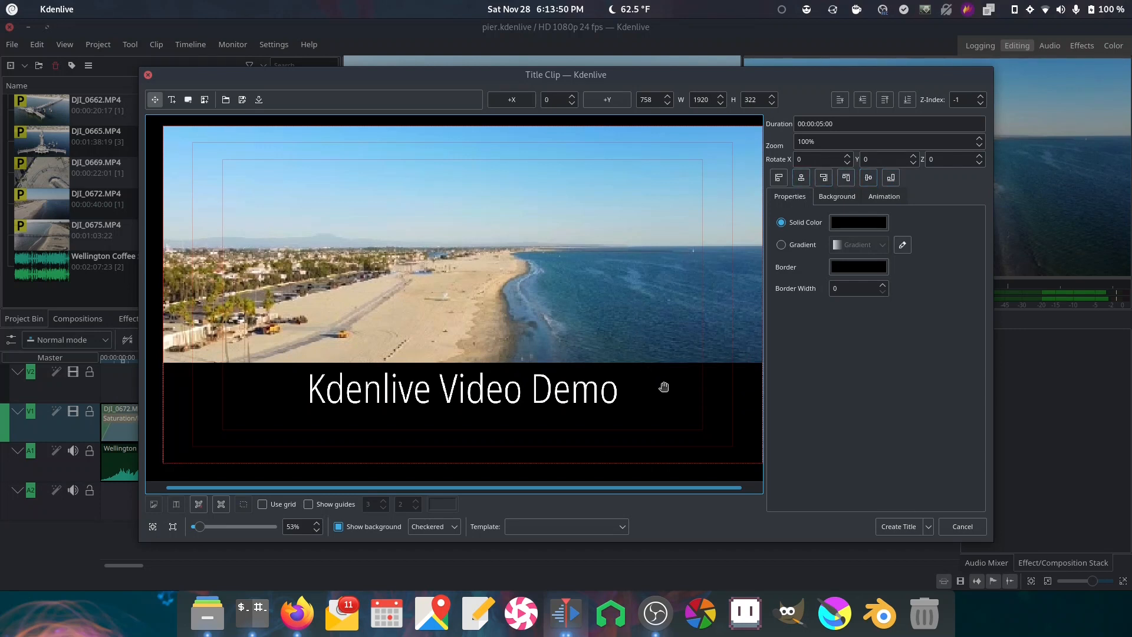
pyautogui.click(781, 245)
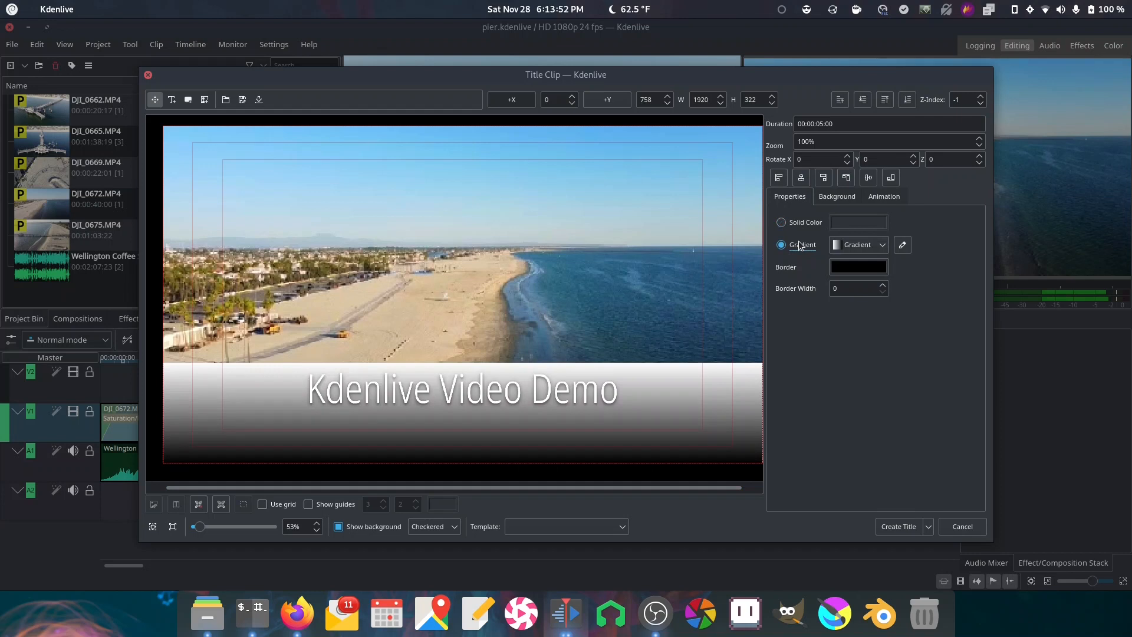
pyautogui.click(902, 244)
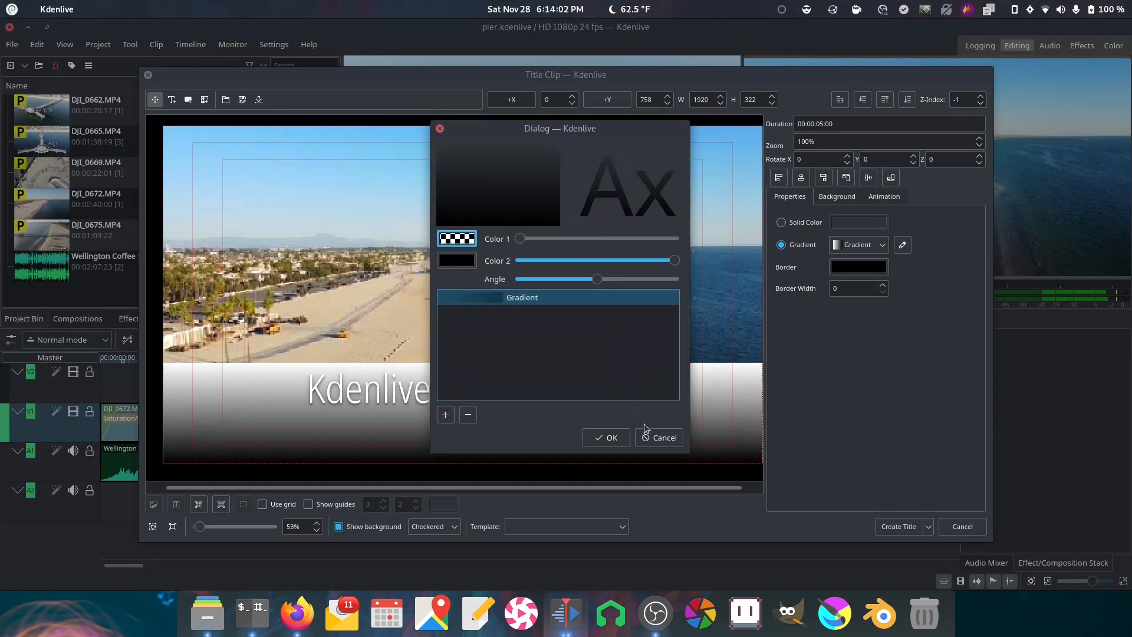
pyautogui.click(605, 437)
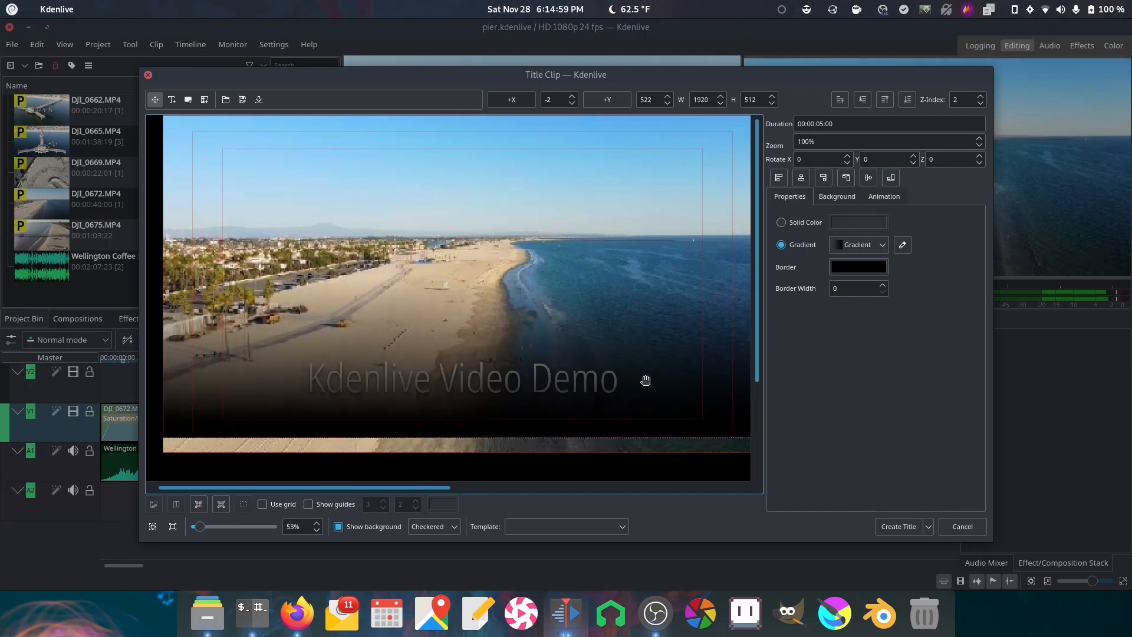
pyautogui.moveTo(645, 381); pyautogui.dragTo(649, 290)
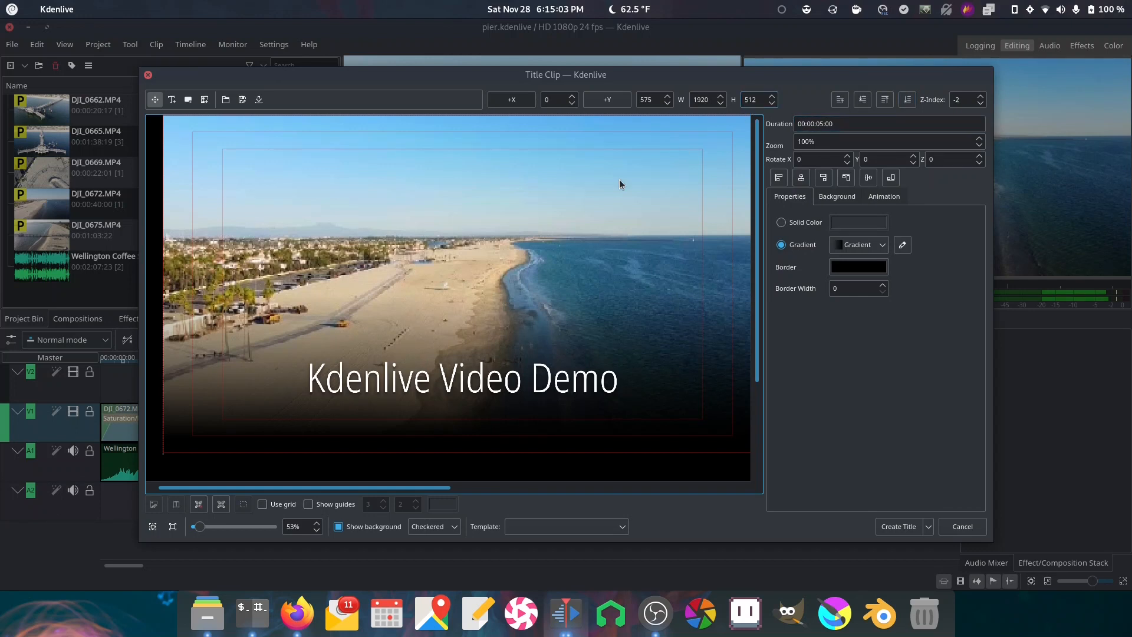
pyautogui.moveTo(899, 526)
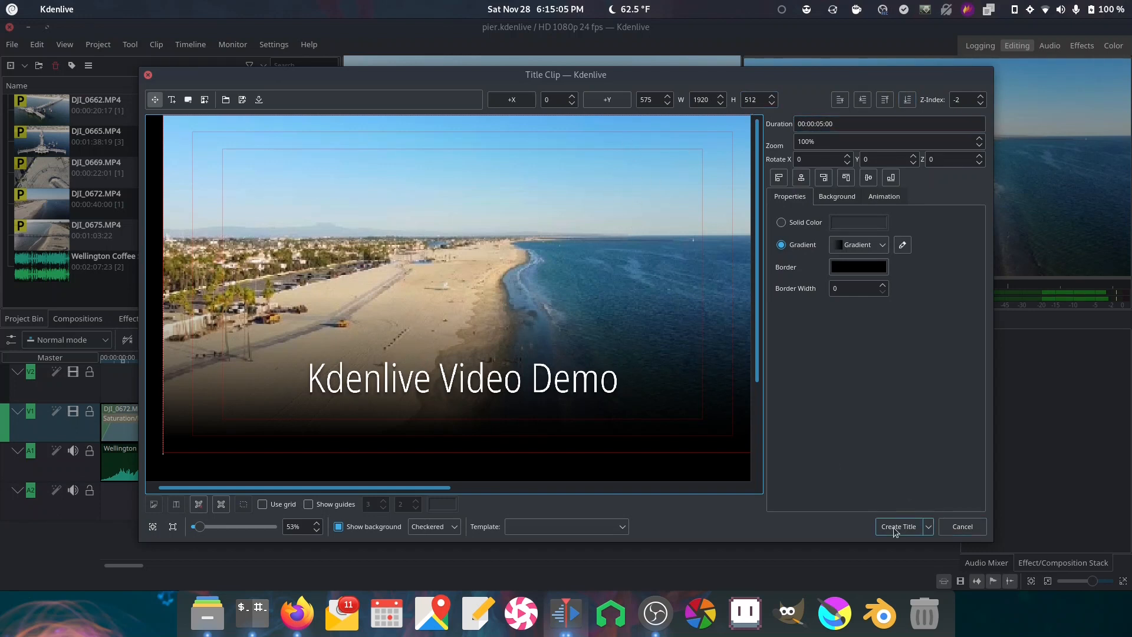
# - Add the finished title to the project and place it at the start of the top track, then preview it
pyautogui.click(898, 526)
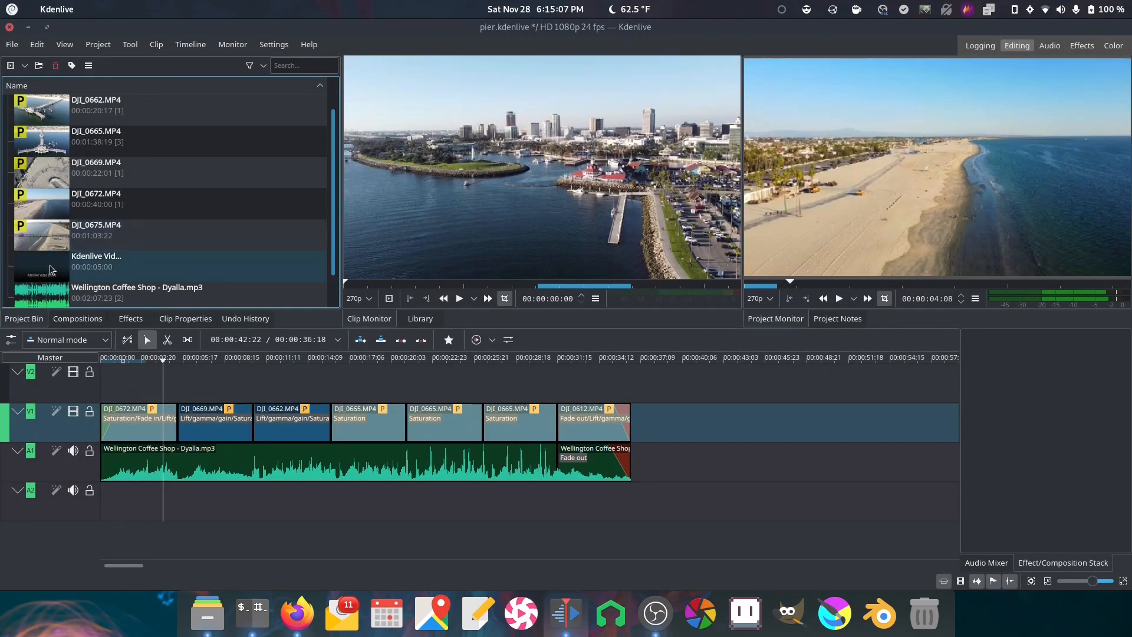
pyautogui.moveTo(41, 262); pyautogui.dragTo(148, 382)
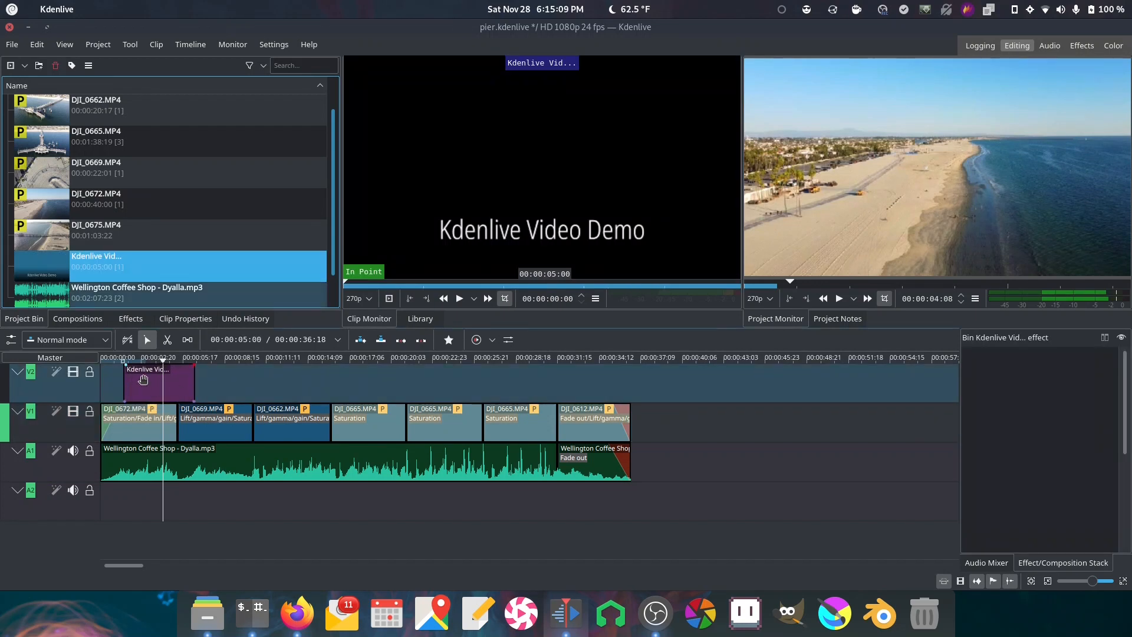
pyautogui.click(157, 358)
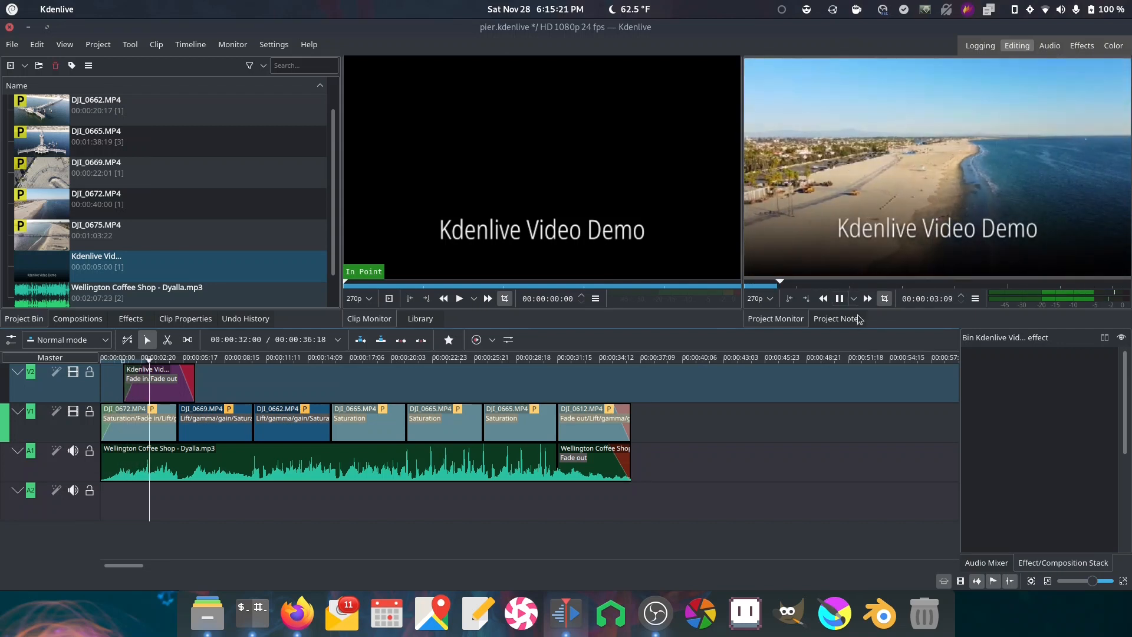
pyautogui.click(839, 298)
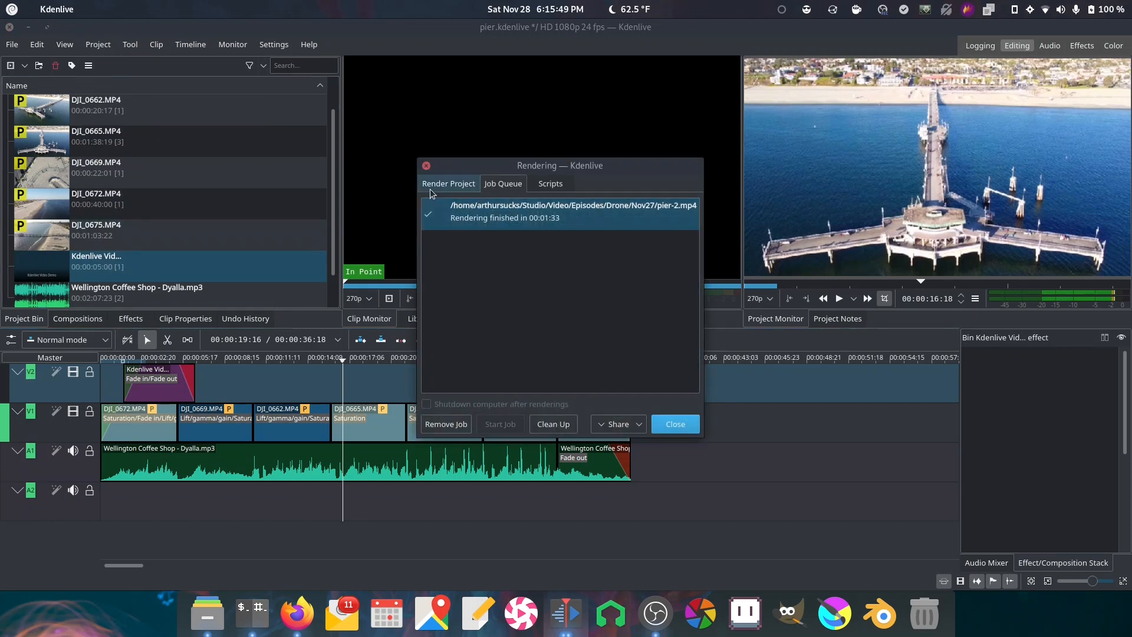
# - Choose the mp4-vaapi profile for the full project and start rendering to pier-2.mp4
pyautogui.click(448, 184)
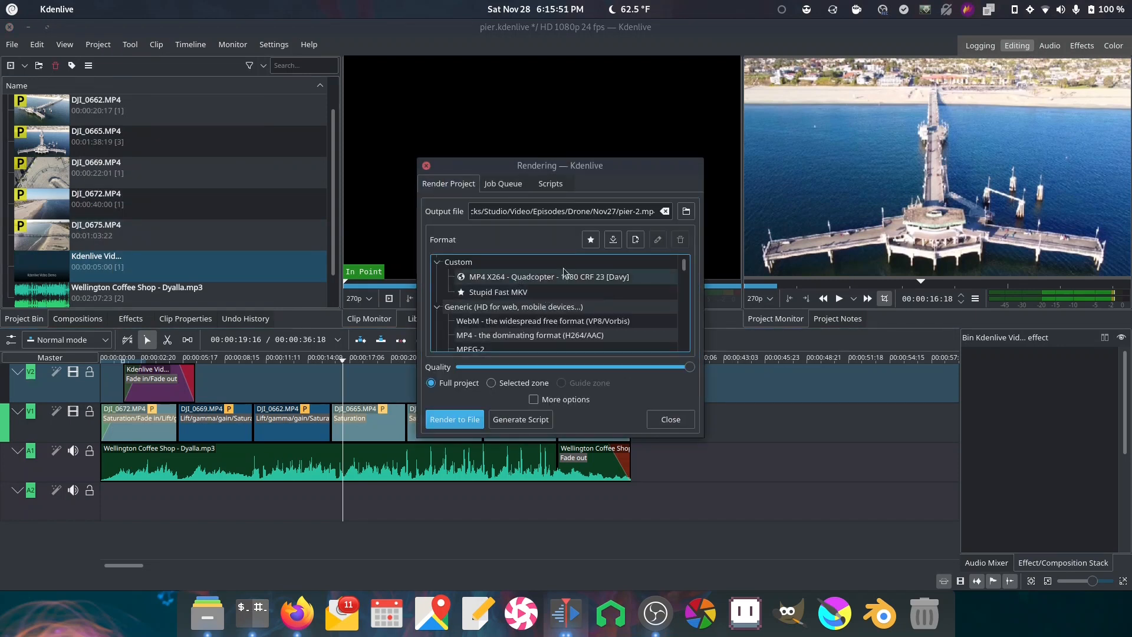
pyautogui.click(547, 276)
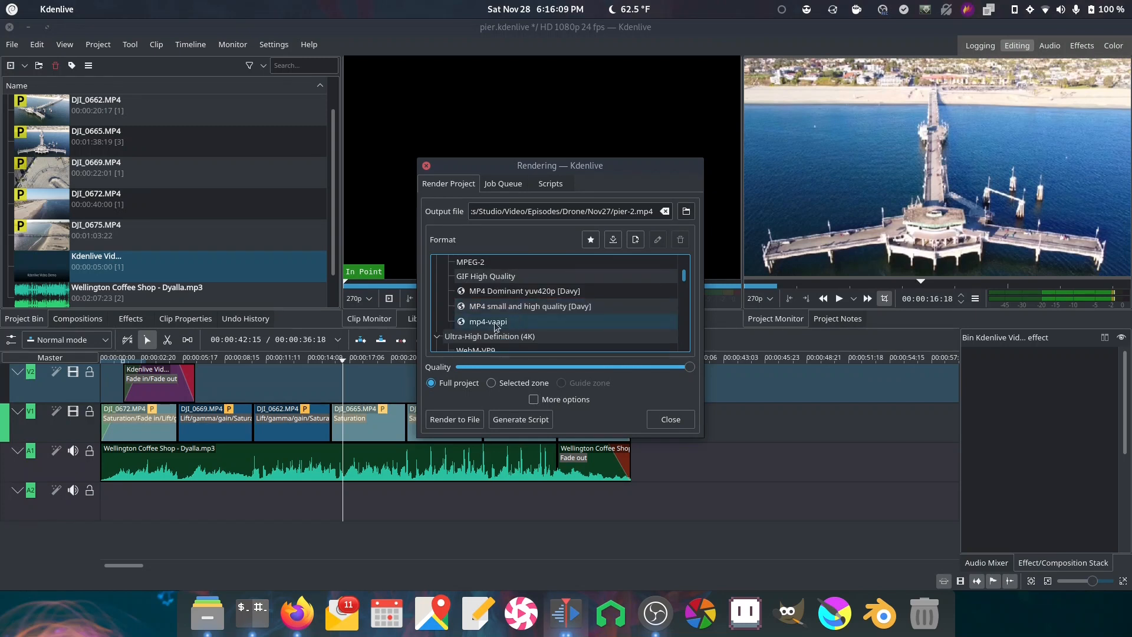
pyautogui.click(487, 321)
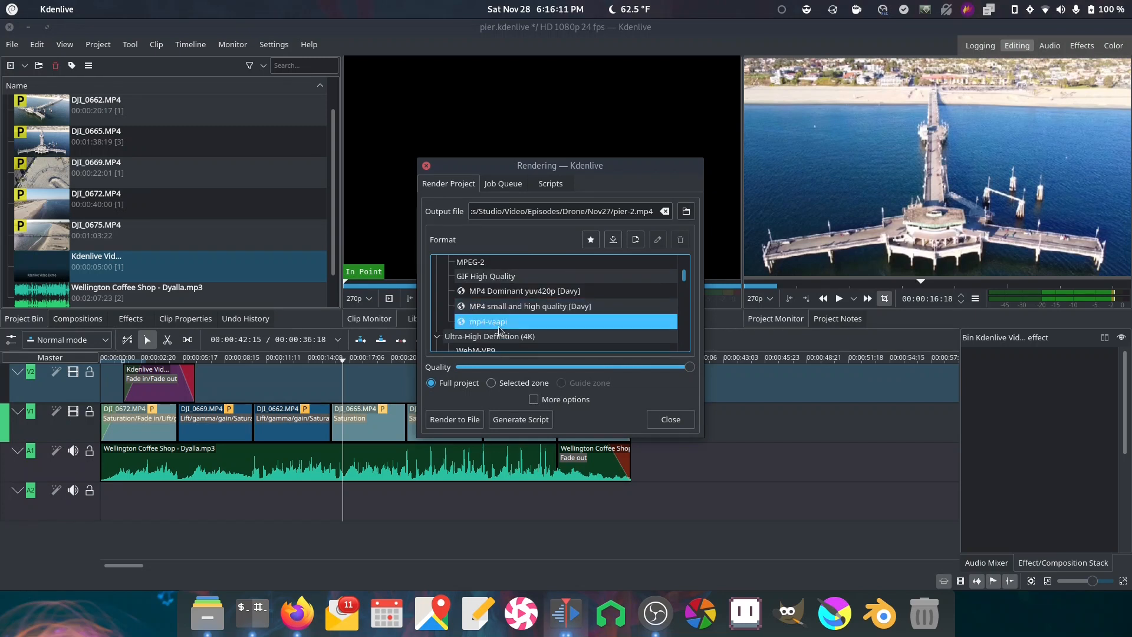
pyautogui.moveTo(507, 325)
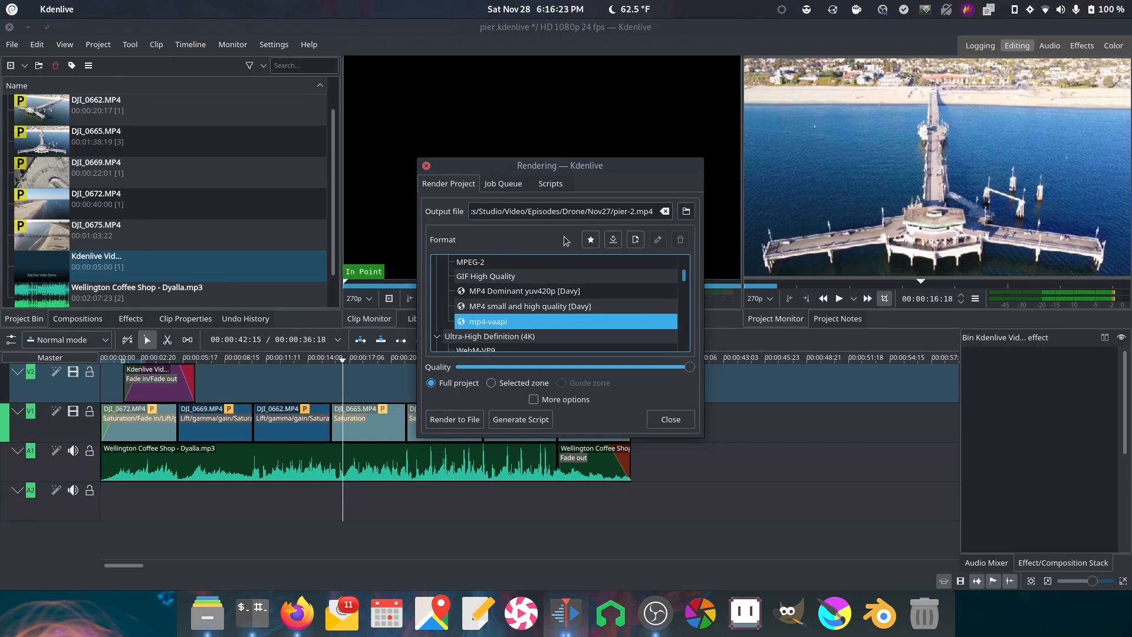
pyautogui.moveTo(546, 240)
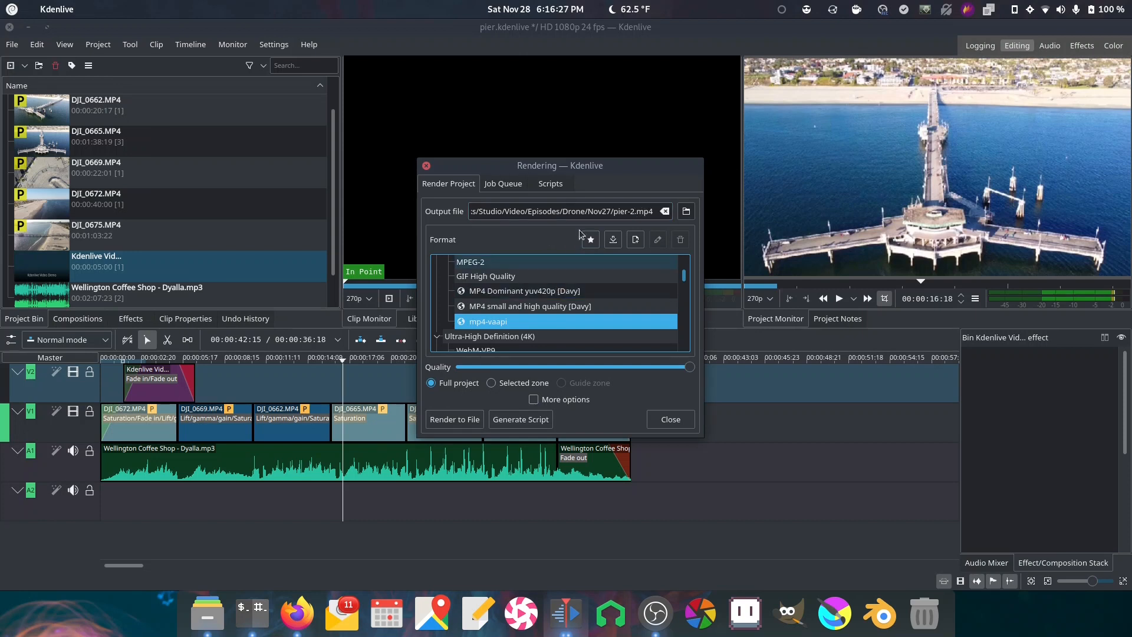
pyautogui.moveTo(653, 206)
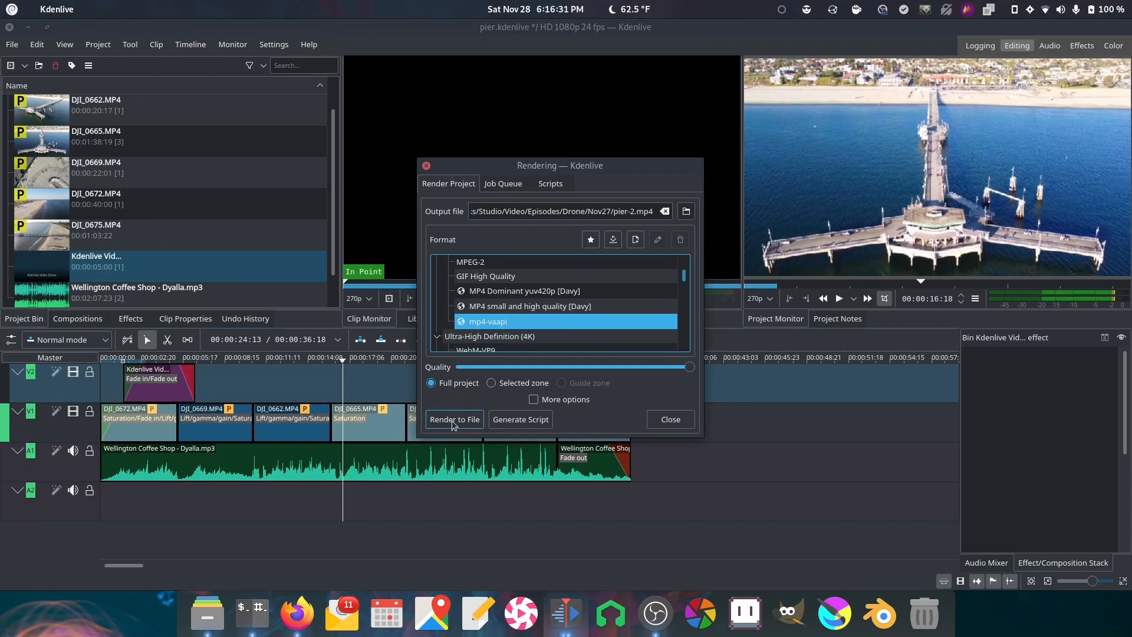
pyautogui.click(454, 419)
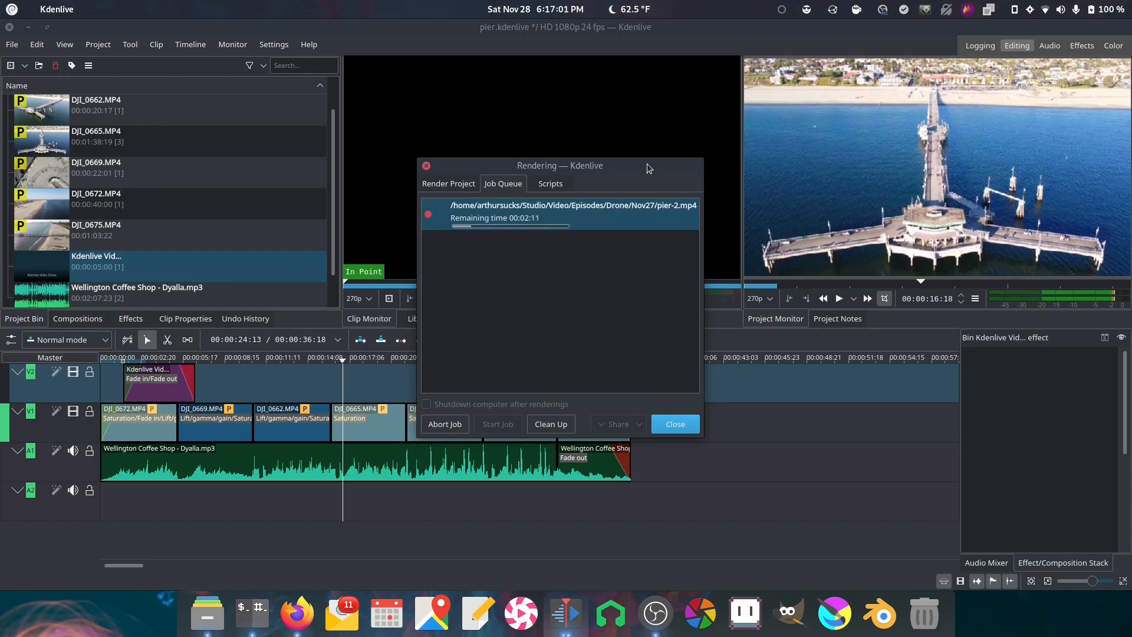
pyautogui.click(673, 424)
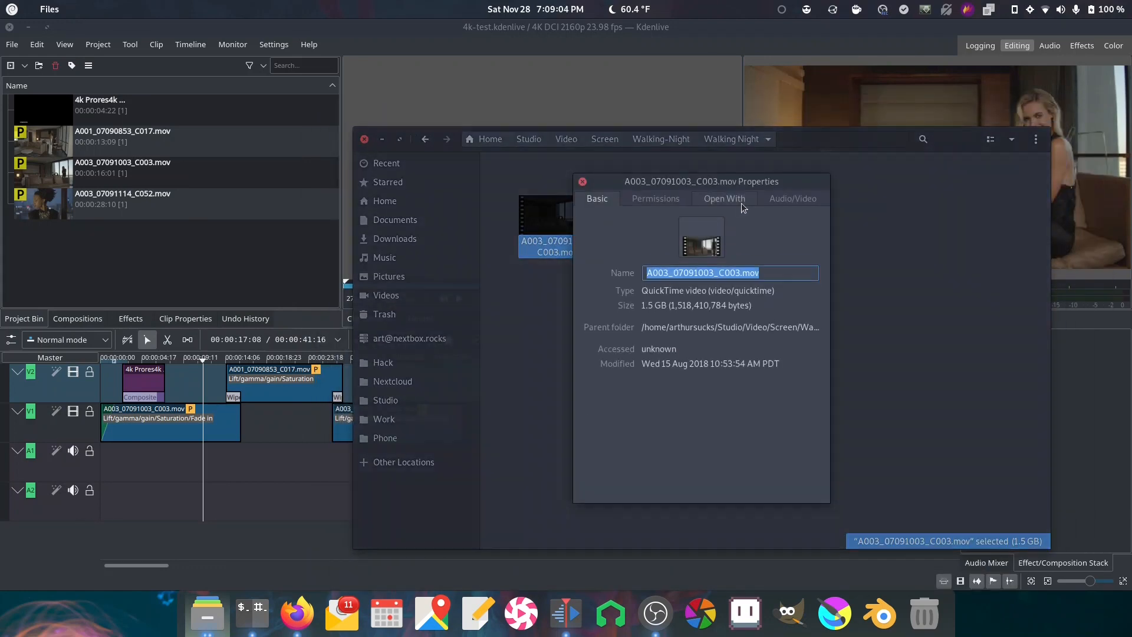
# - Confirm the clip's 4096×2160 Apple ProRes details and dismiss the properties window
pyautogui.click(793, 198)
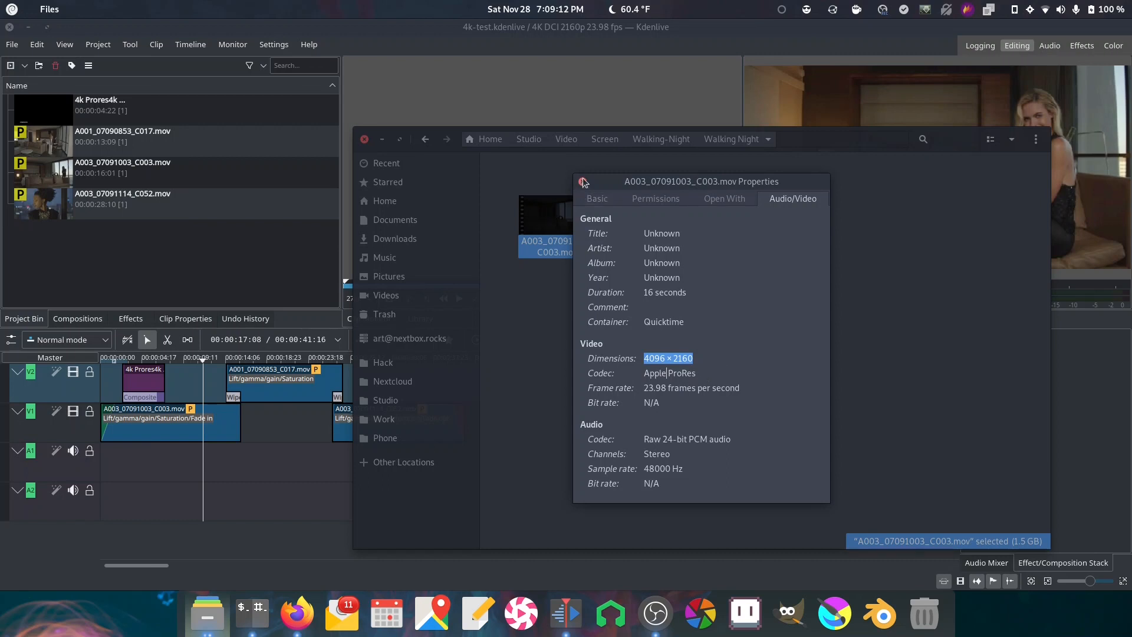
pyautogui.click(583, 182)
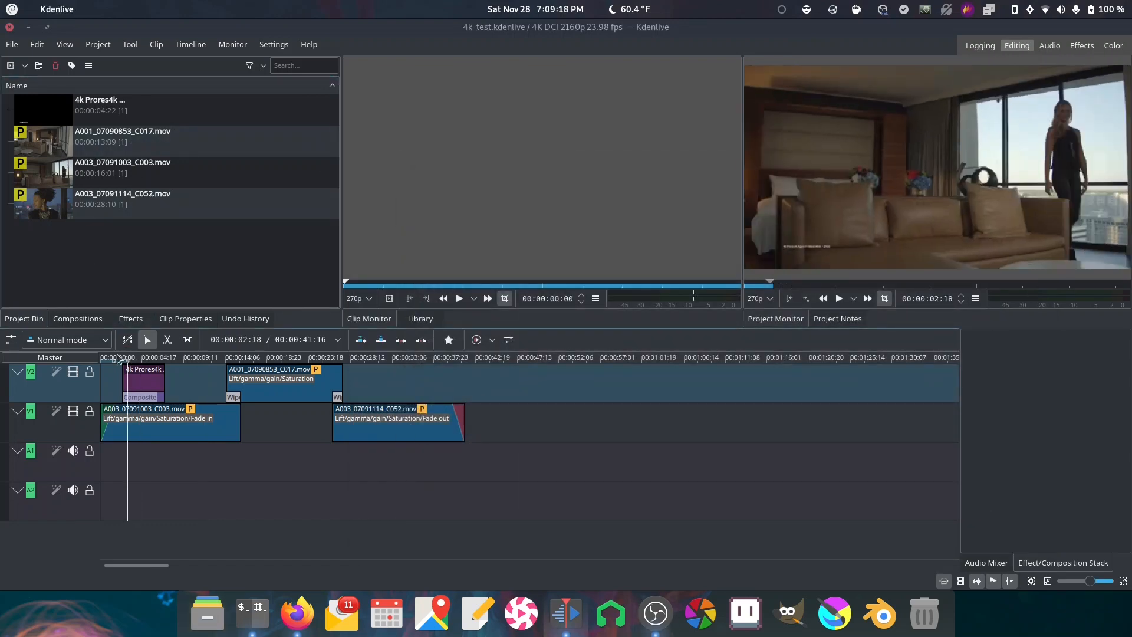
# - Play the 4K timeline from the start and from the A001_07090853_C017.mov clip, then pause
pyautogui.click(206, 356)
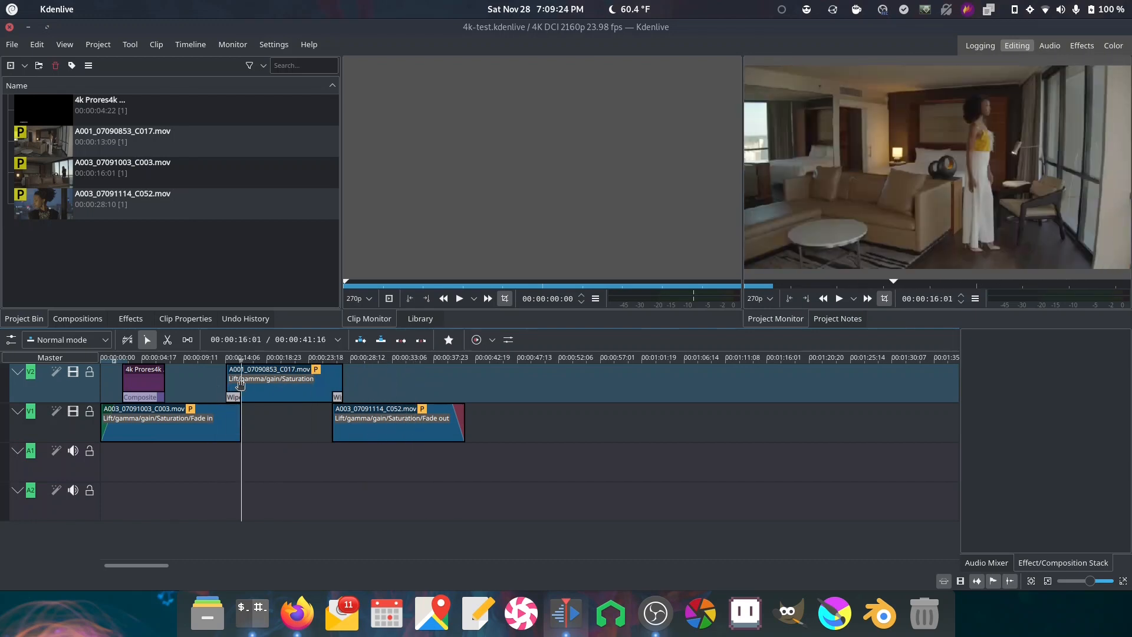
pyautogui.click(286, 375)
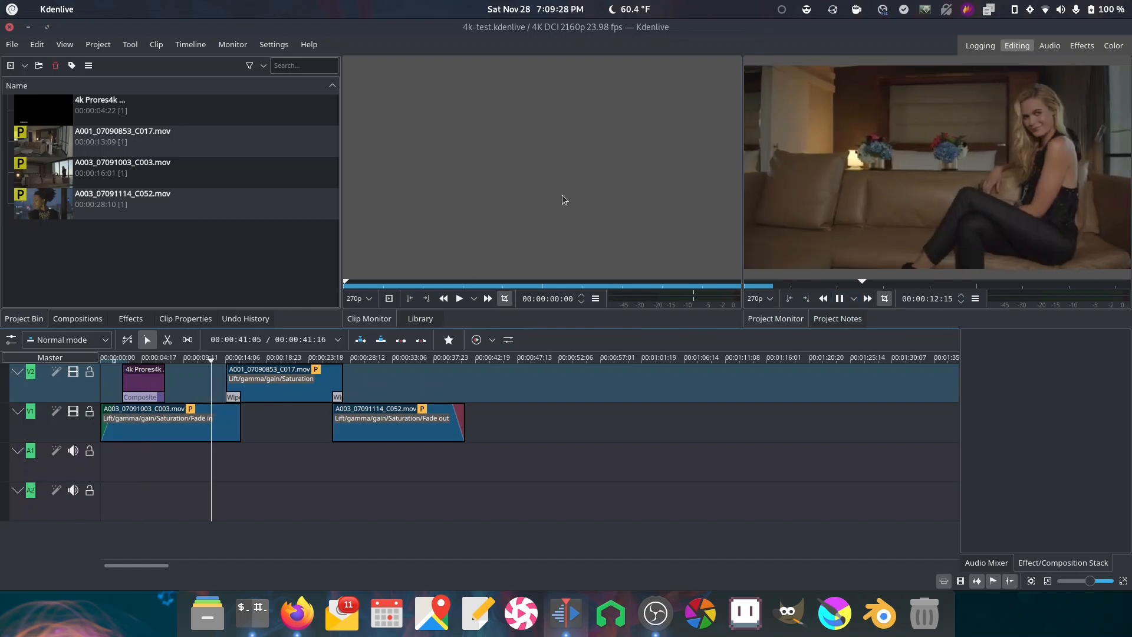
pyautogui.click(840, 298)
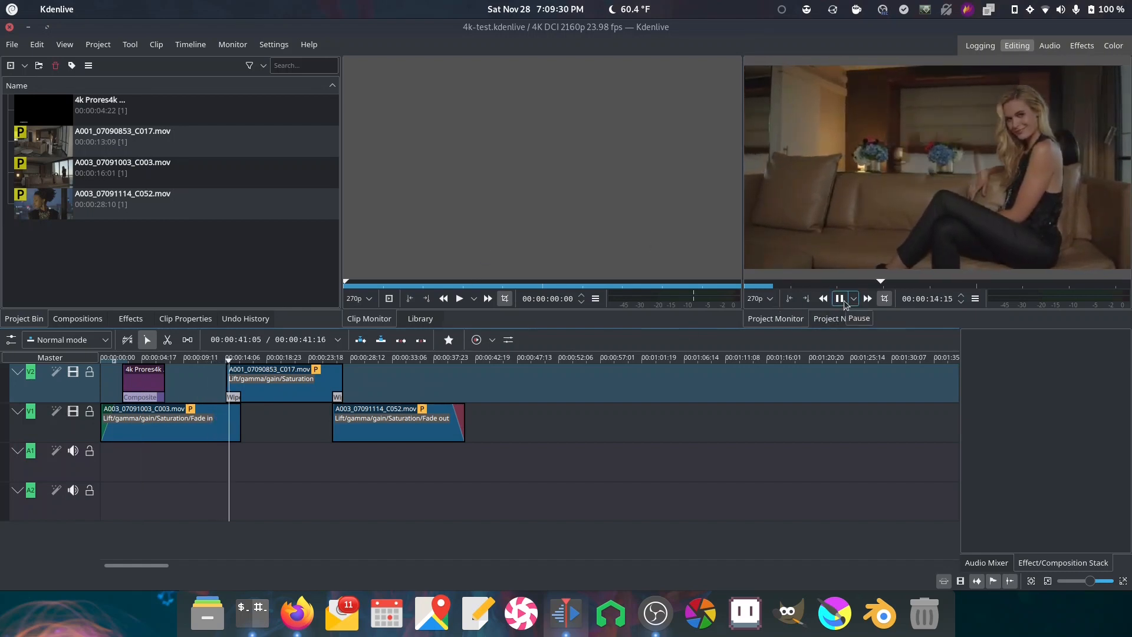